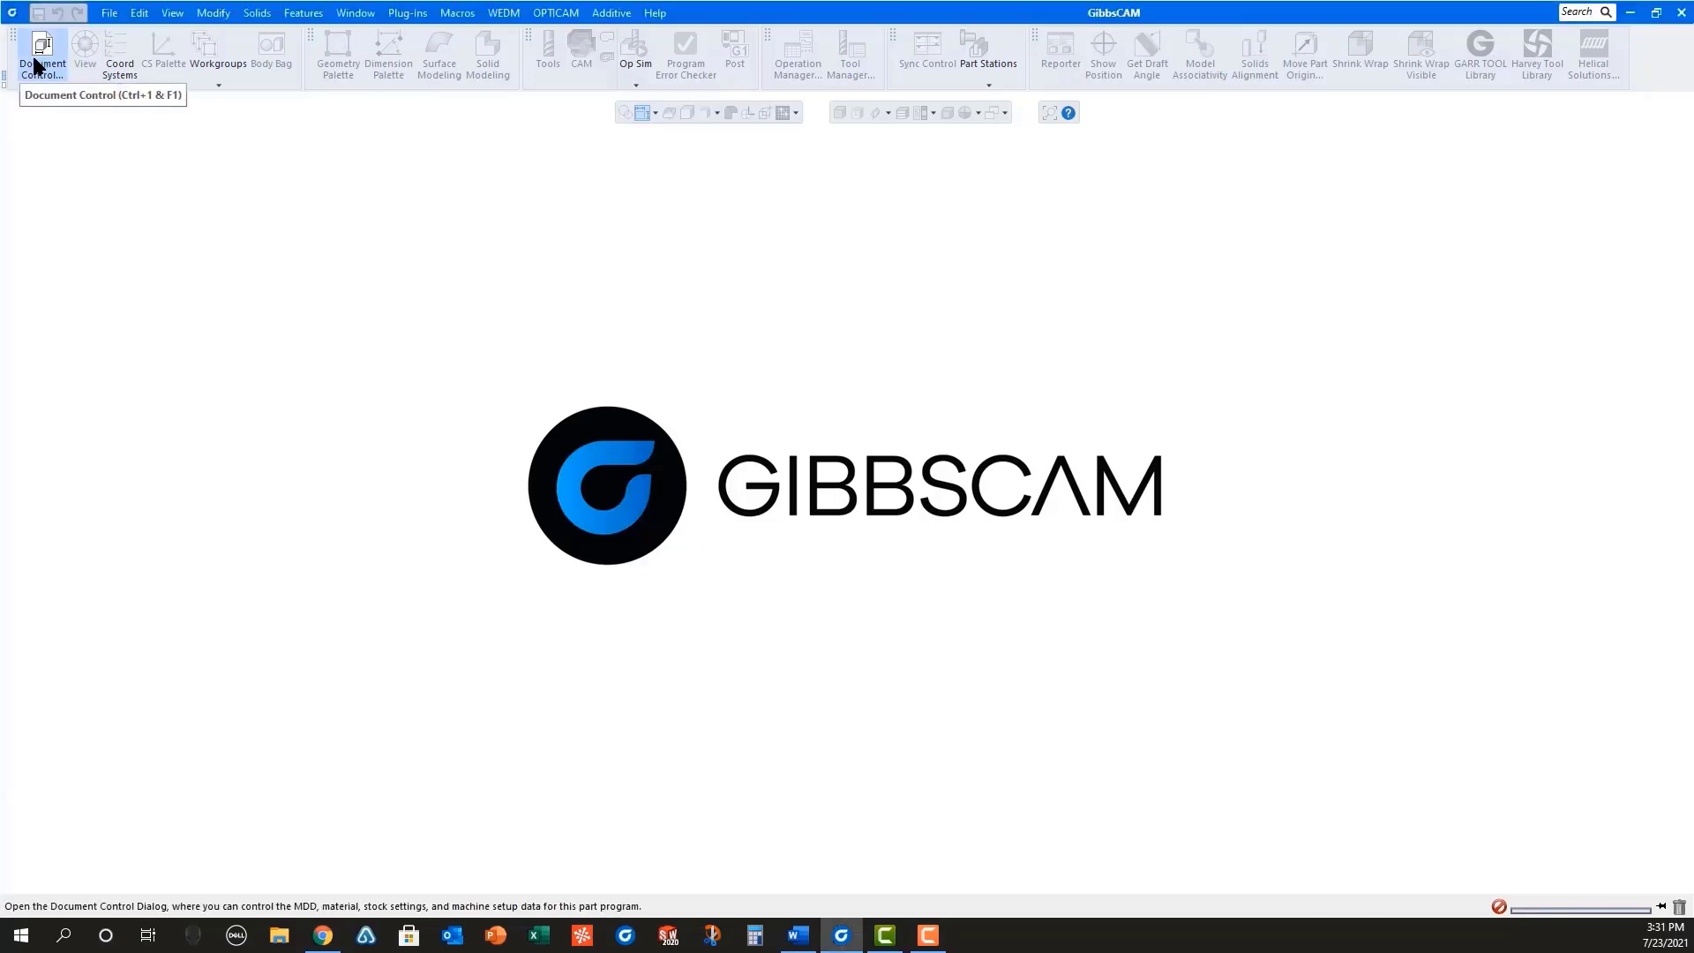
Step: Open Document Control to review the Doosan Puma 2100SY machine and wrought aluminum material settings
{"action": "left_click", "coordinate": [42, 48]}
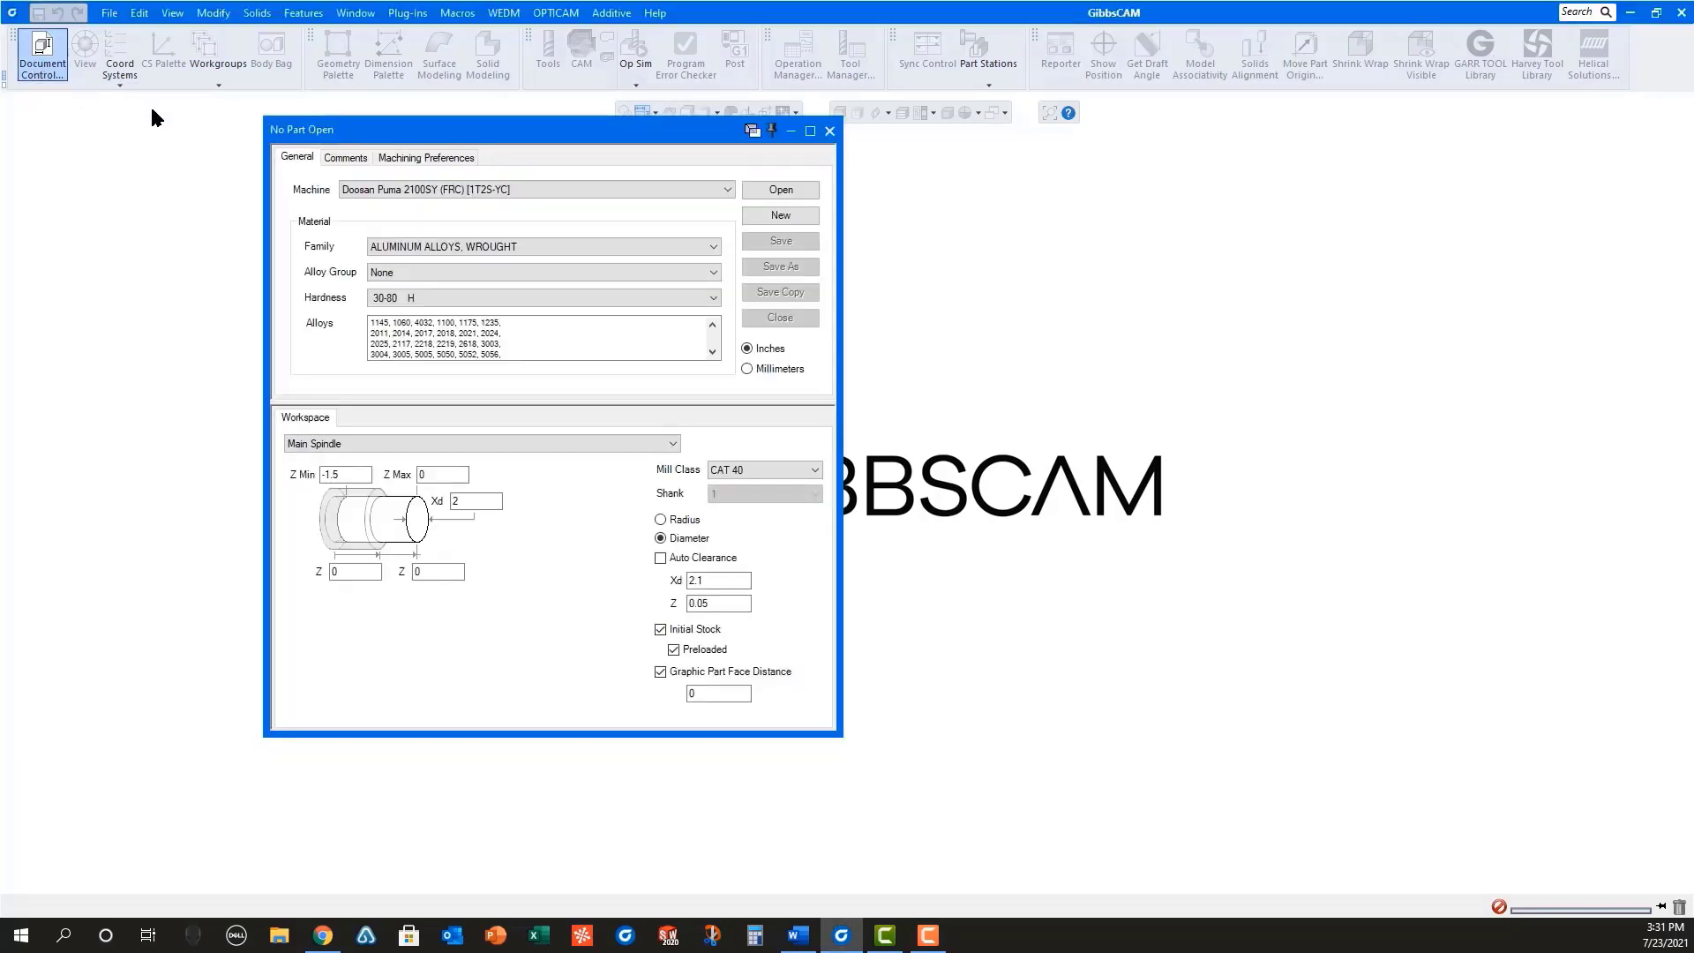
{"action": "left_click", "coordinate": [529, 189]}
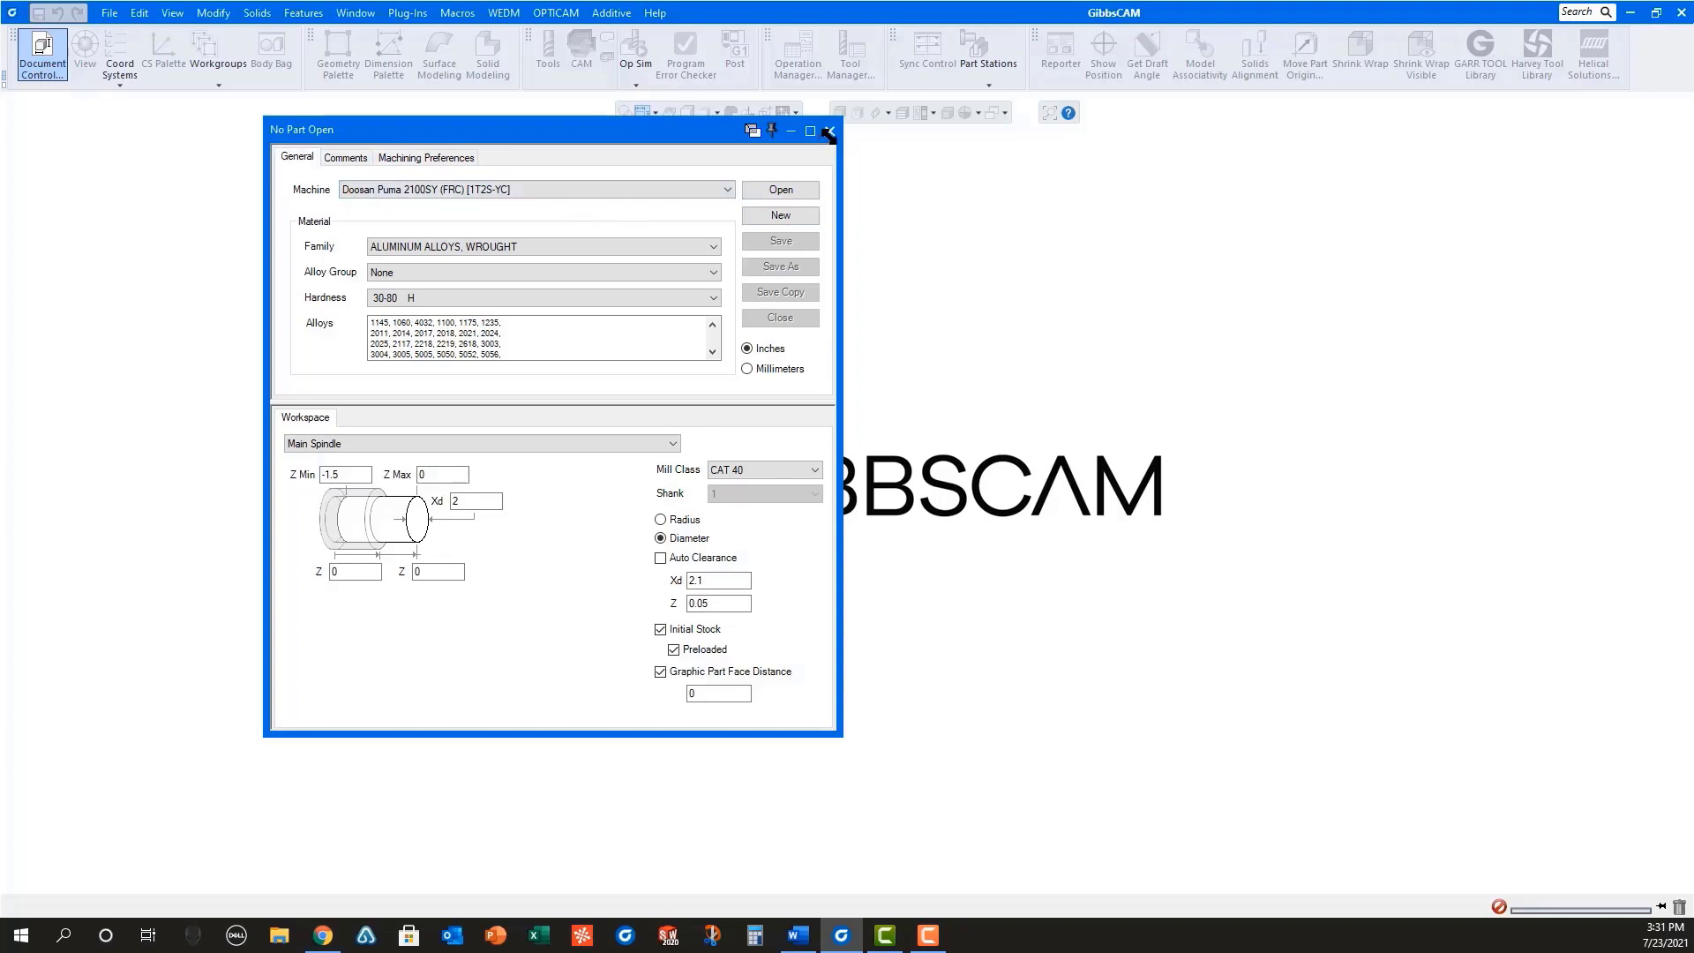
Step: Open NEW Mill-Turn.SLDPRT and replace the existing NEW Mill-Turn.vnc file
{"action": "left_click", "coordinate": [108, 13]}
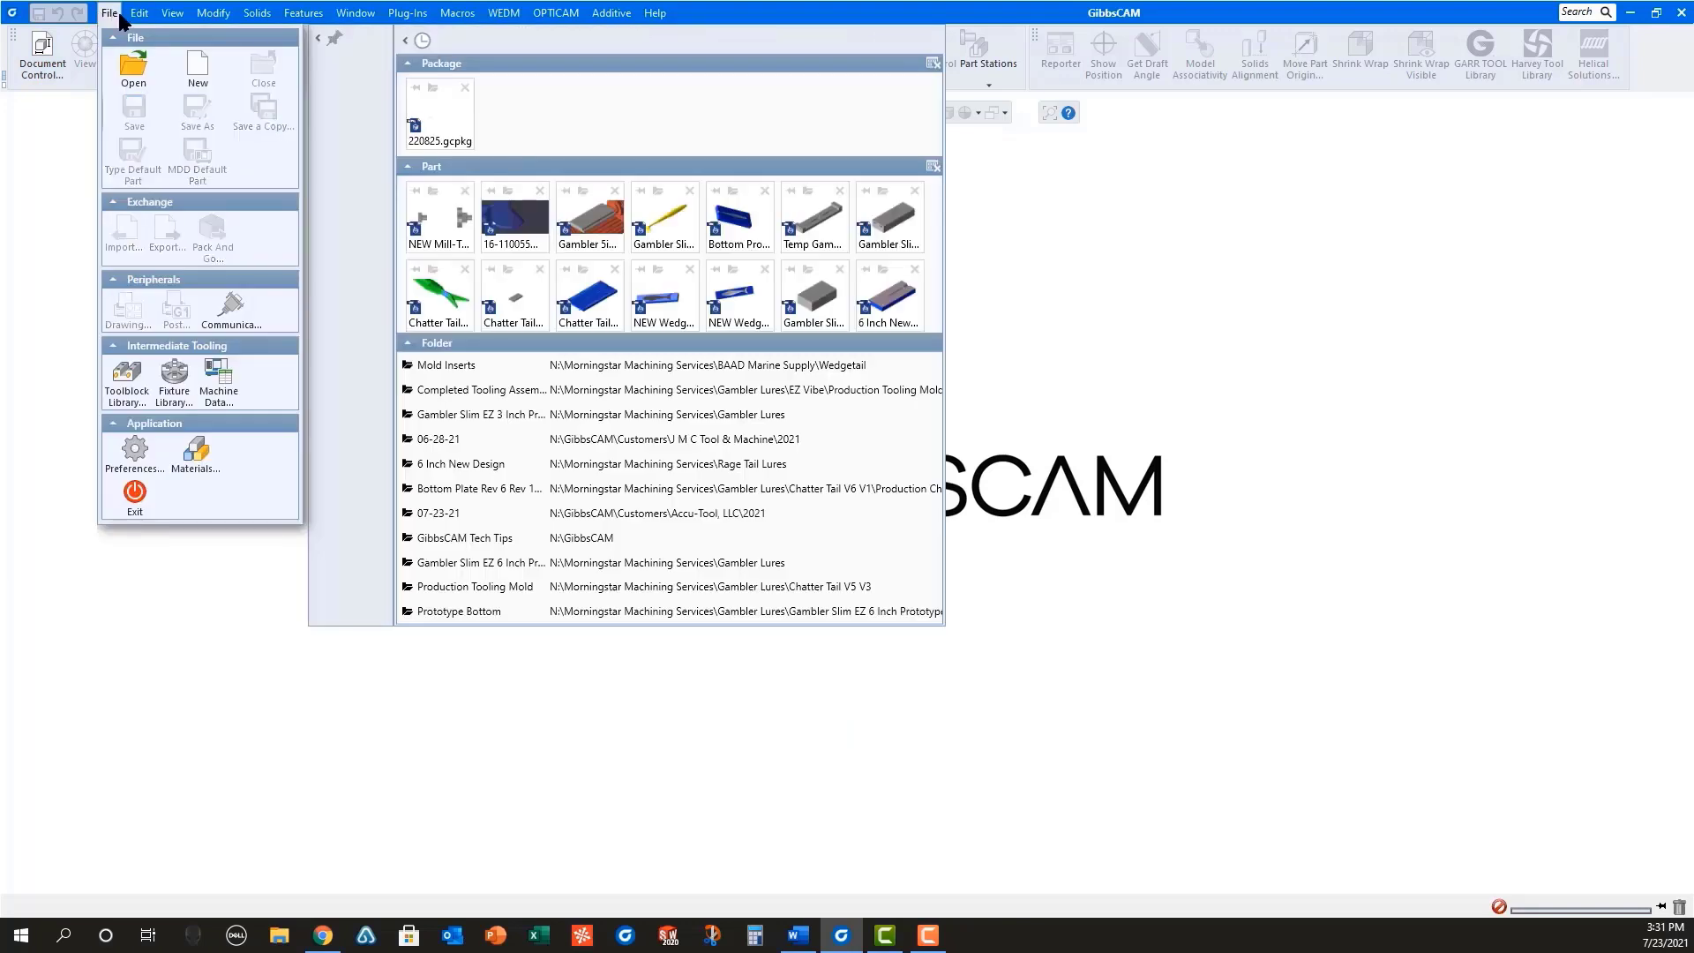
{"action": "left_click", "coordinate": [121, 82]}
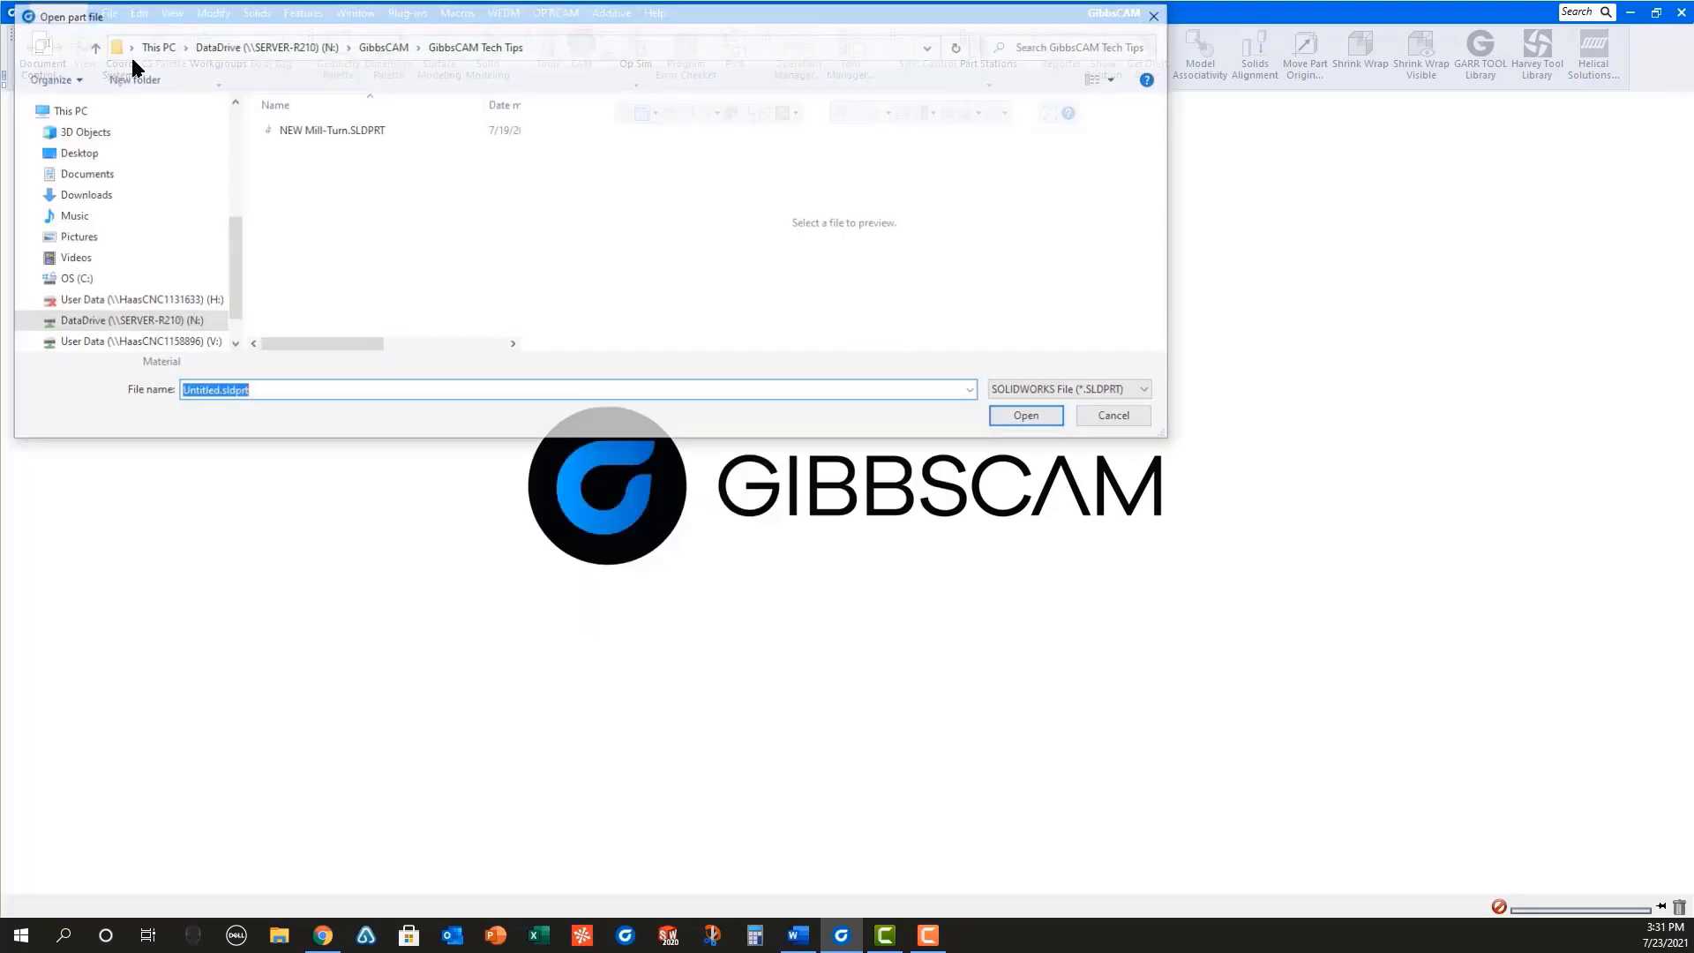
{"action": "left_click", "coordinate": [329, 129]}
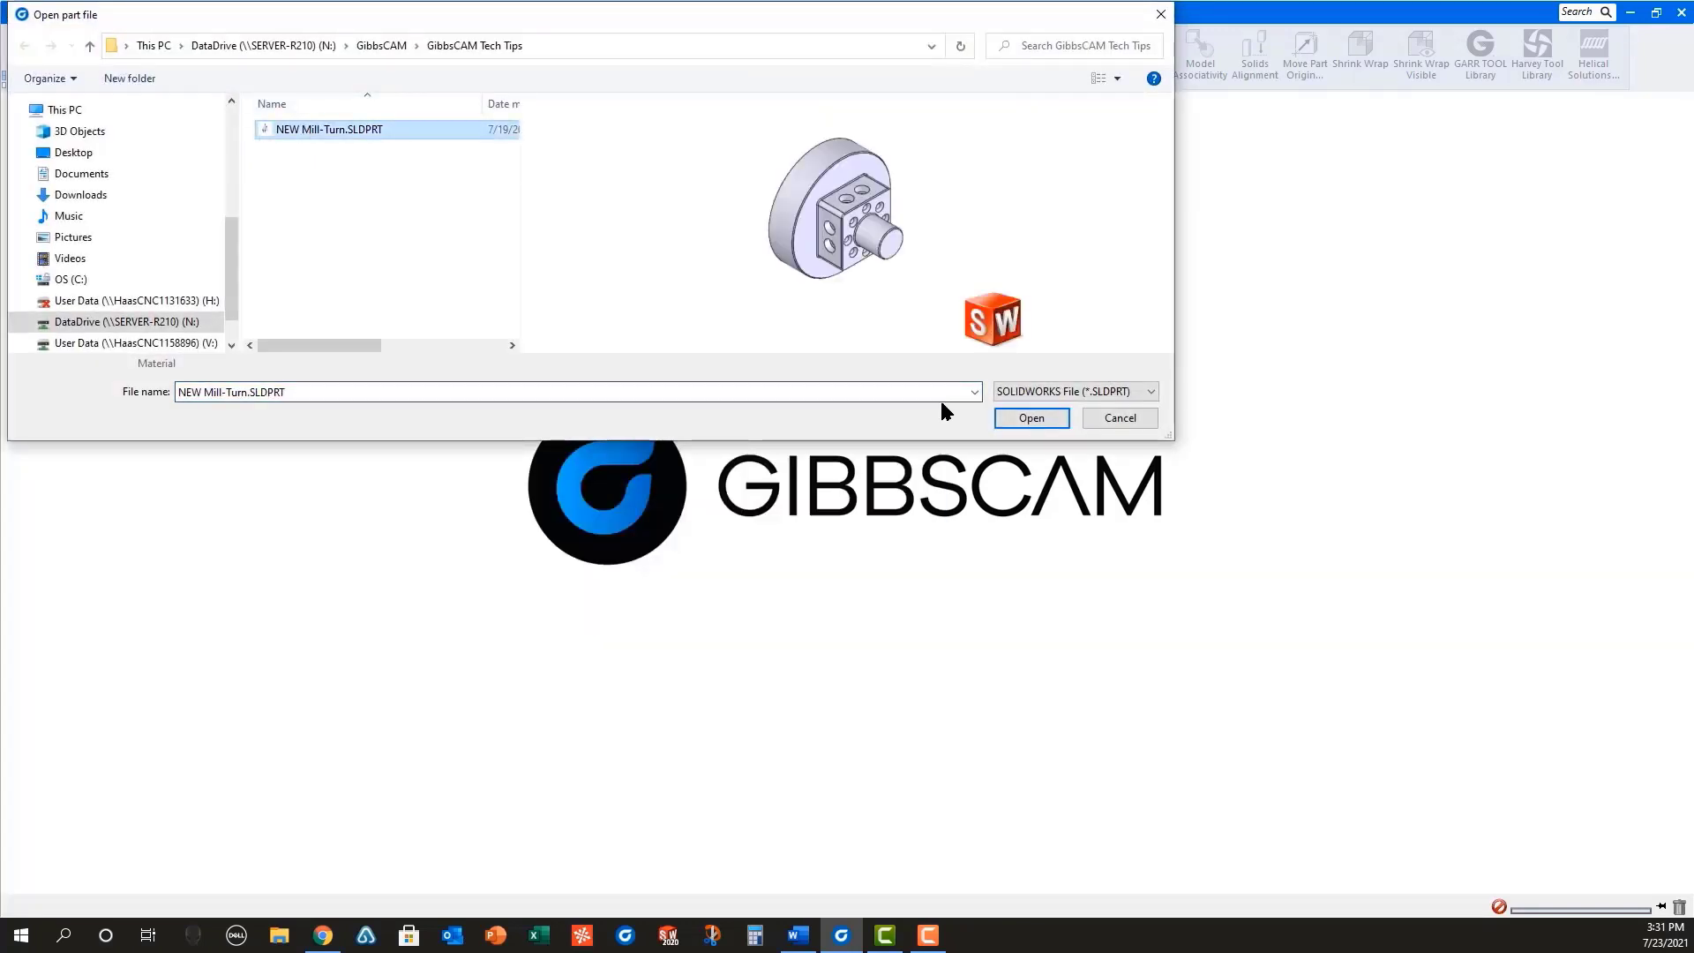
{"action": "left_click", "coordinate": [1030, 418]}
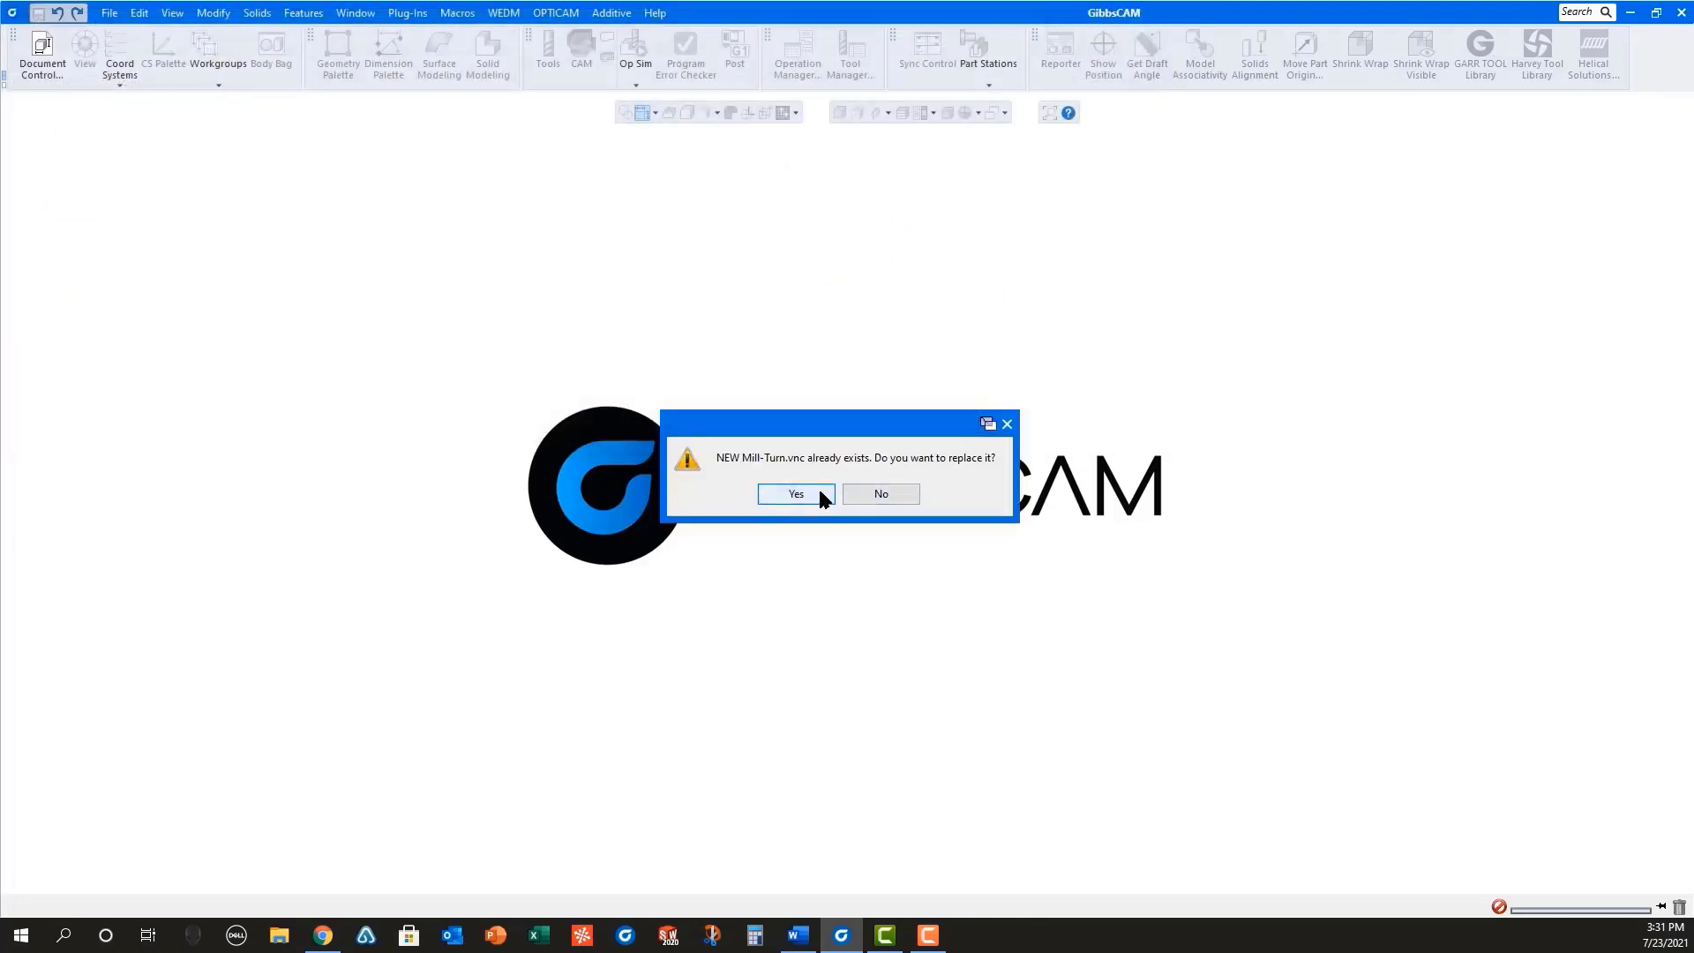
{"action": "left_click", "coordinate": [796, 494]}
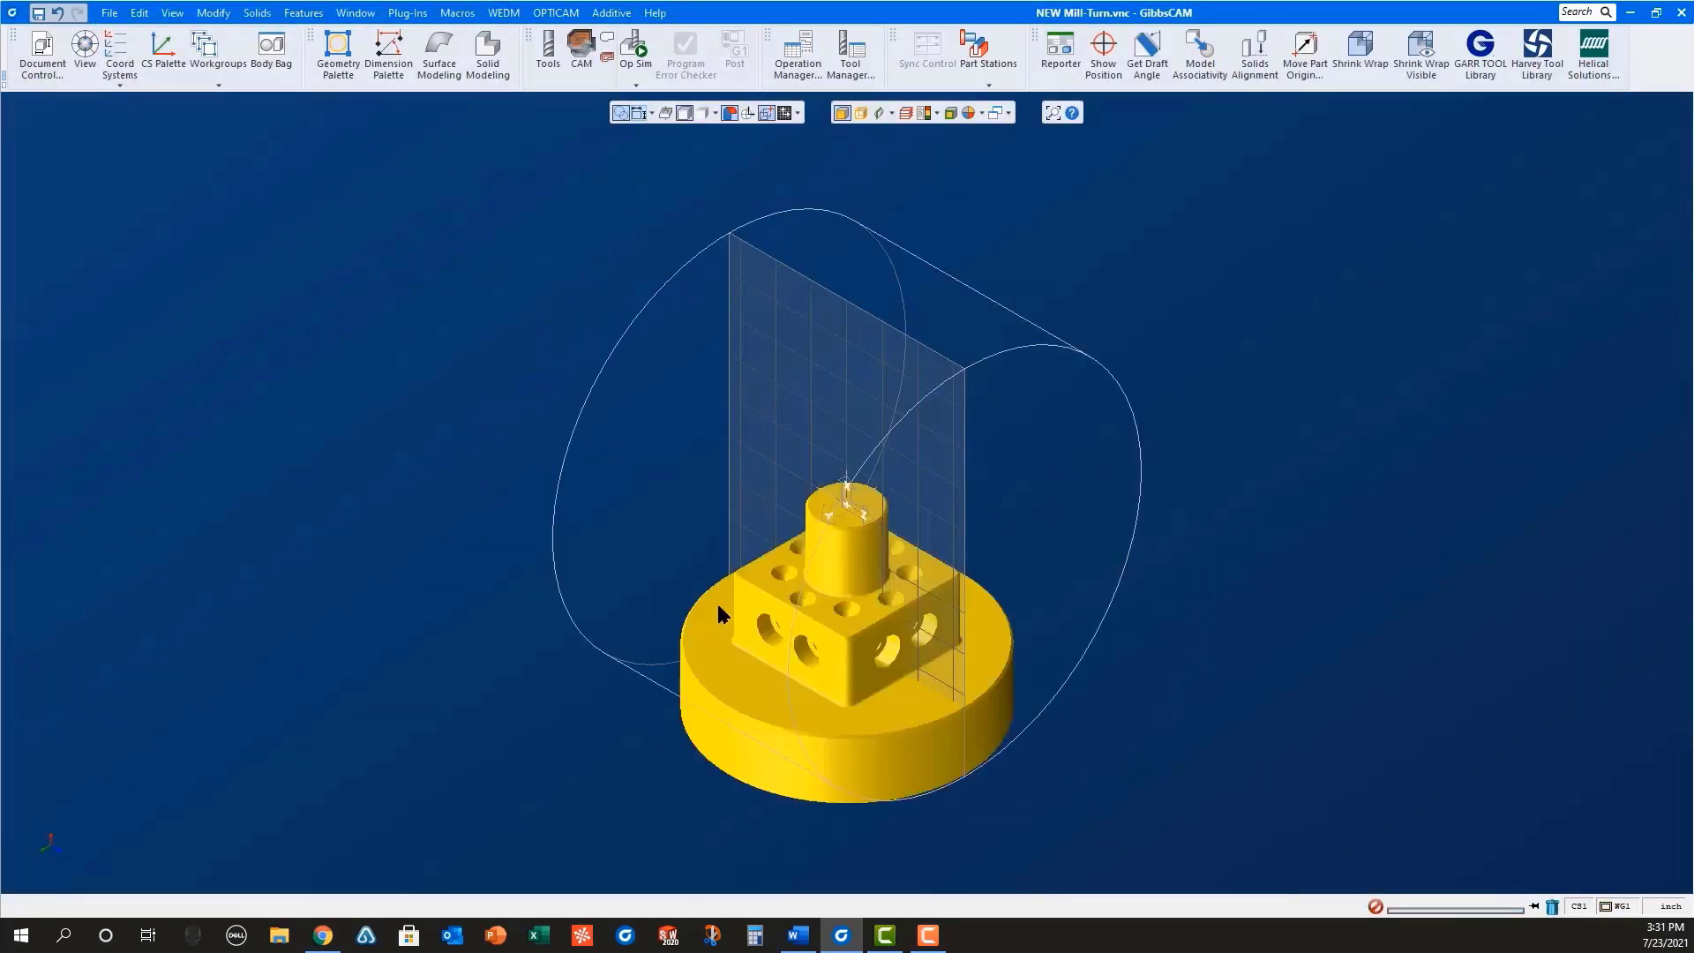
{"action": "mouse_move", "coordinate": [119, 54]}
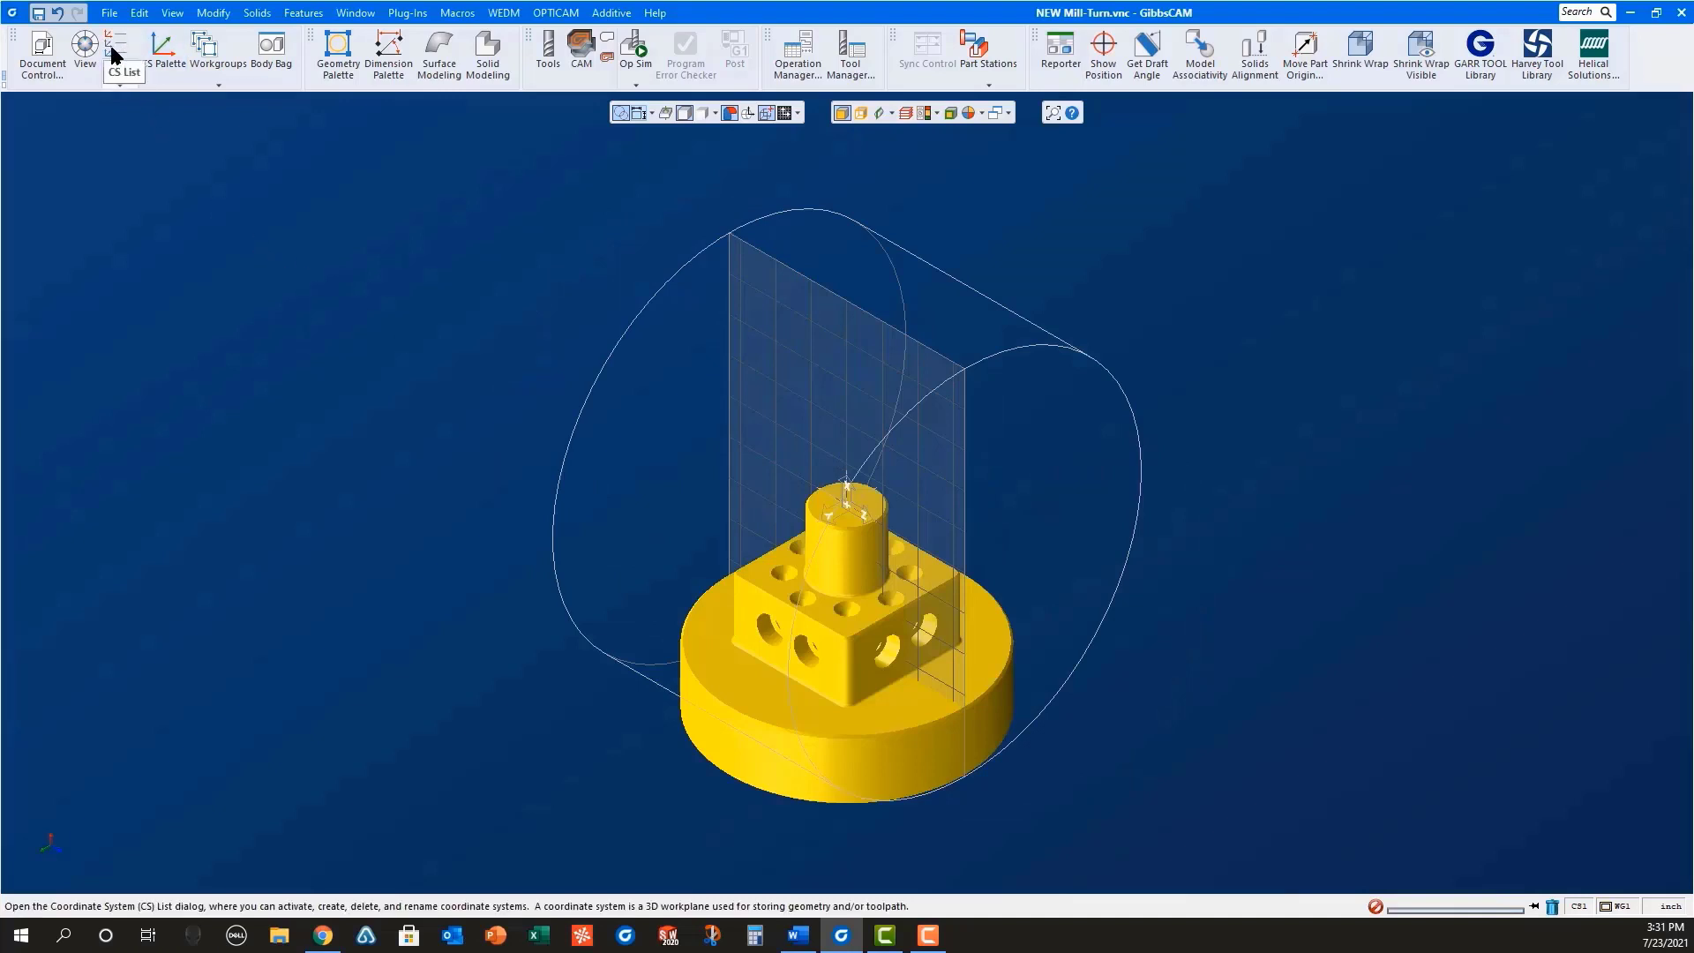
Step: Align the part's top face to the CS 2 main spindle XY plane, then reactivate CS 1
{"action": "left_click", "coordinate": [119, 54]}
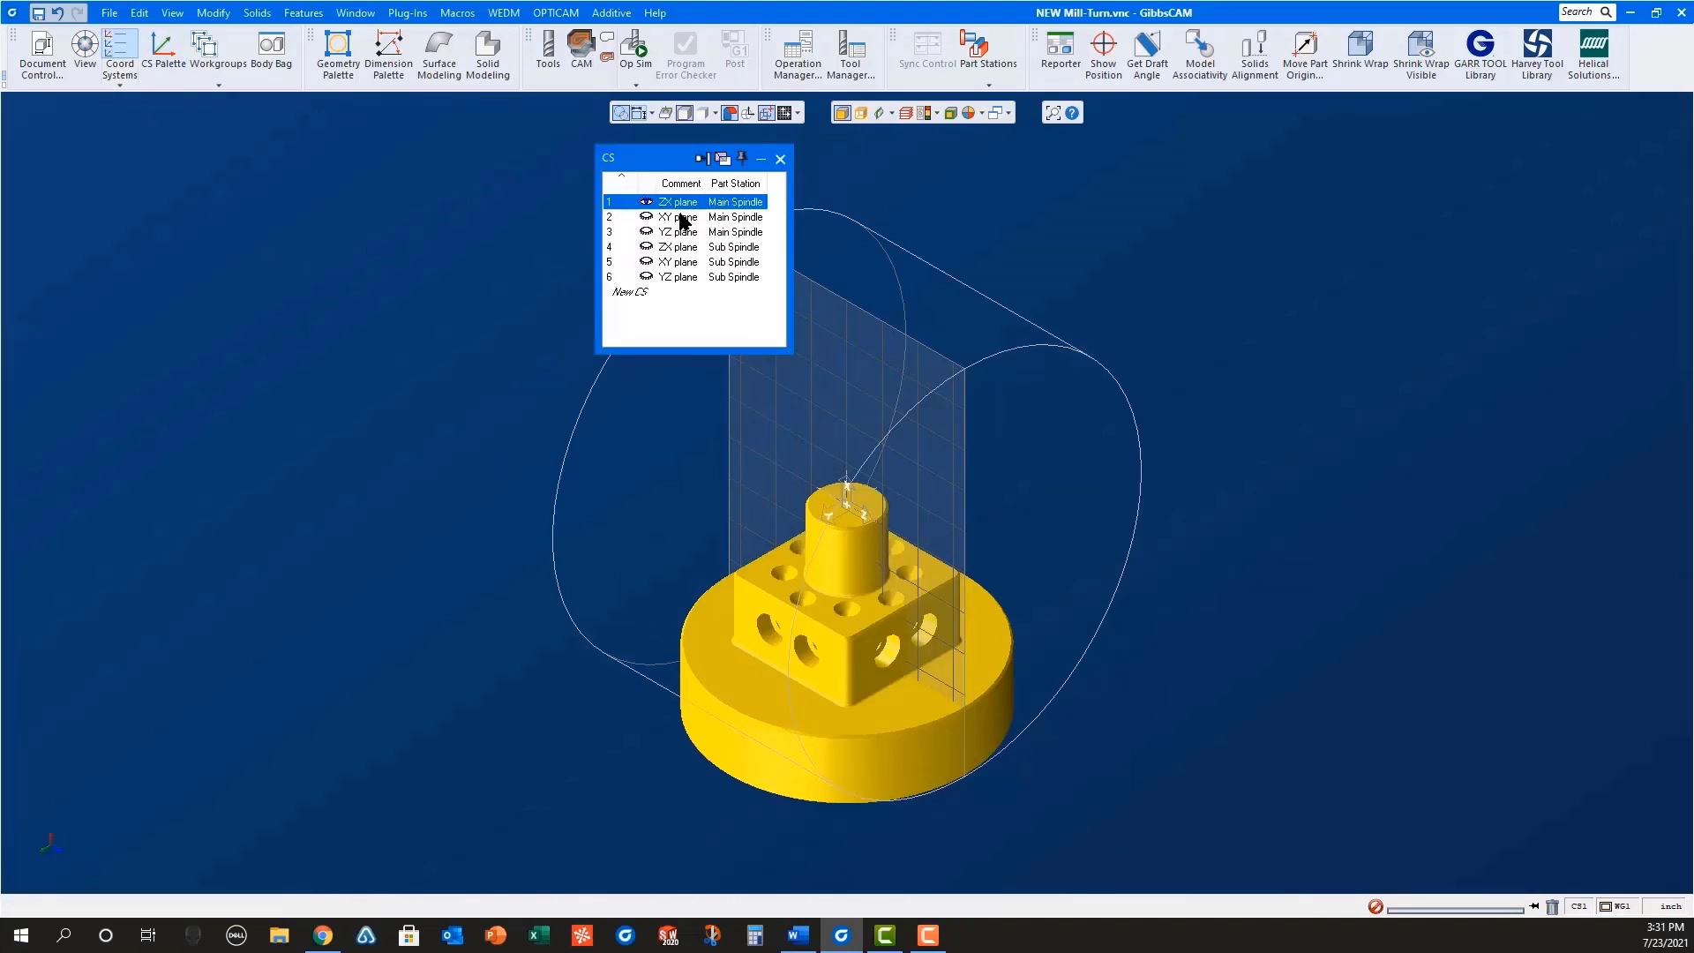
{"action": "left_click", "coordinate": [675, 216]}
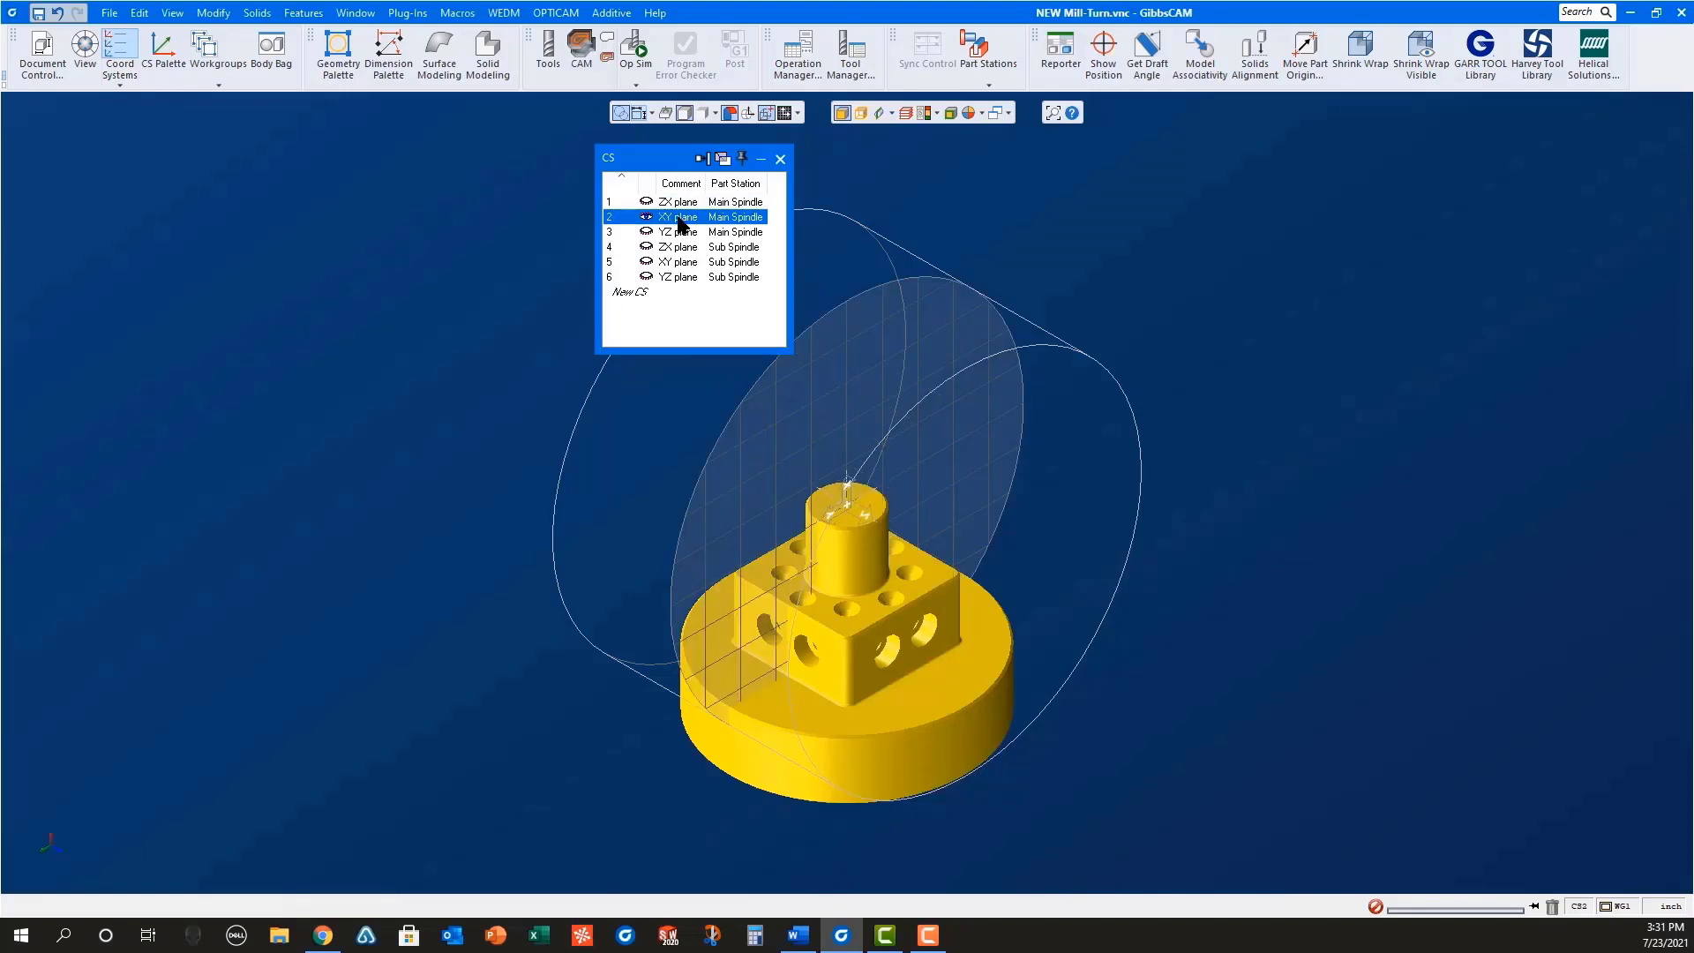
{"action": "mouse_move", "coordinate": [721, 231]}
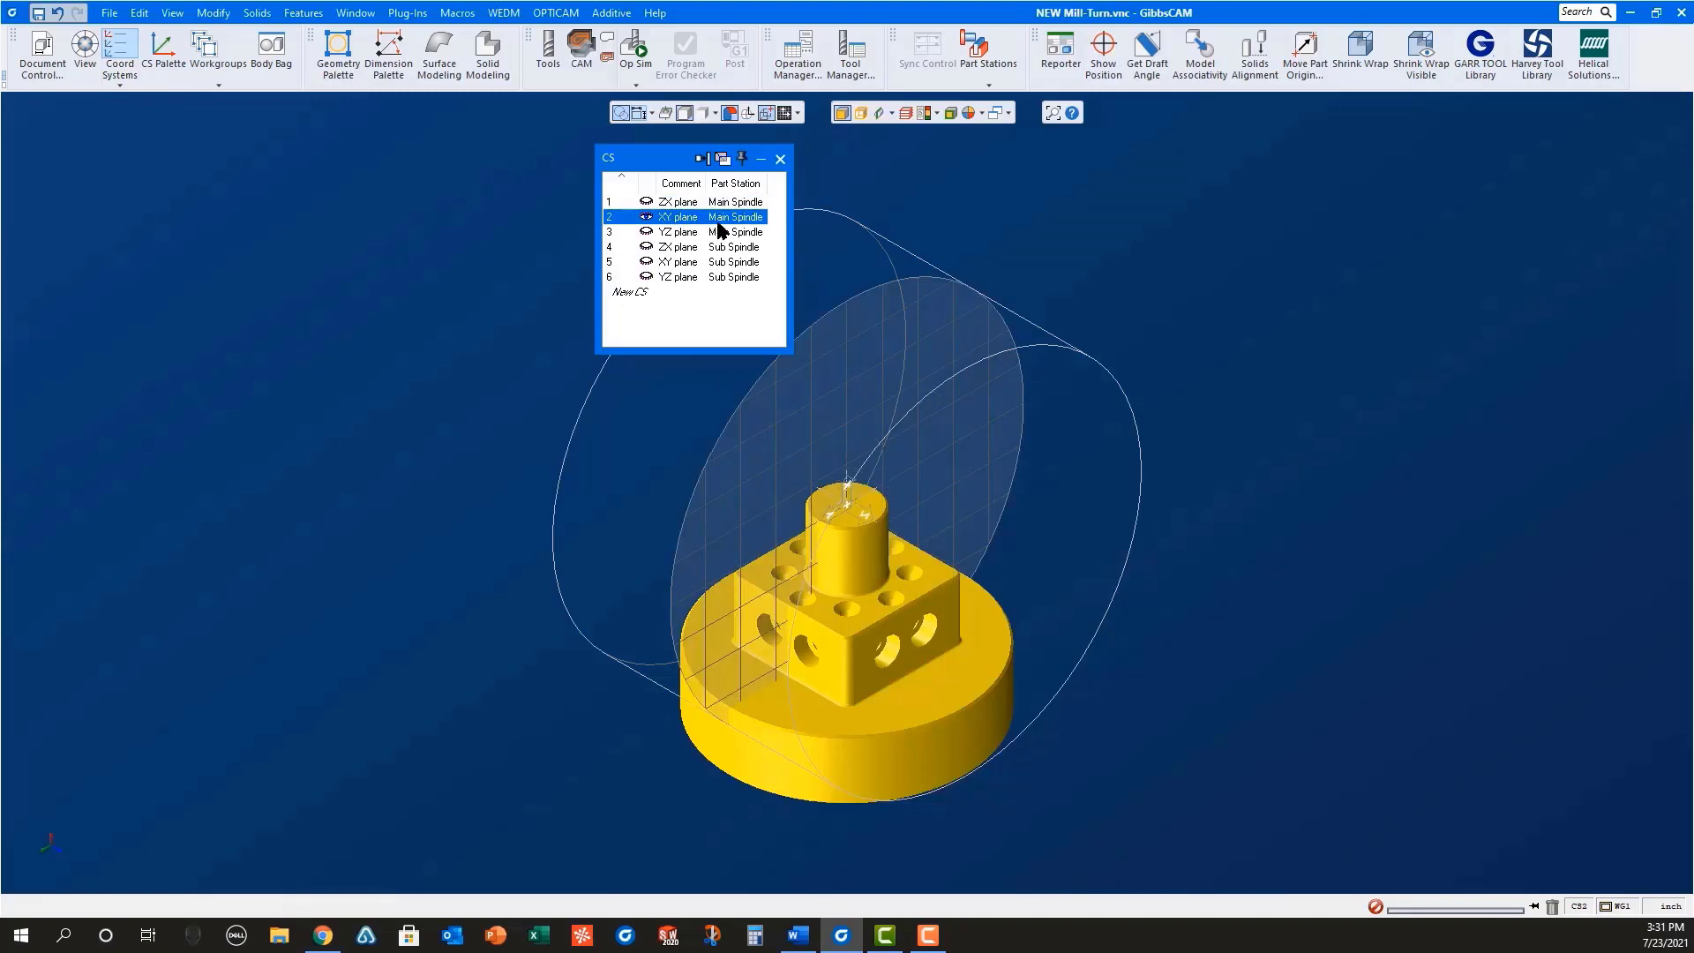
{"action": "mouse_move", "coordinate": [841, 112]}
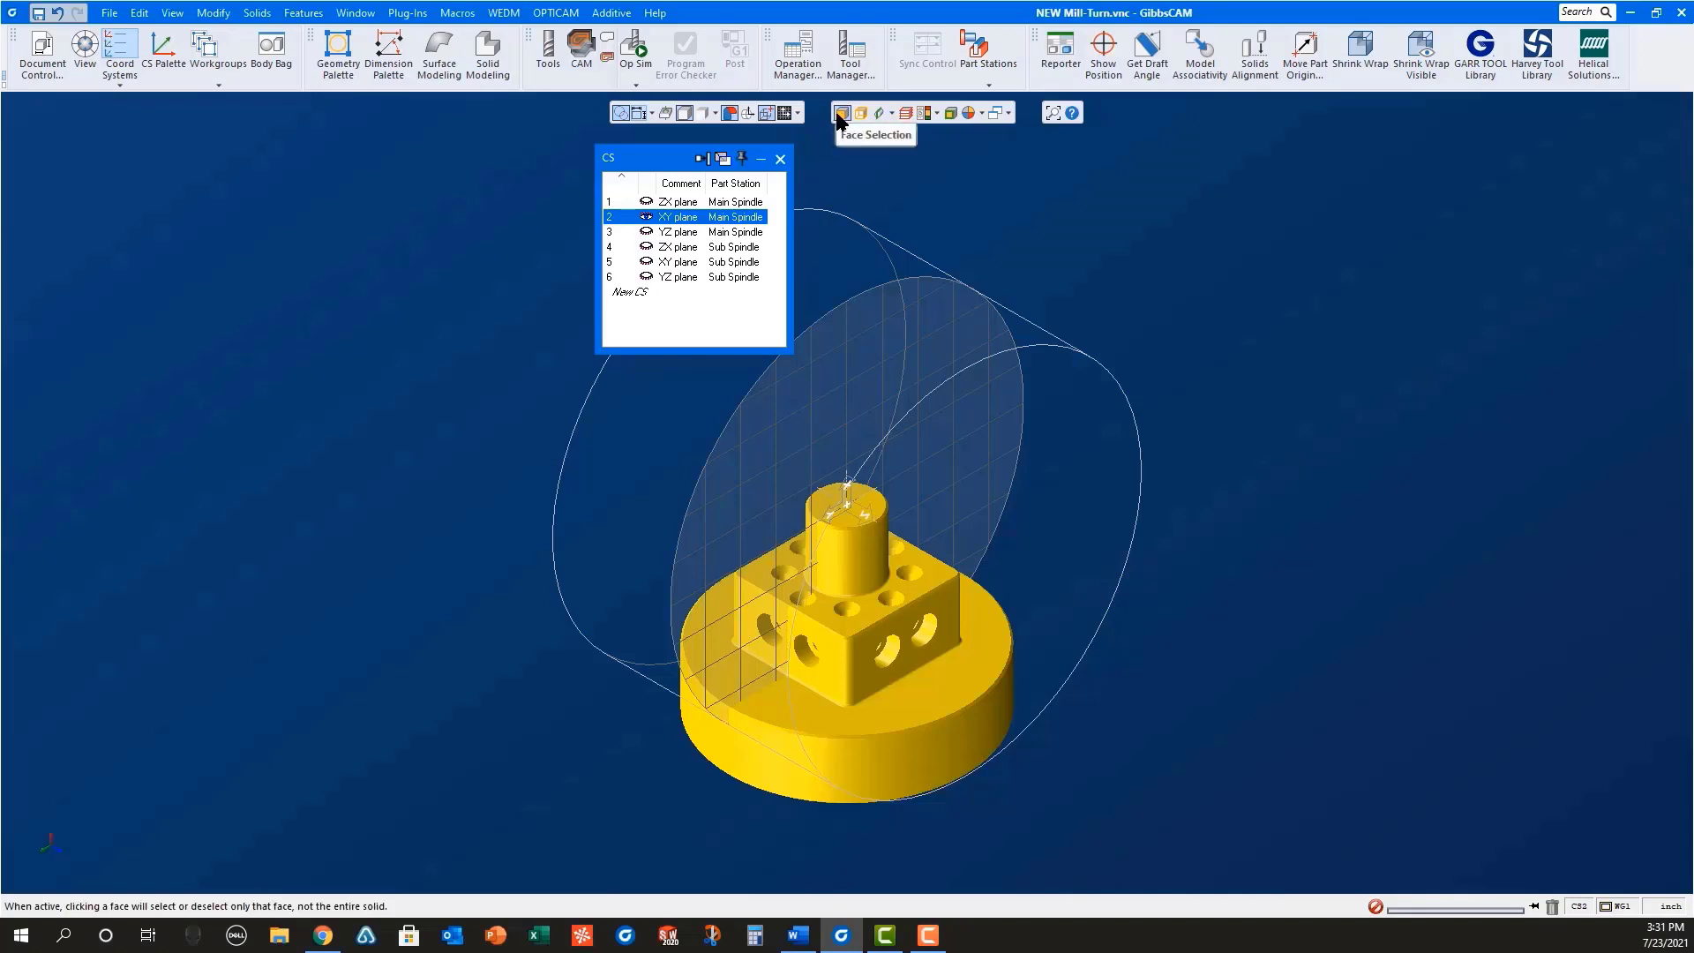
{"action": "right_click", "coordinate": [854, 502]}
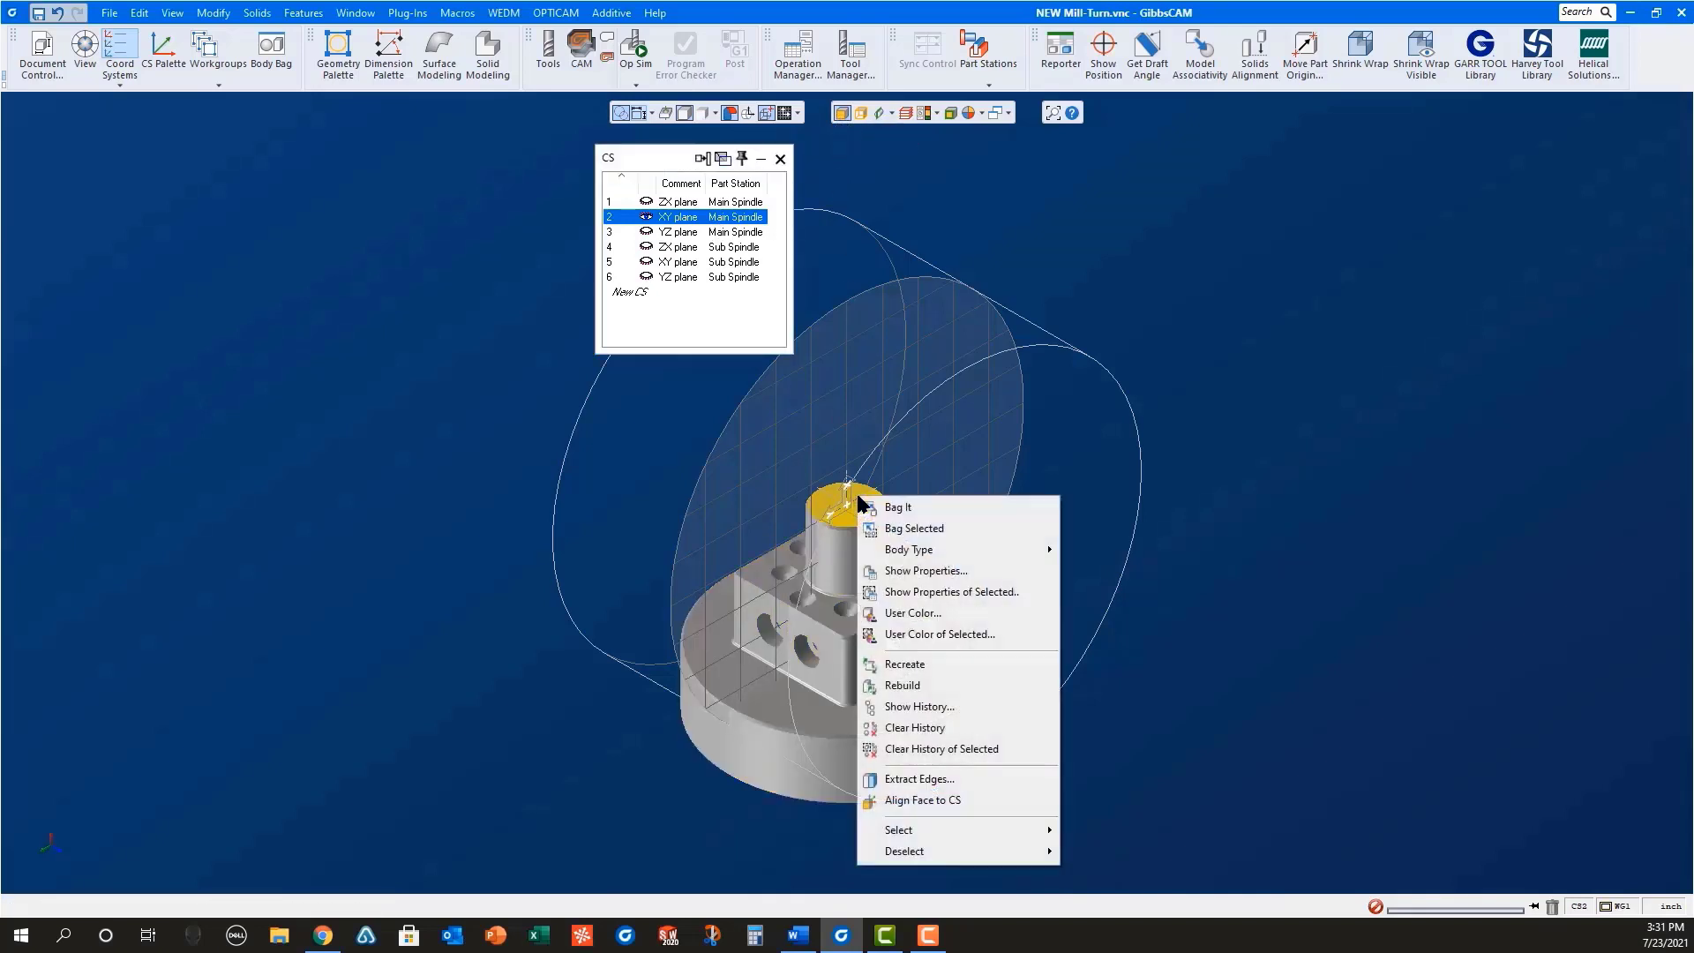
{"action": "mouse_move", "coordinate": [921, 800]}
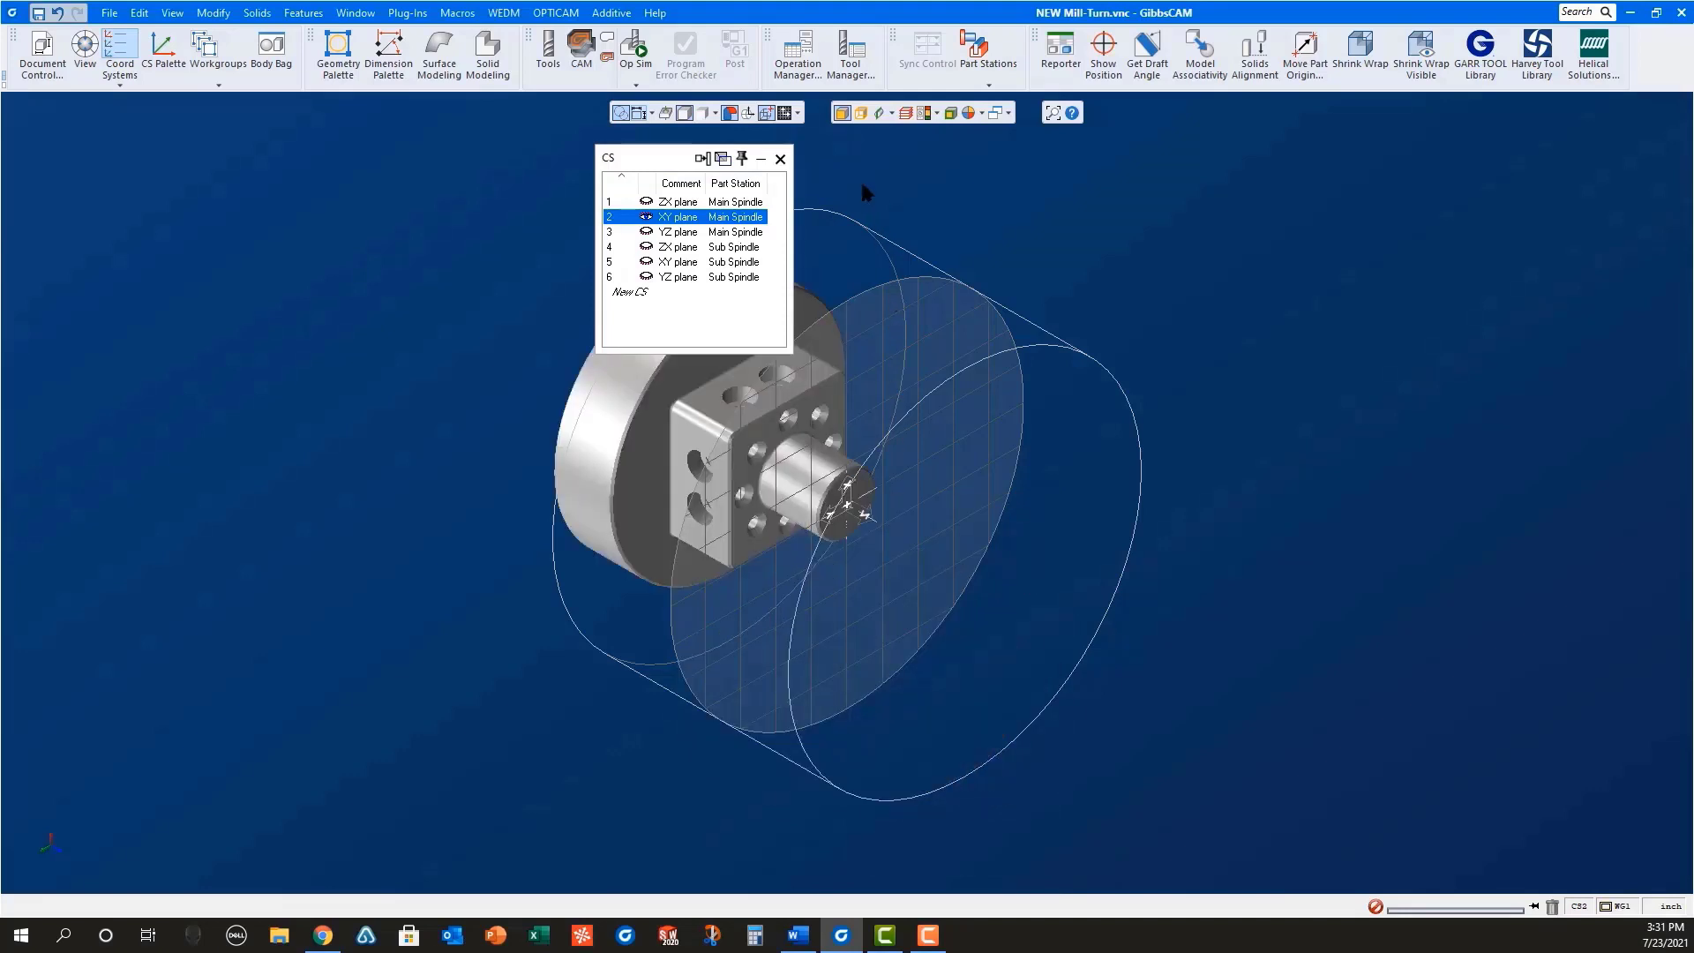
{"action": "mouse_move", "coordinate": [708, 212]}
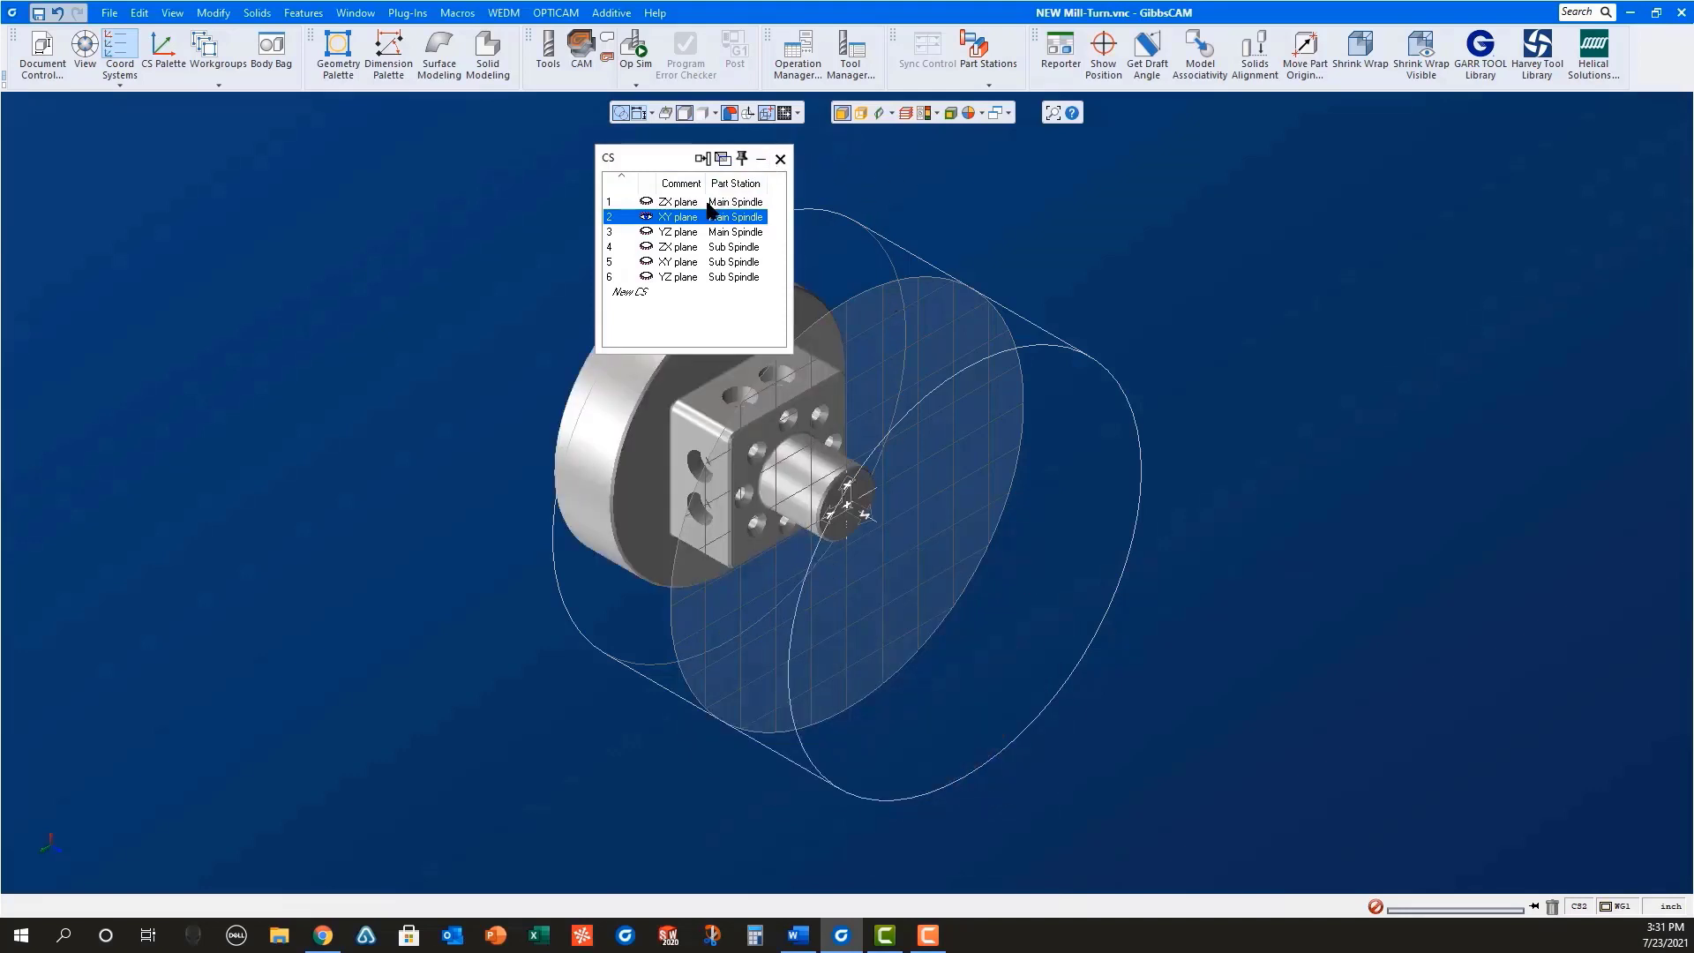
{"action": "left_click", "coordinate": [679, 202]}
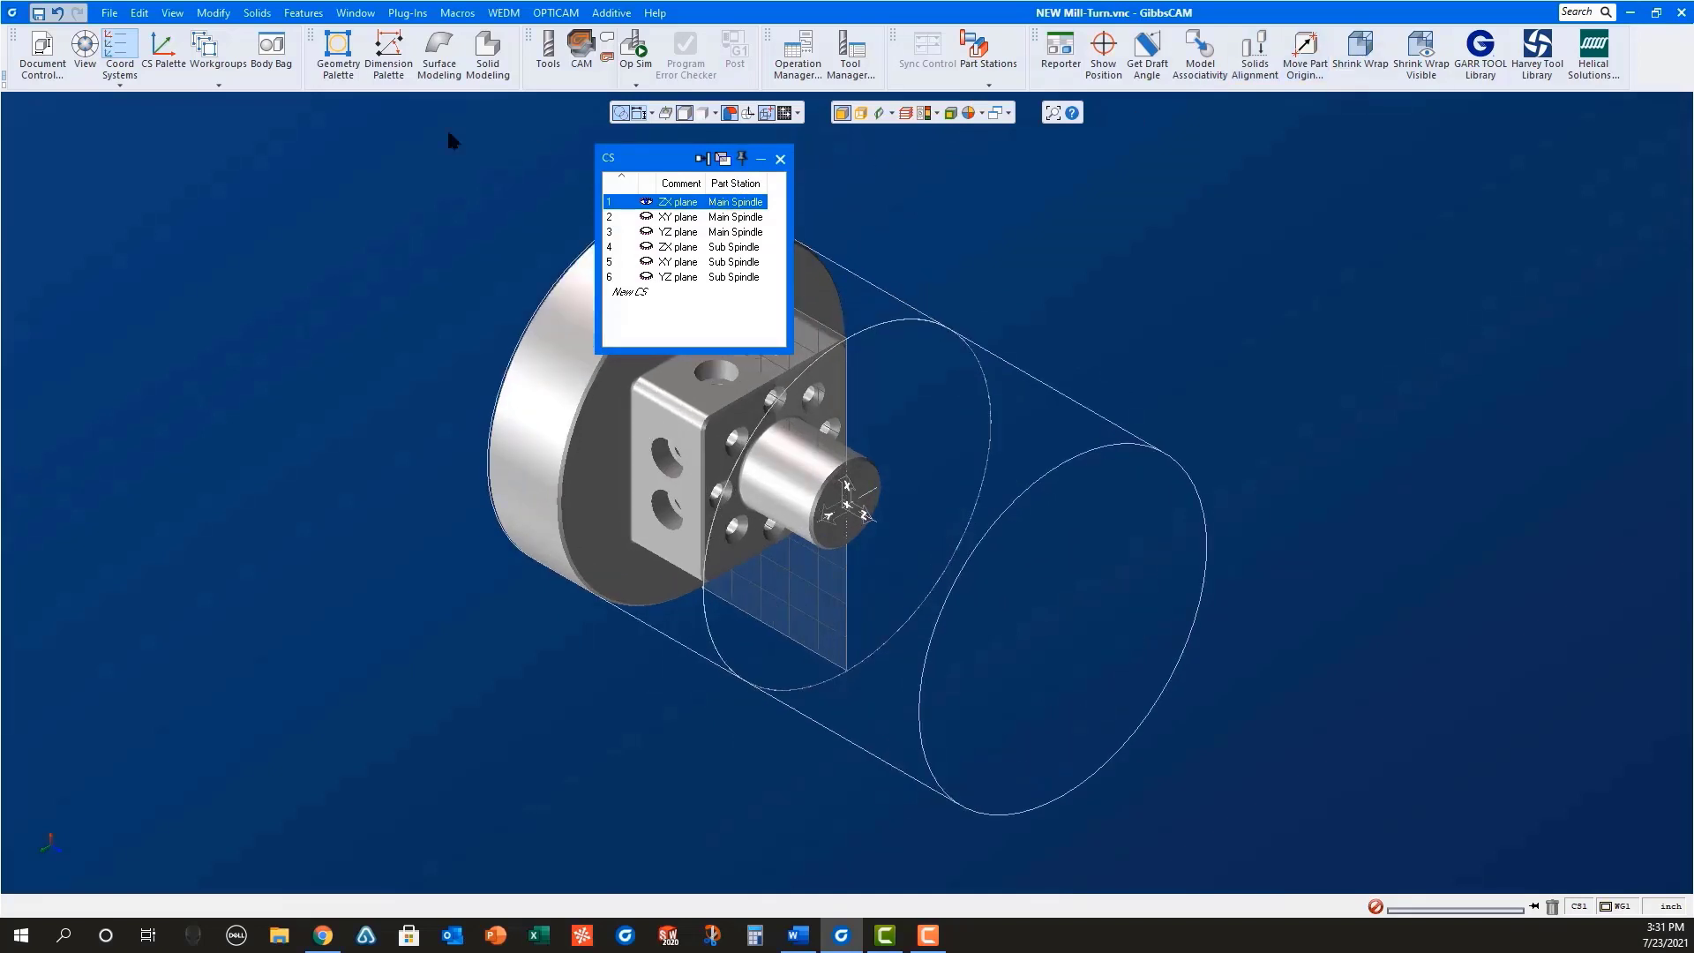
{"action": "left_click", "coordinate": [41, 57]}
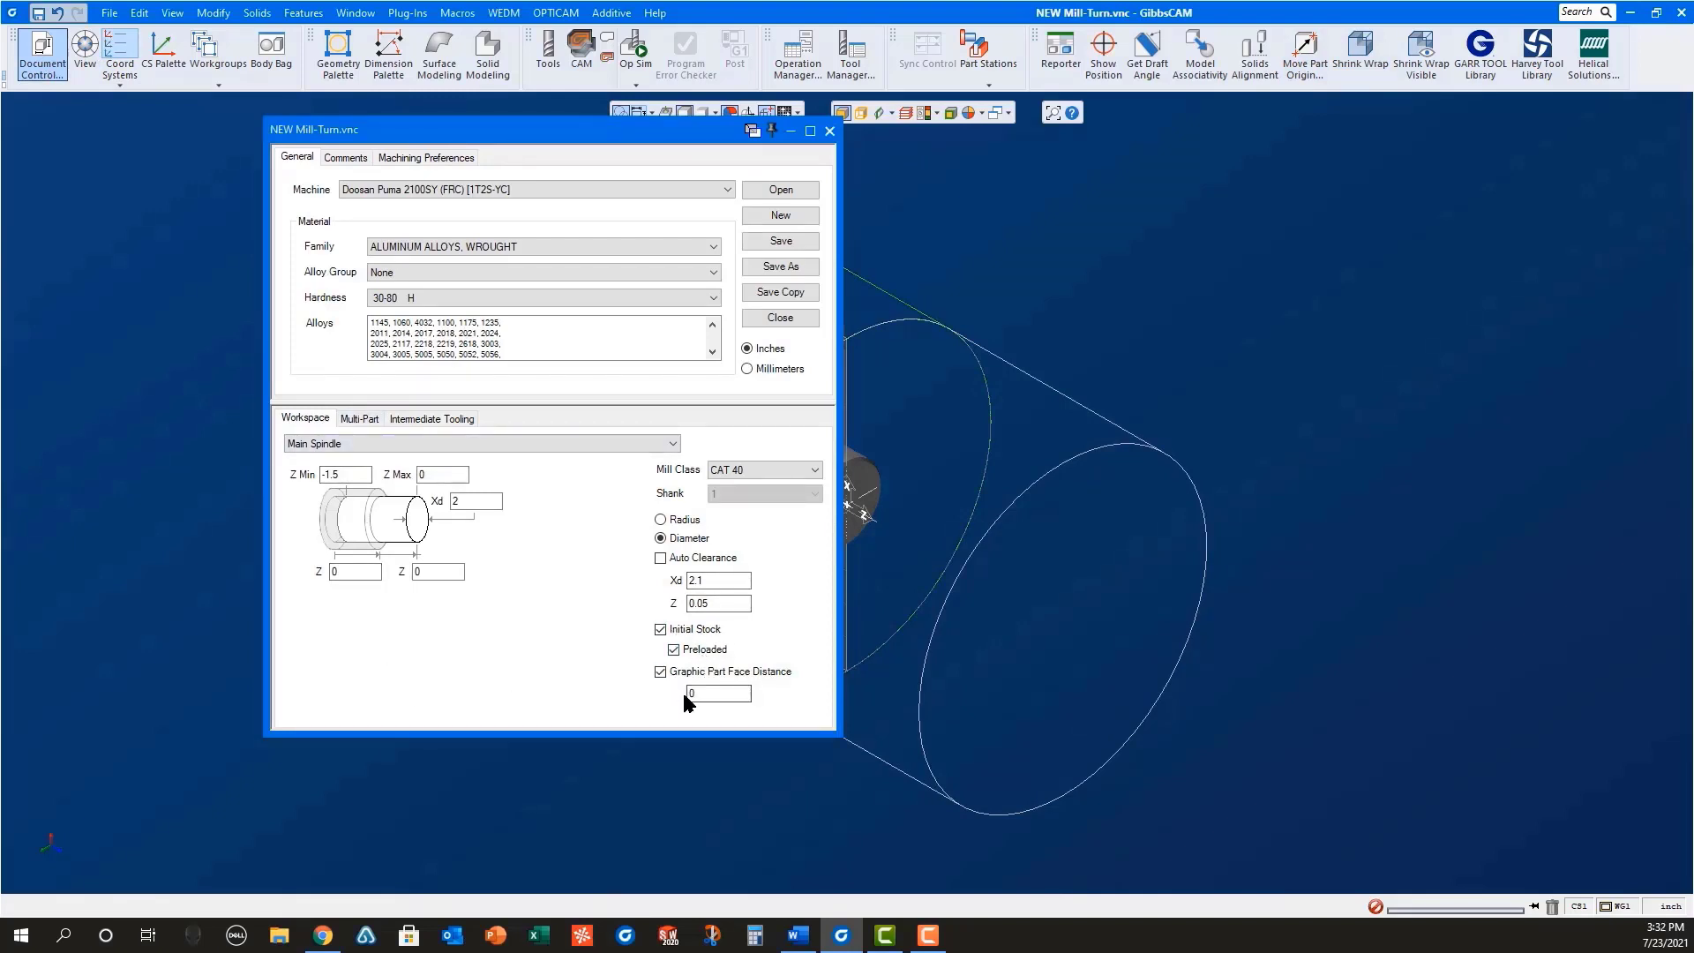
{"action": "mouse_move", "coordinate": [781, 550]}
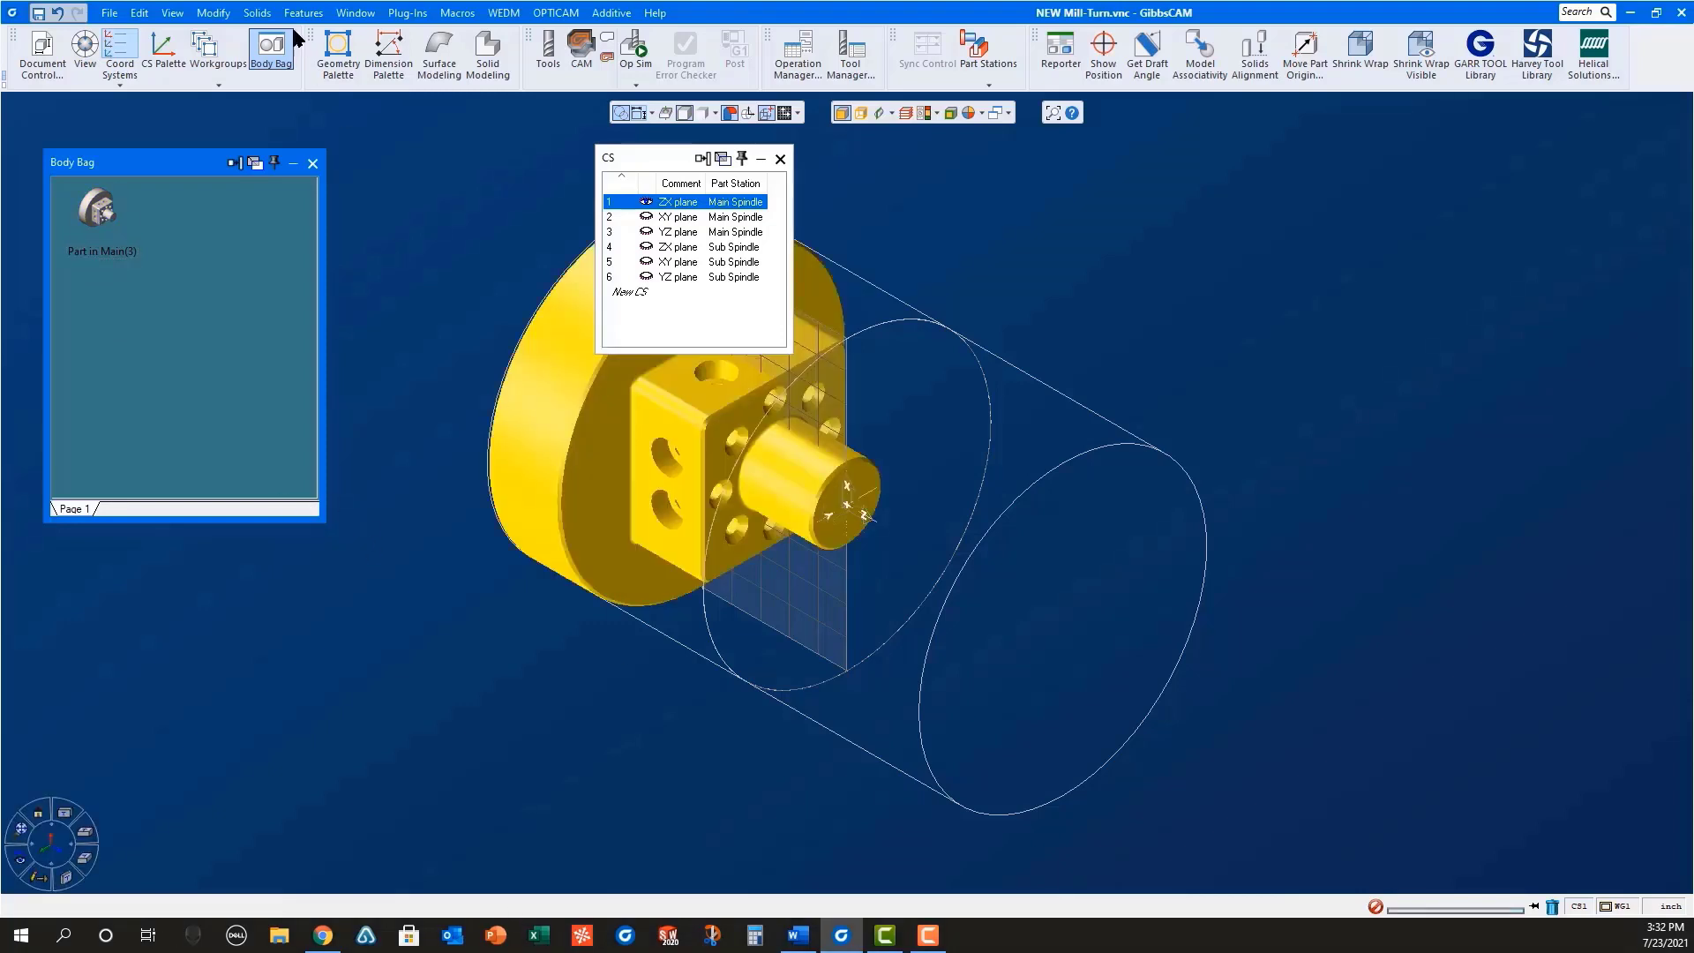
Step: Translate the part by Z 1.5 inches with the Body Bag Translate command
{"action": "left_click", "coordinate": [256, 11]}
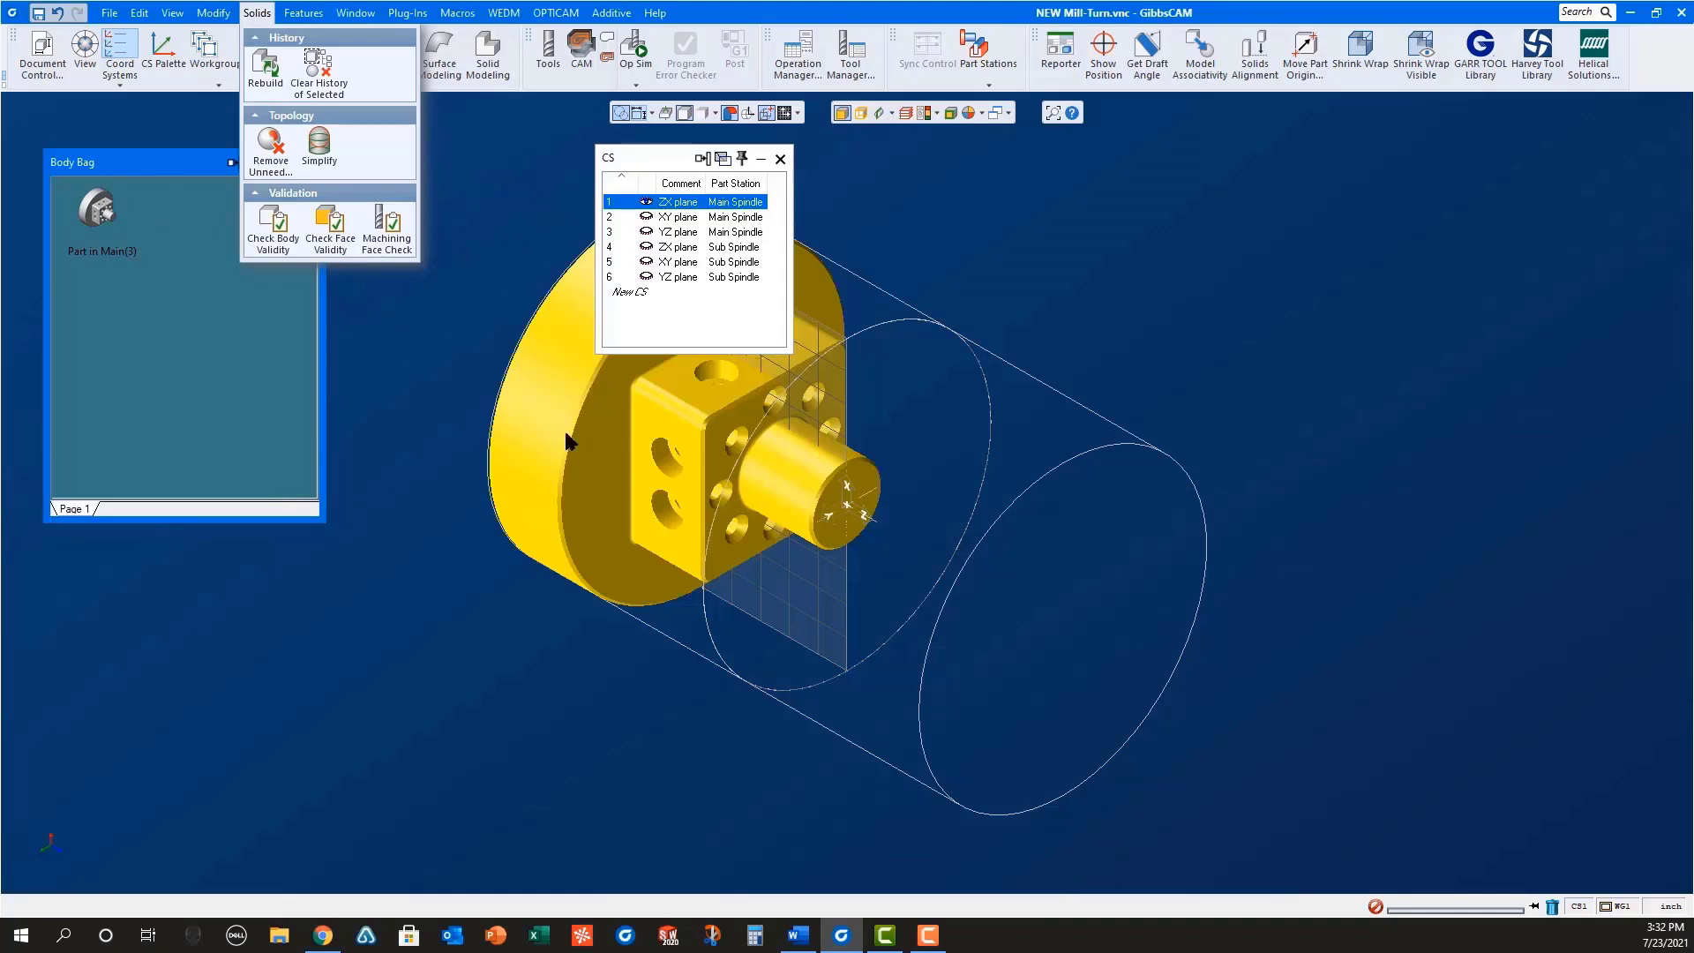
{"action": "left_click", "coordinate": [212, 14]}
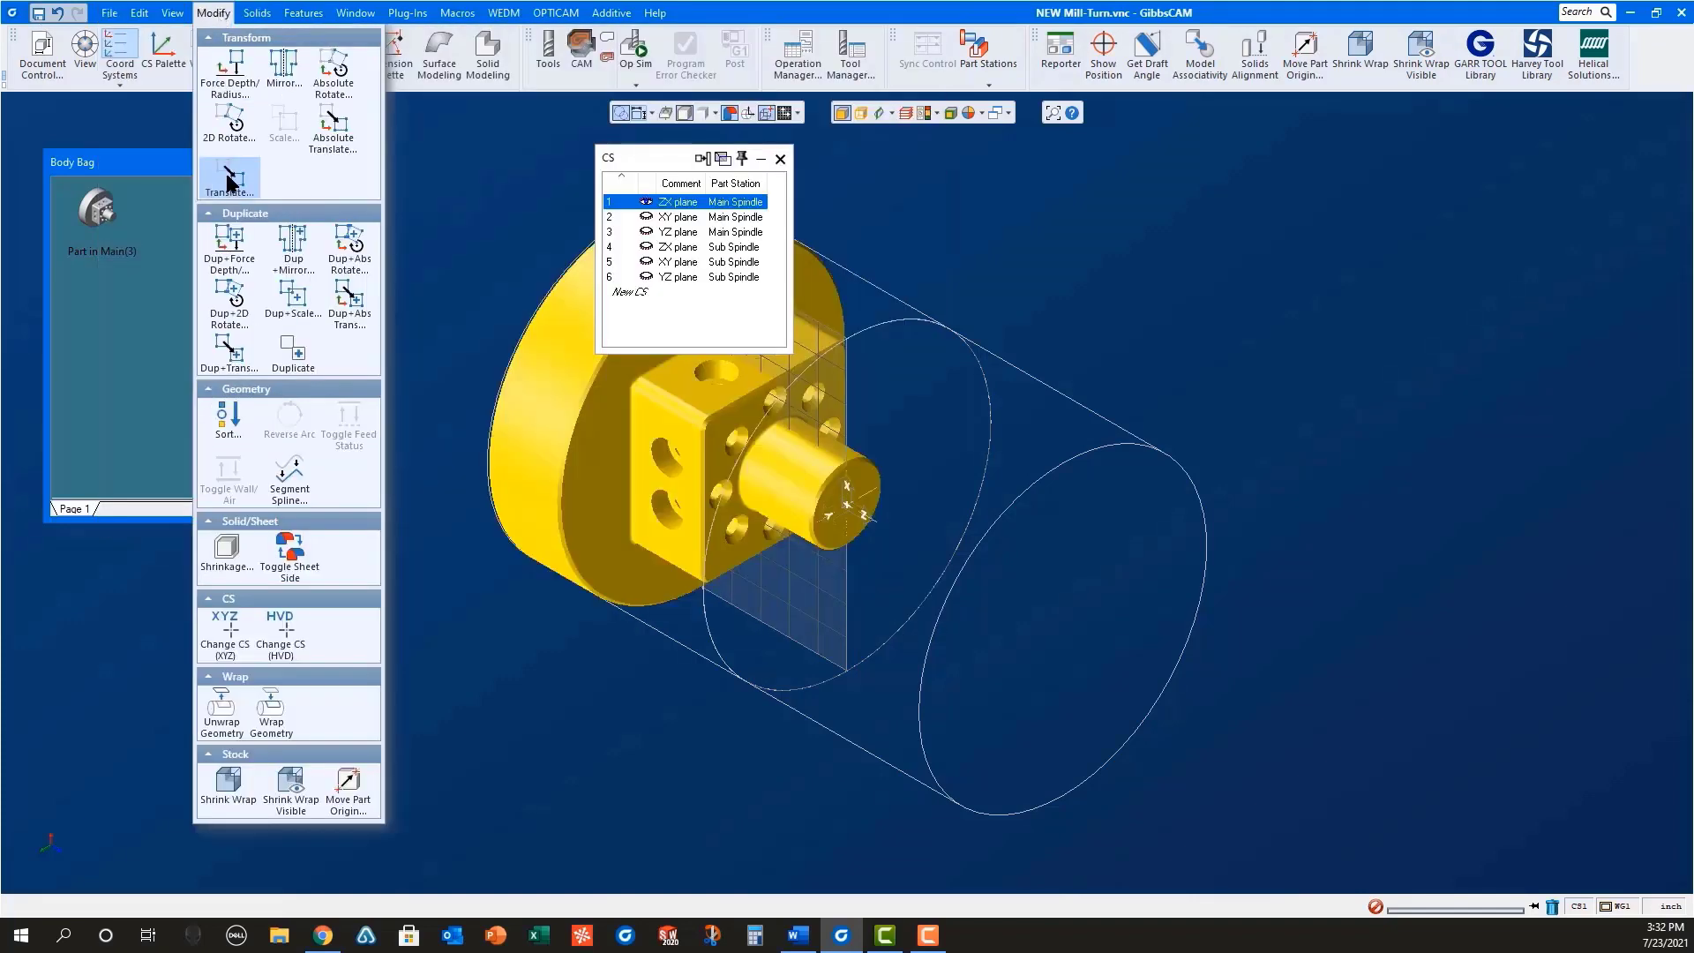
{"action": "left_click", "coordinate": [228, 178]}
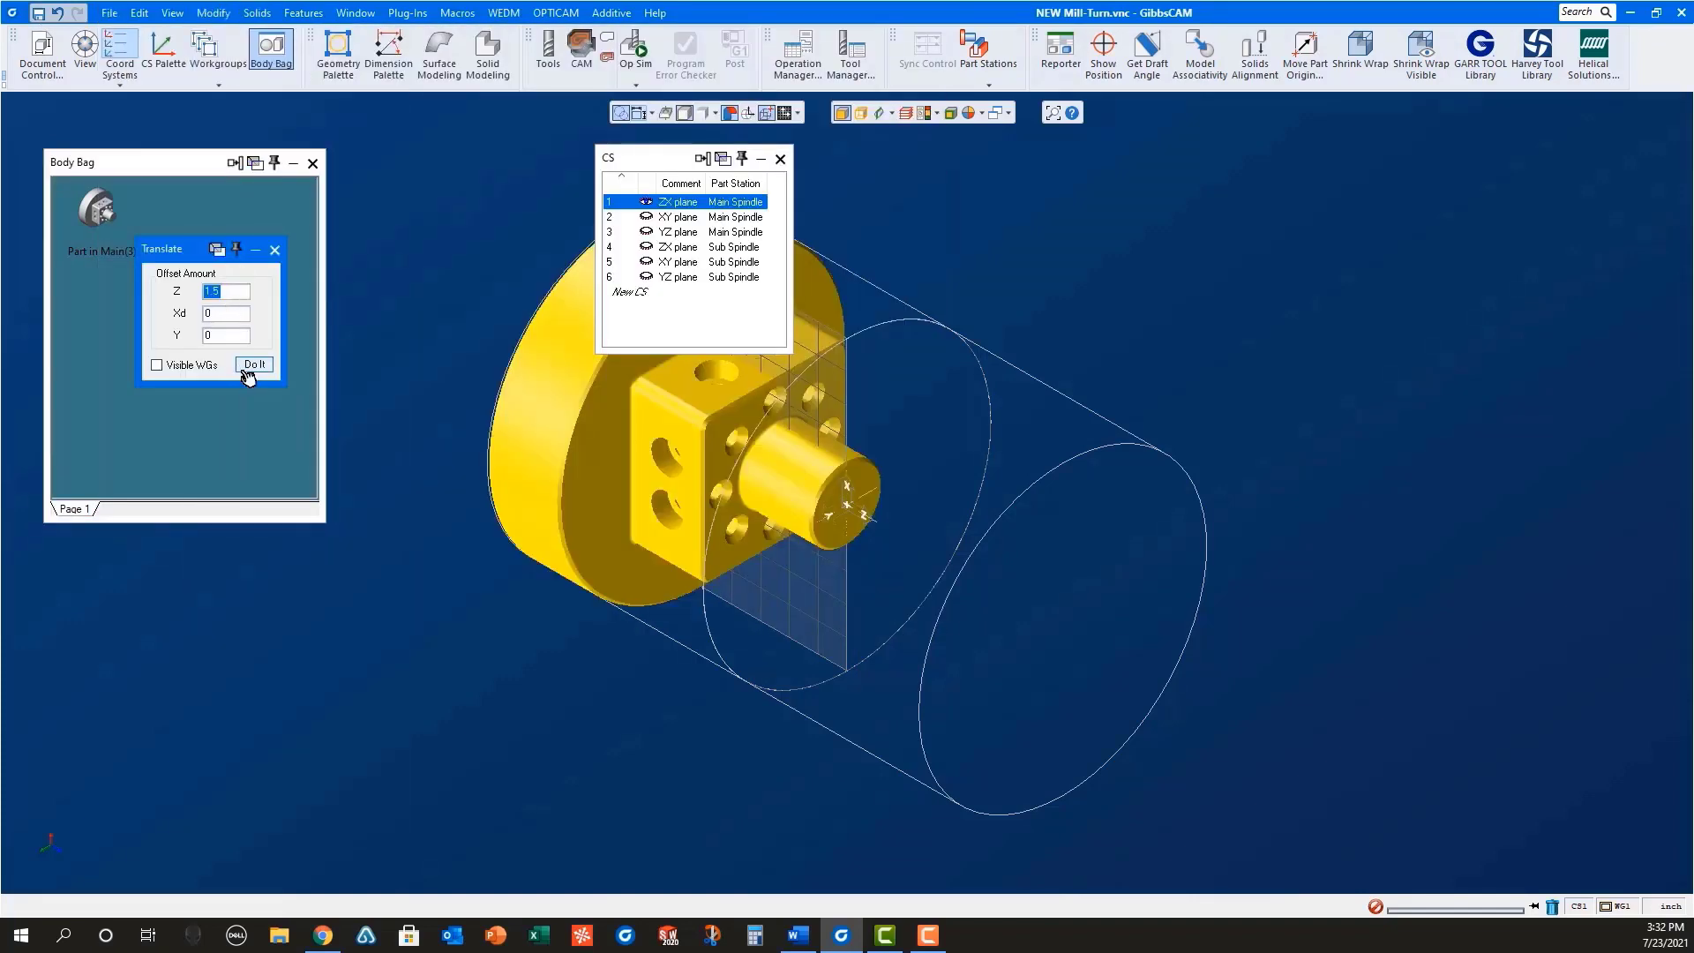
{"action": "left_click", "coordinate": [255, 364]}
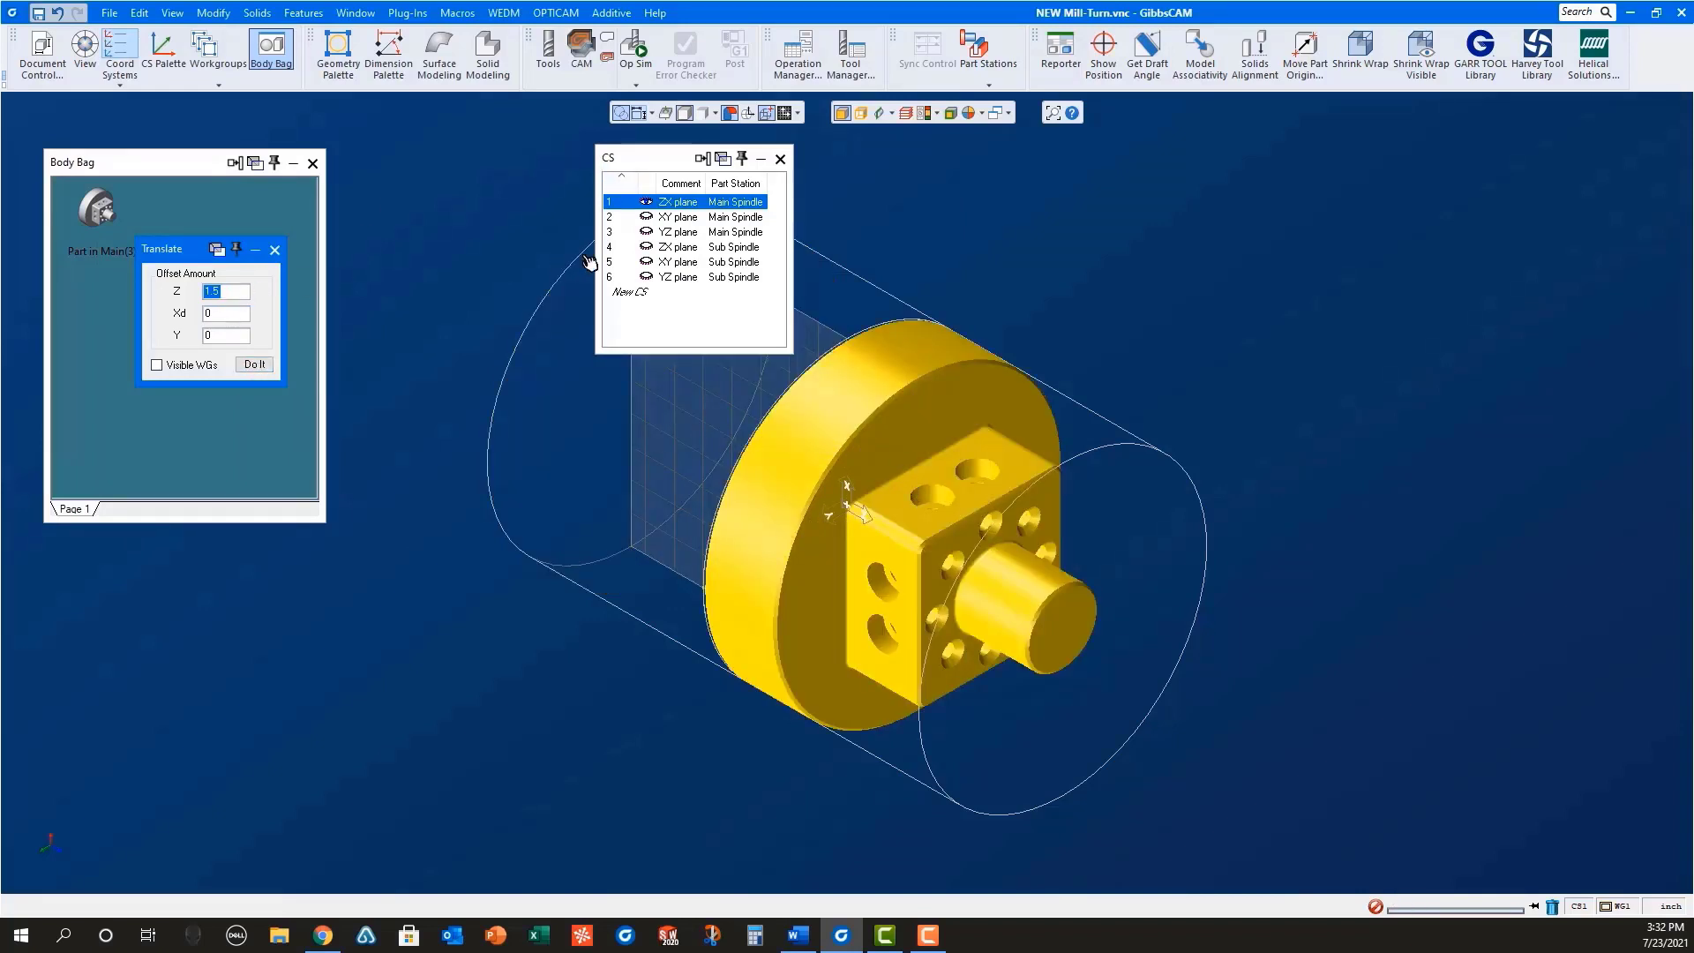
{"action": "left_click", "coordinate": [681, 246]}
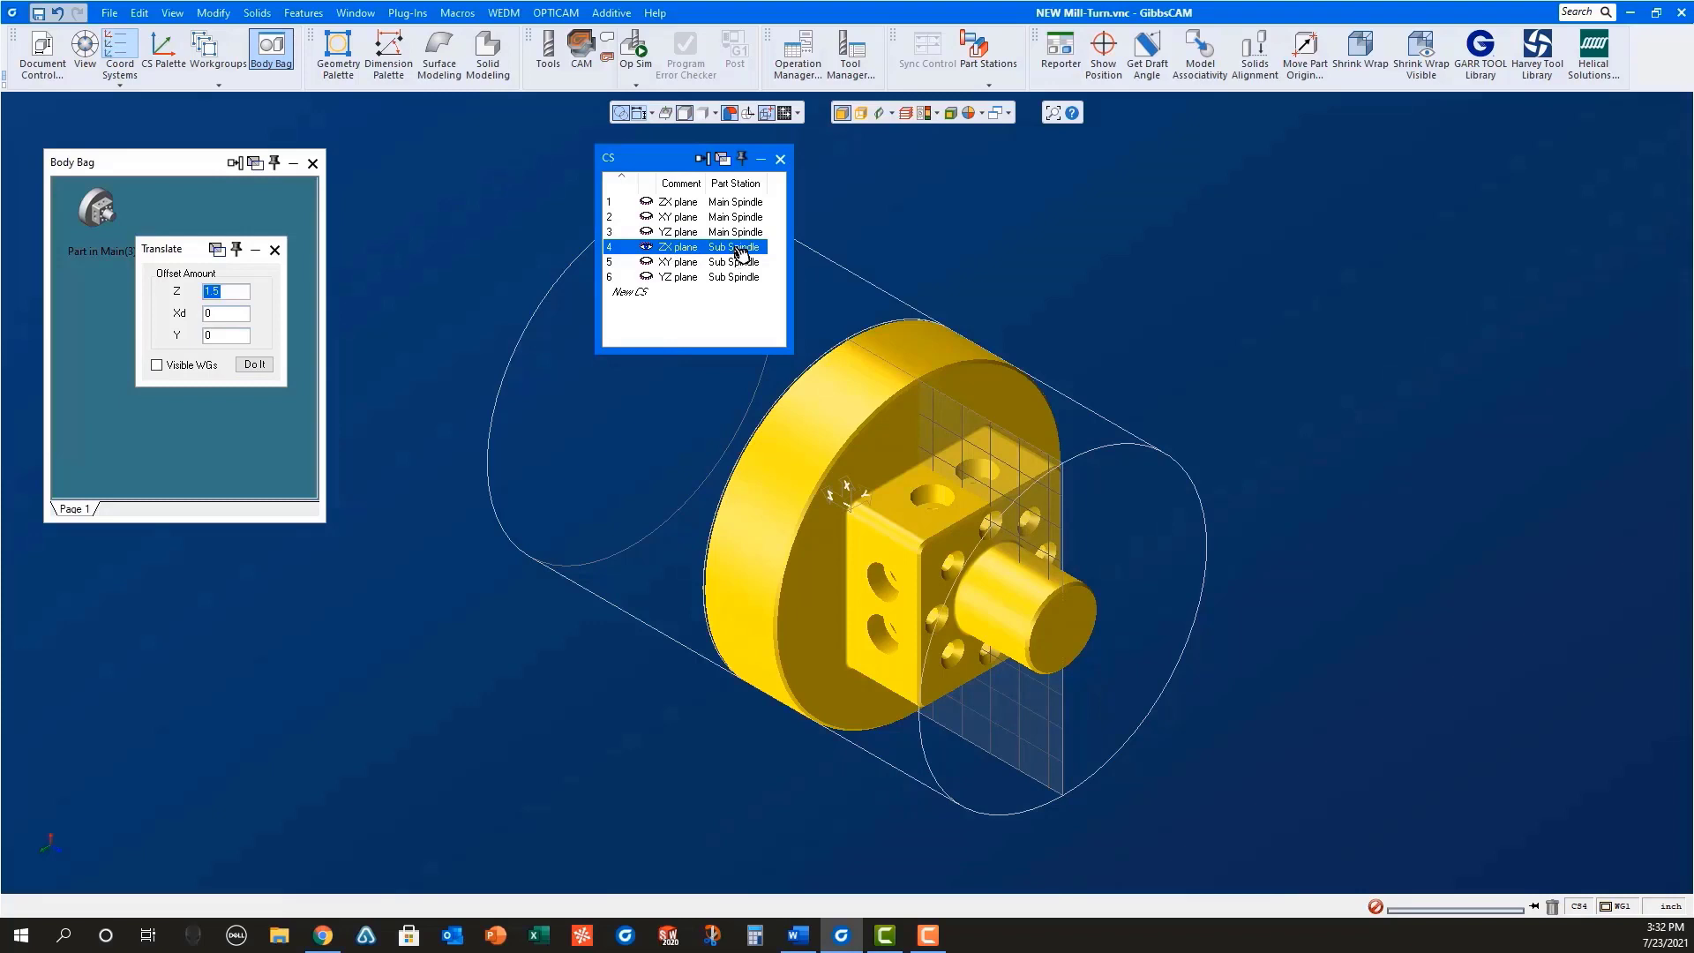
Step: Change the part copy to CS 4, the Sub Spindle ZX plane, and close Translate
{"action": "right_click", "coordinate": [735, 246]}
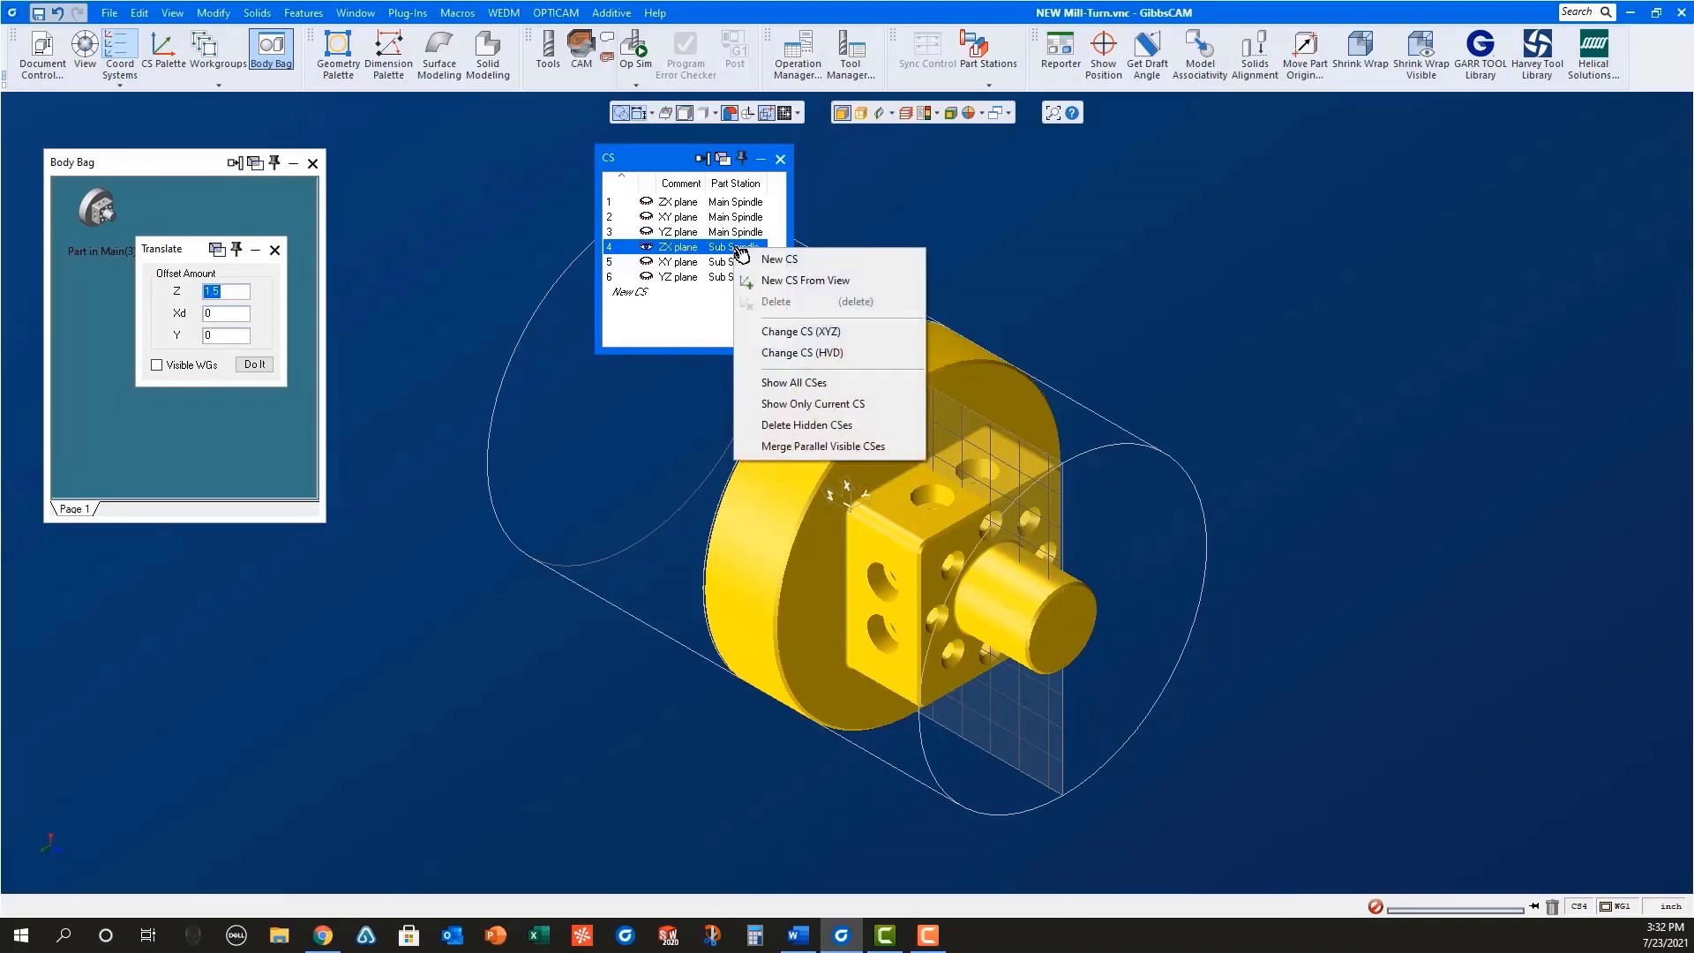
{"action": "mouse_move", "coordinate": [802, 332]}
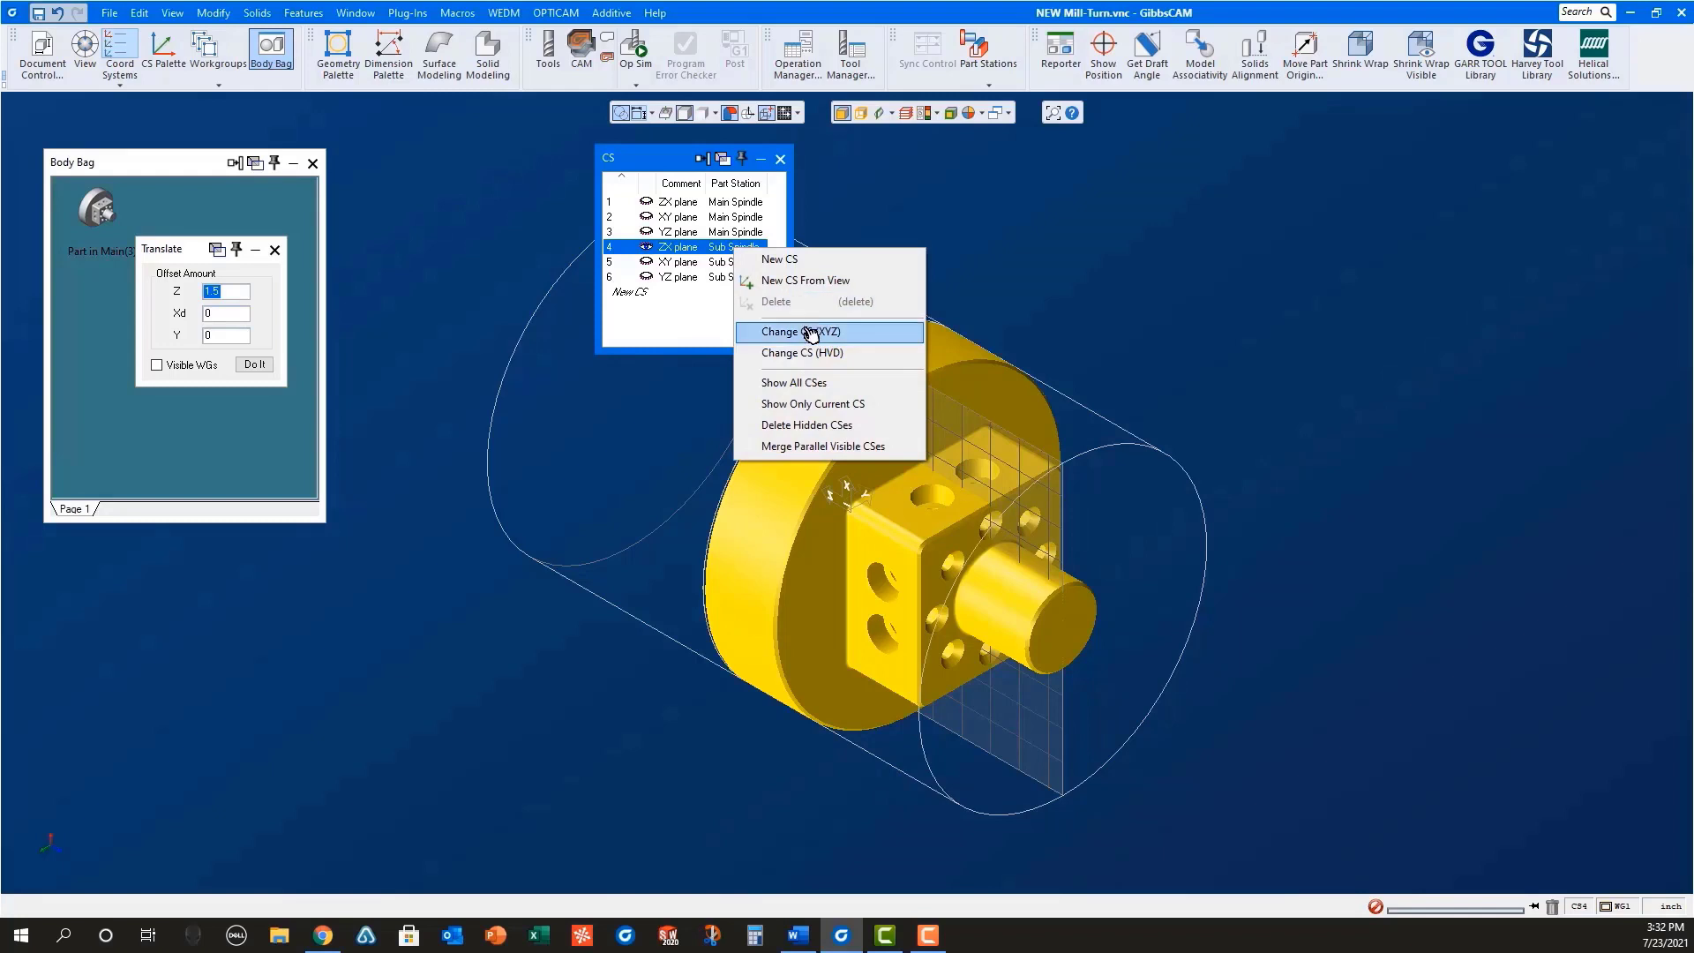
{"action": "left_click", "coordinate": [808, 334]}
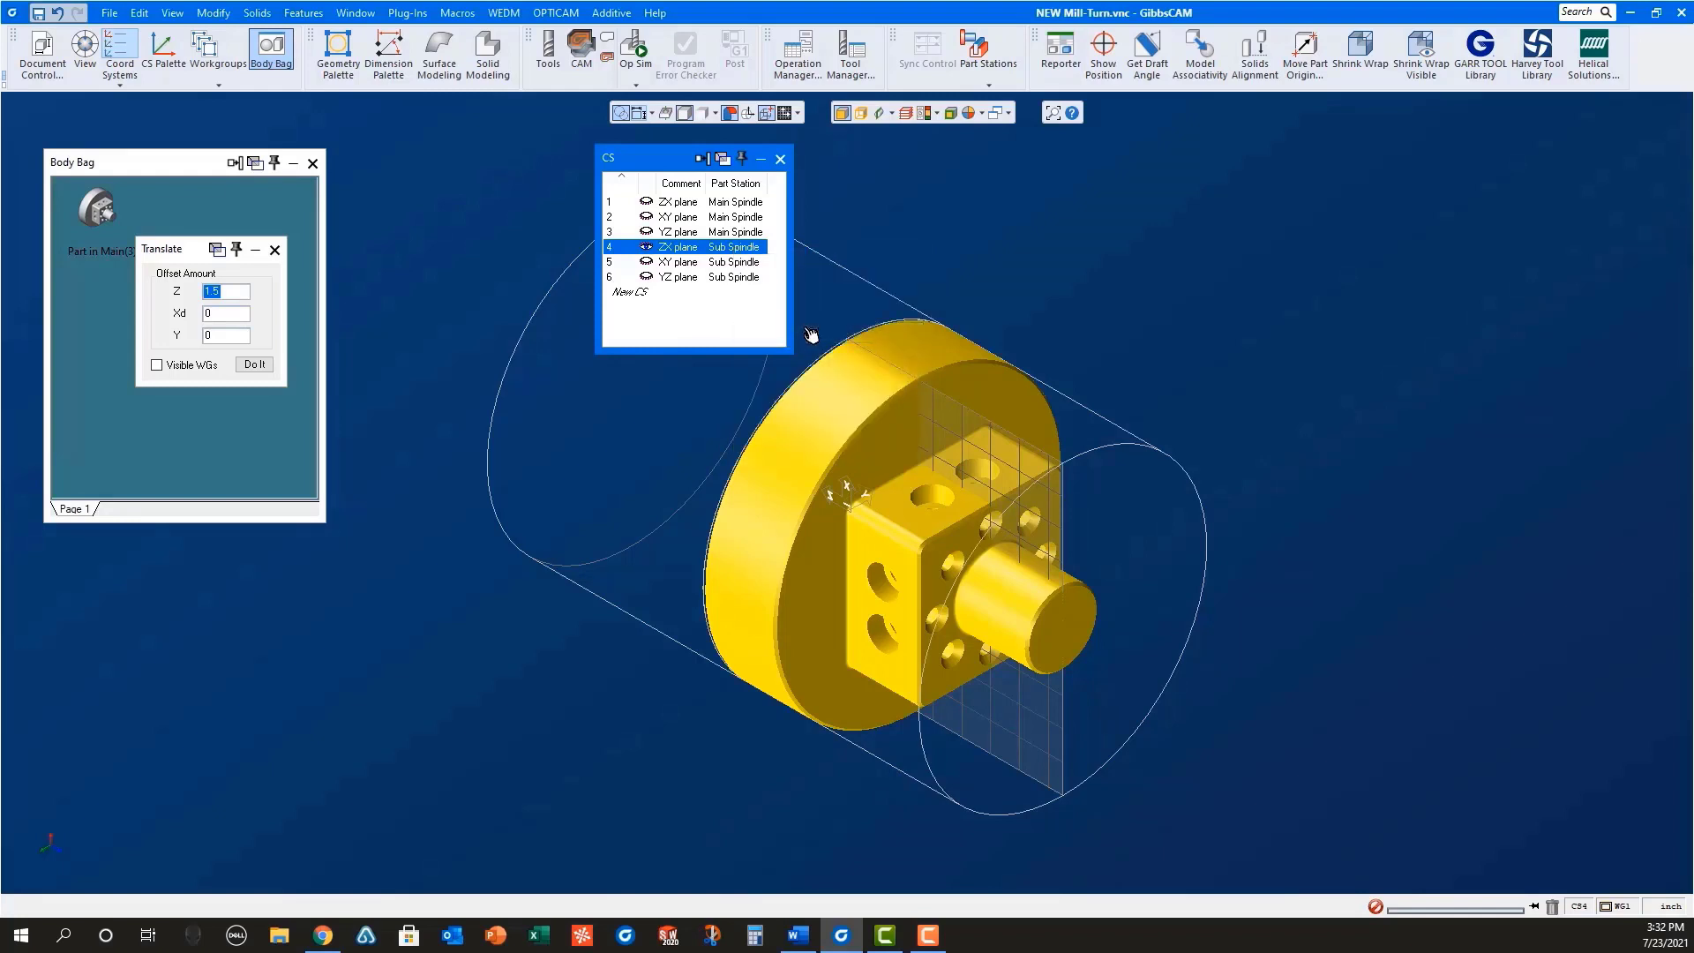
{"action": "mouse_move", "coordinate": [879, 404]}
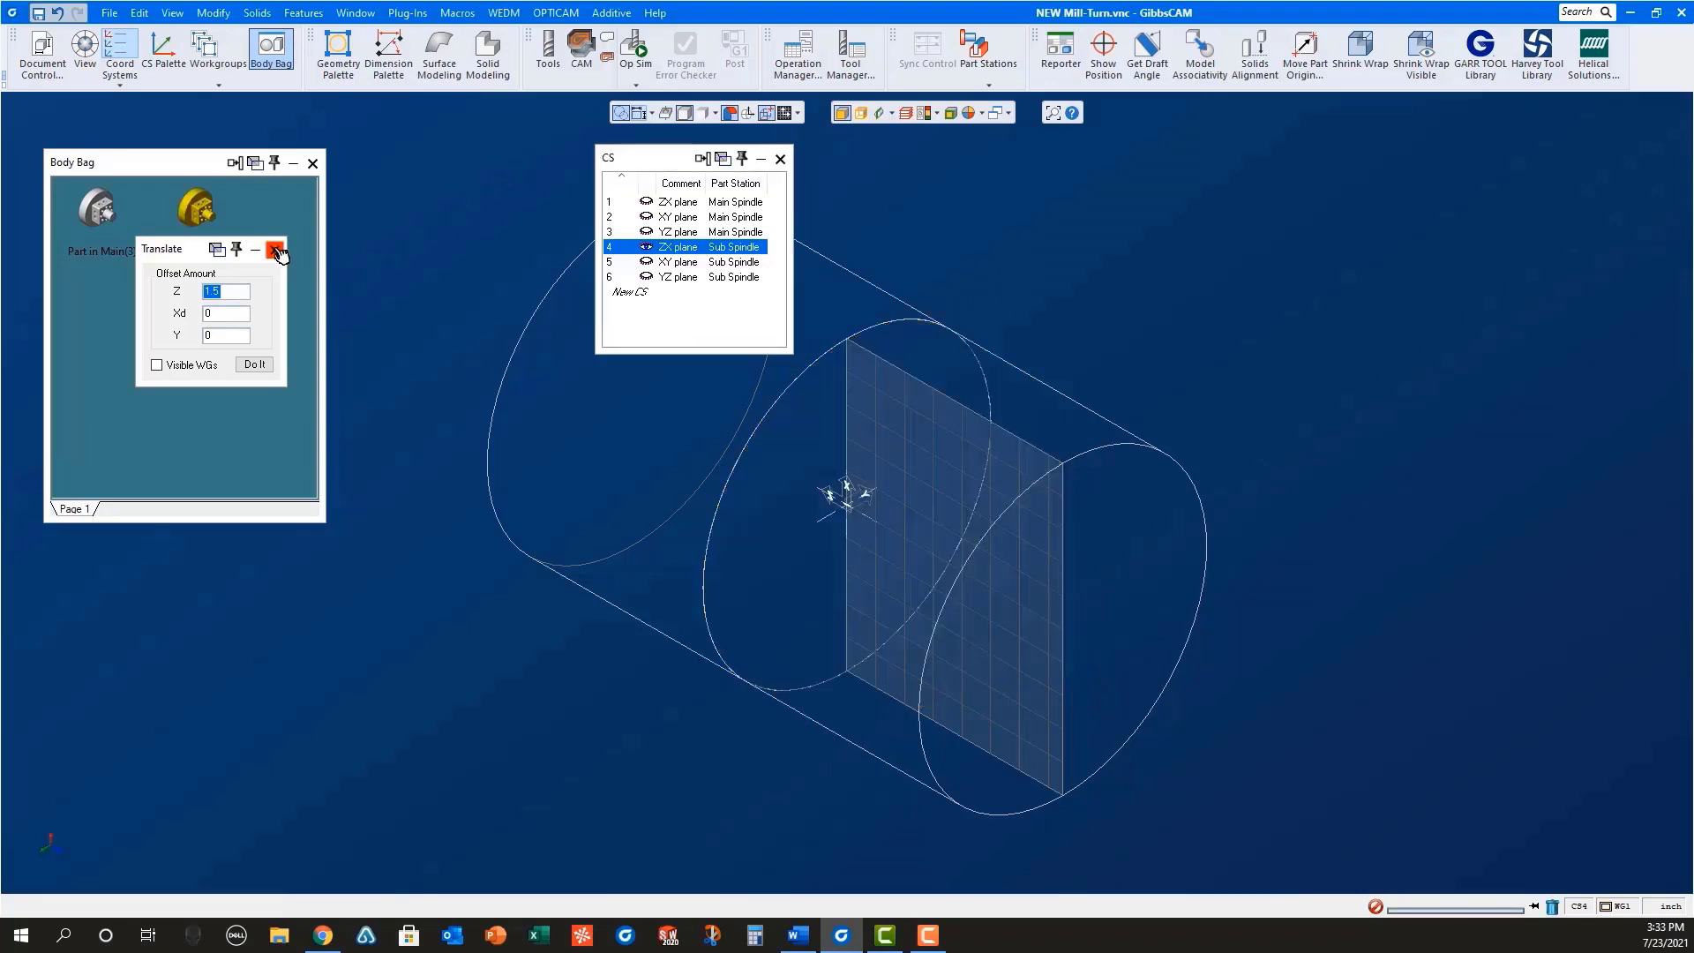
{"action": "left_click", "coordinate": [276, 249]}
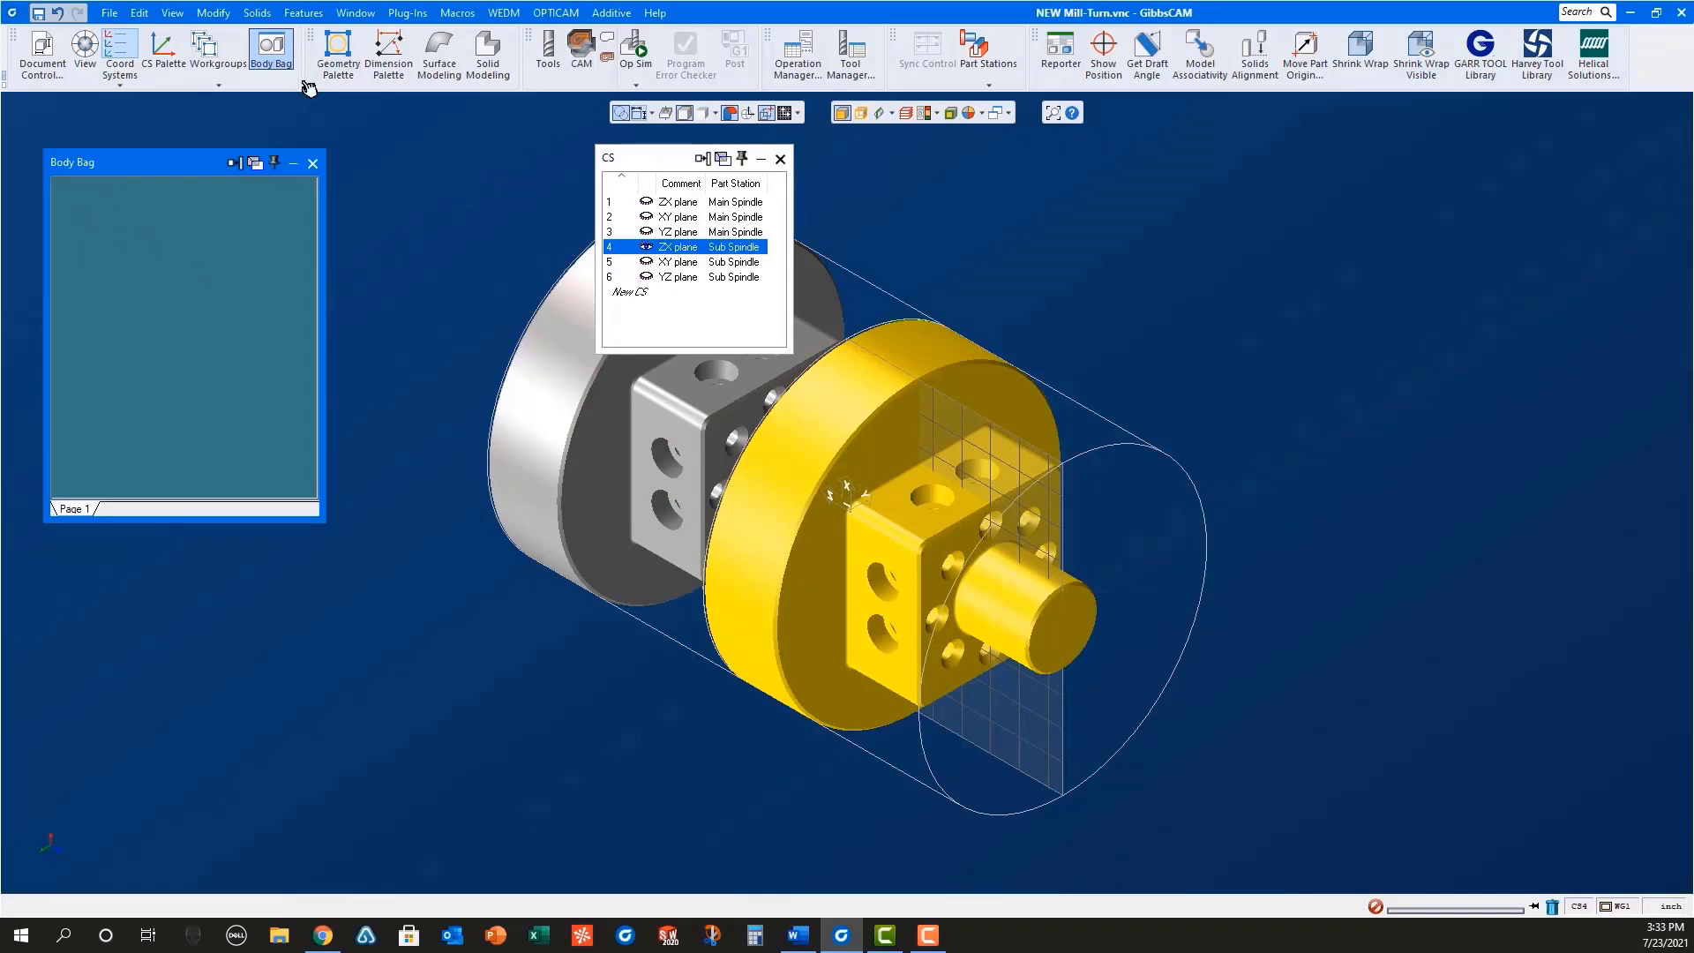
Step: Rename workgroup 1 to 'Blank' and workgroup 2 to 'Check'
{"action": "left_click", "coordinate": [217, 54]}
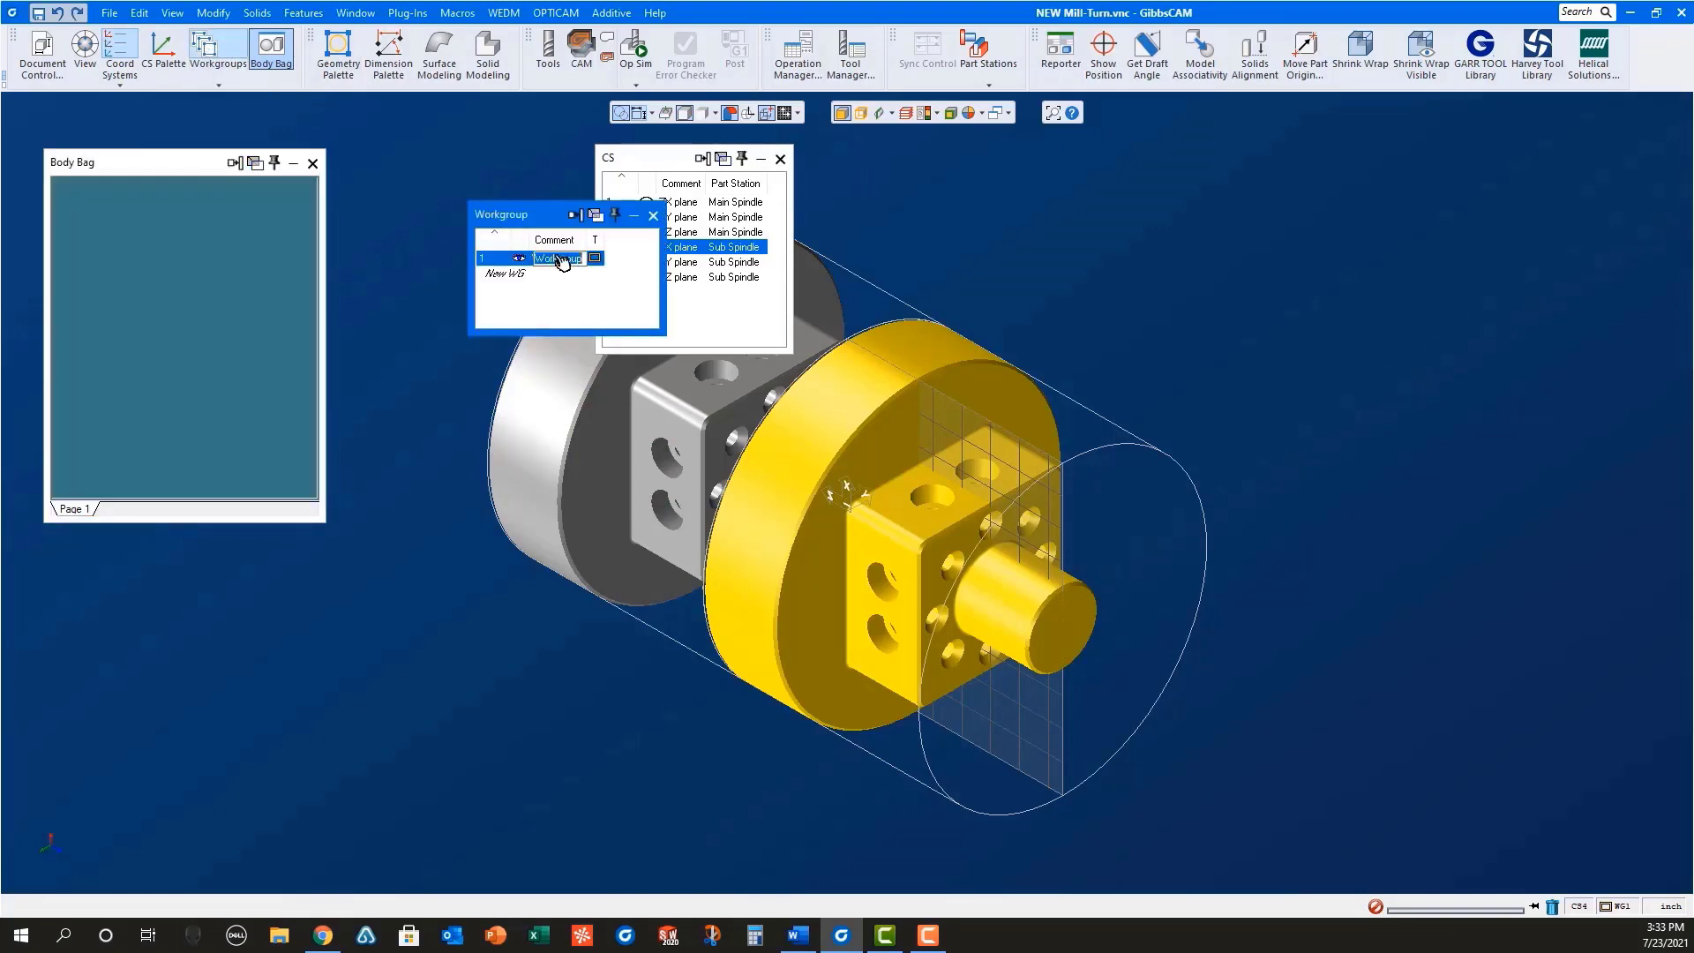
{"action": "type", "text": "B"}
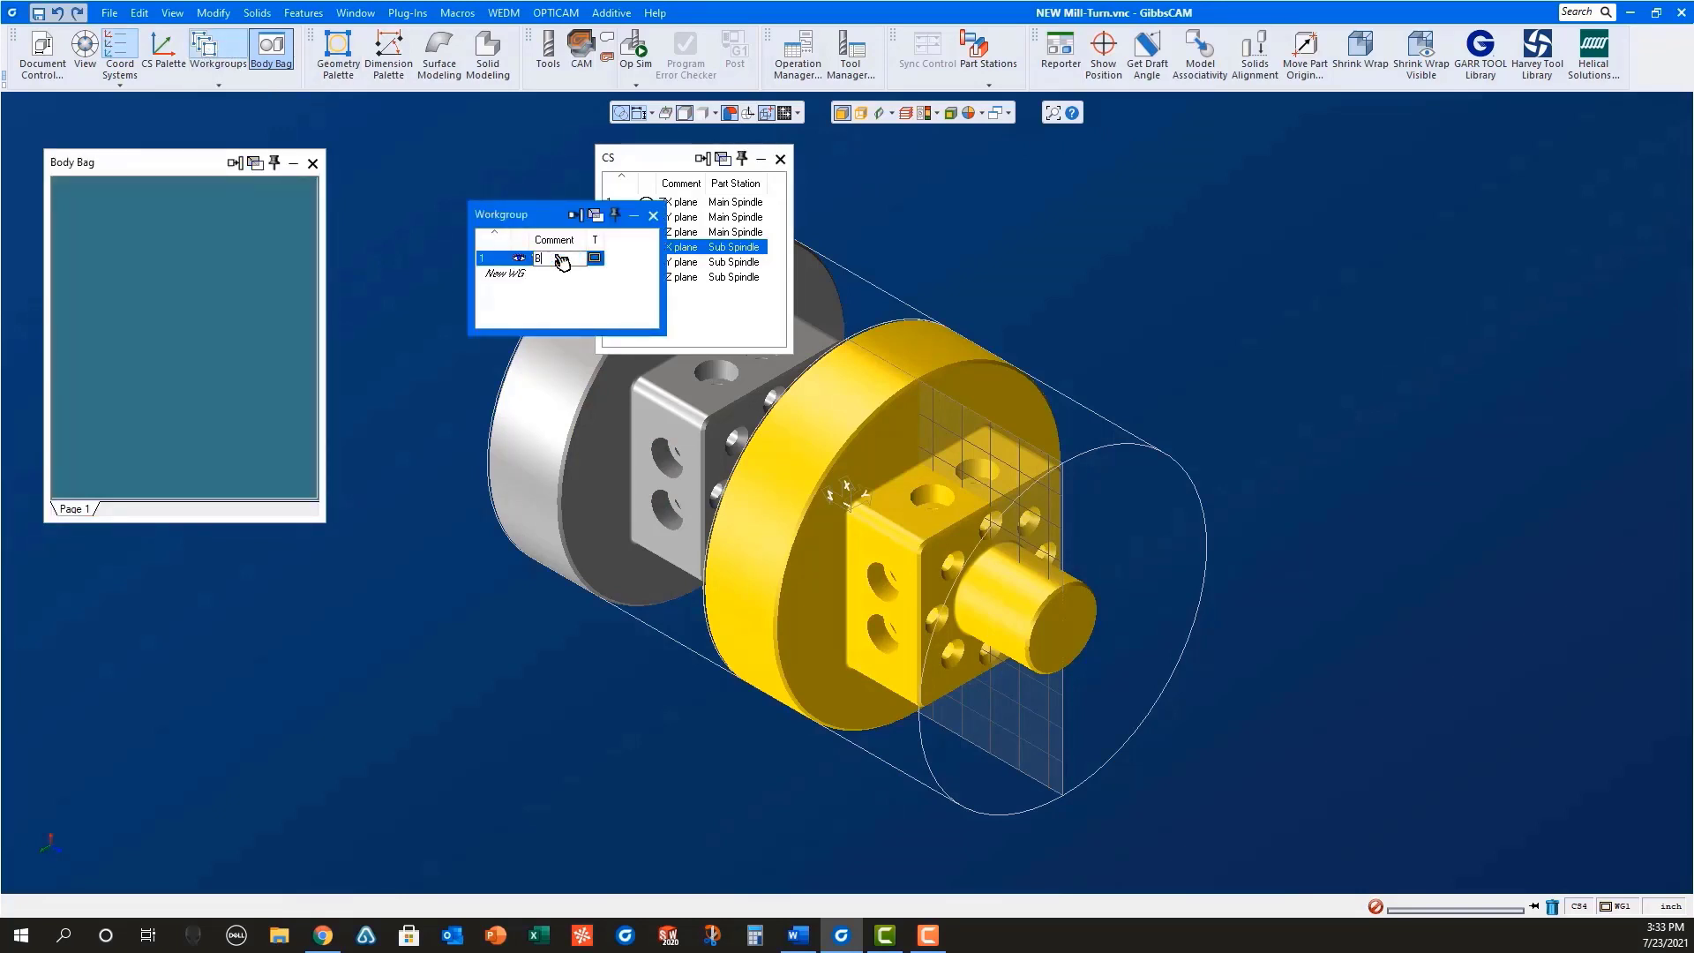
{"action": "type", "text": "Blank"}
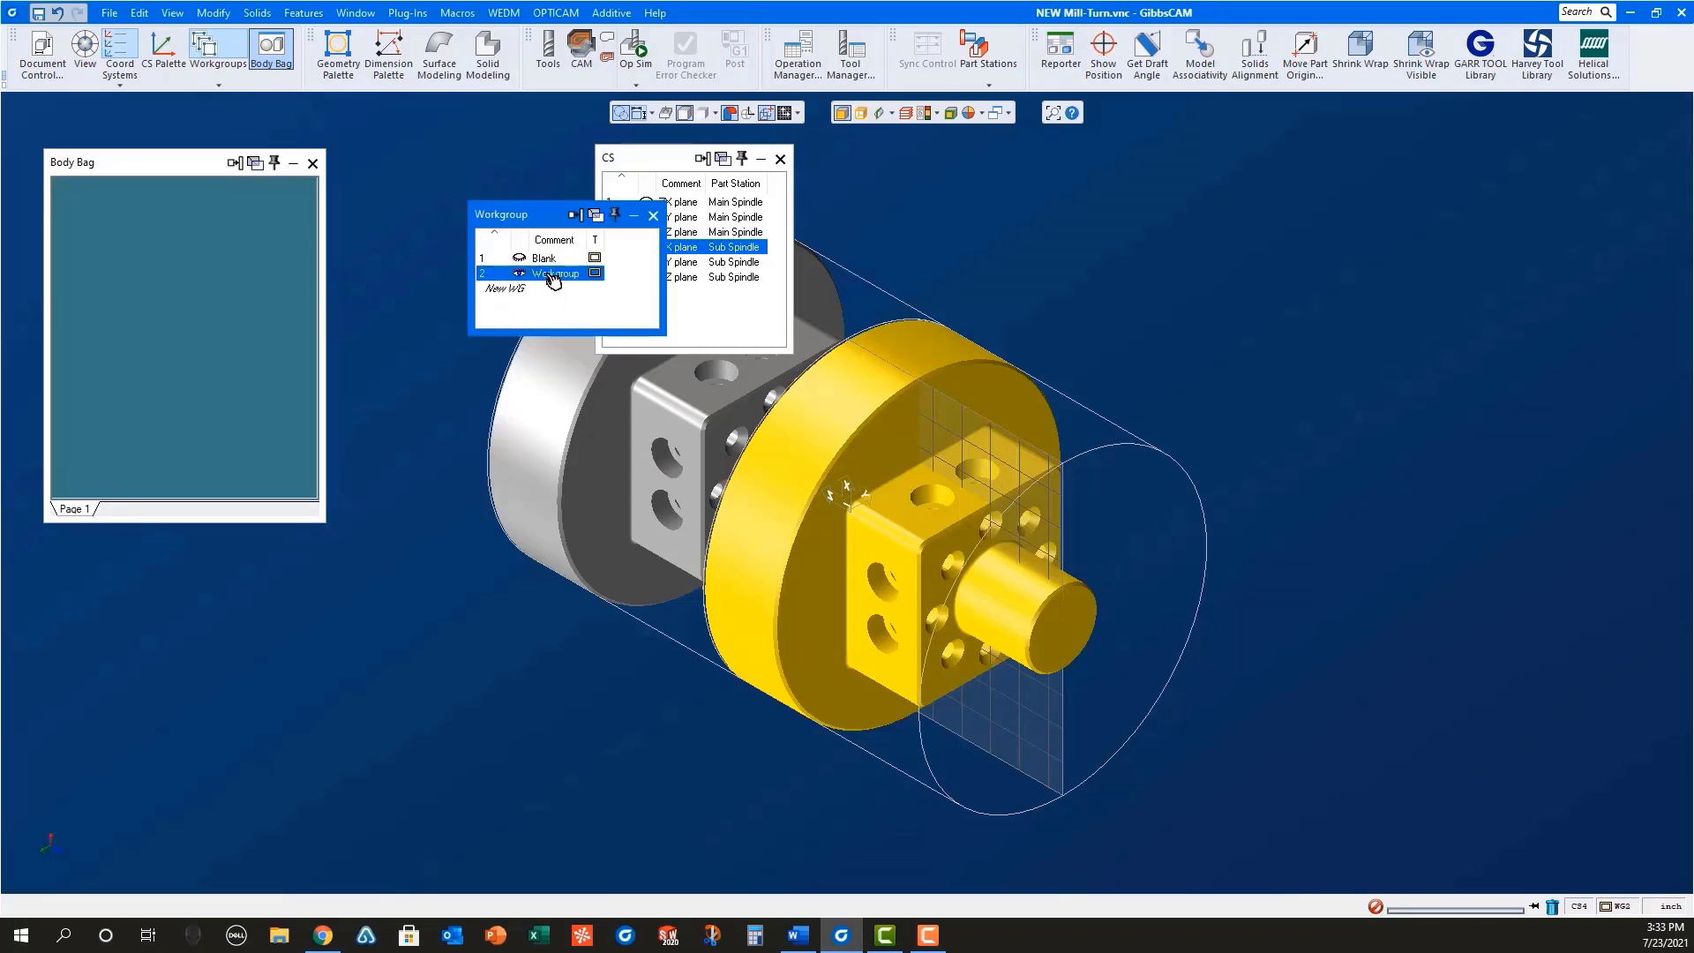
{"action": "double_click", "coordinate": [557, 273]}
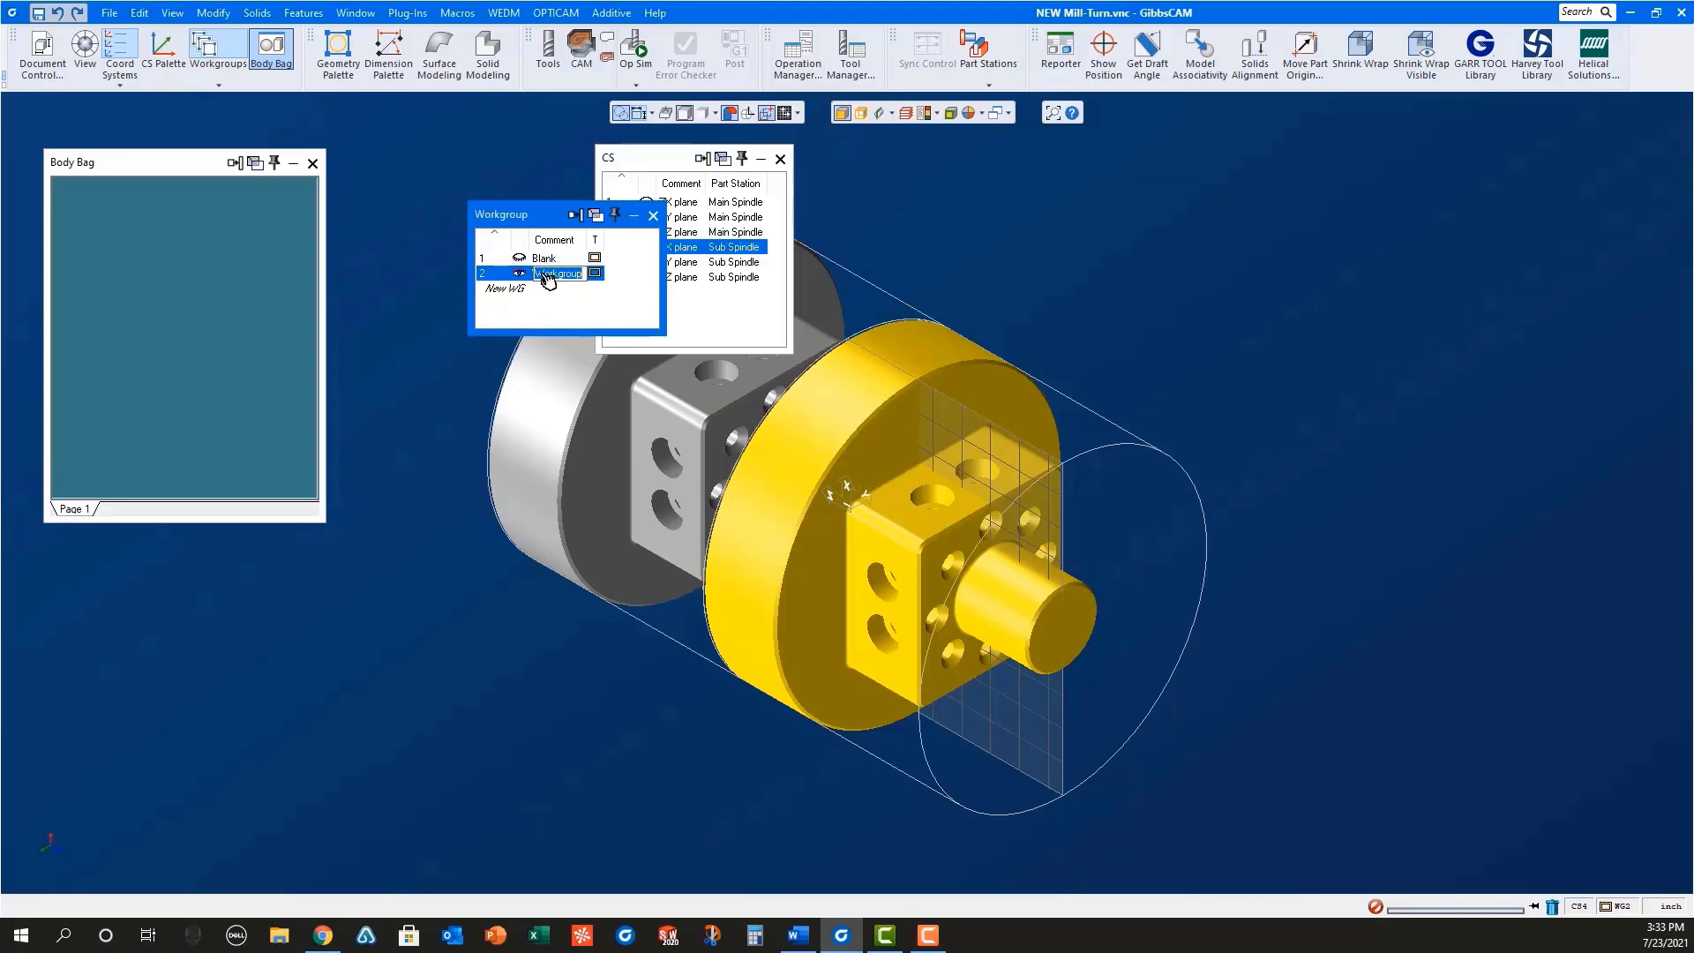
{"action": "type", "text": "Check"}
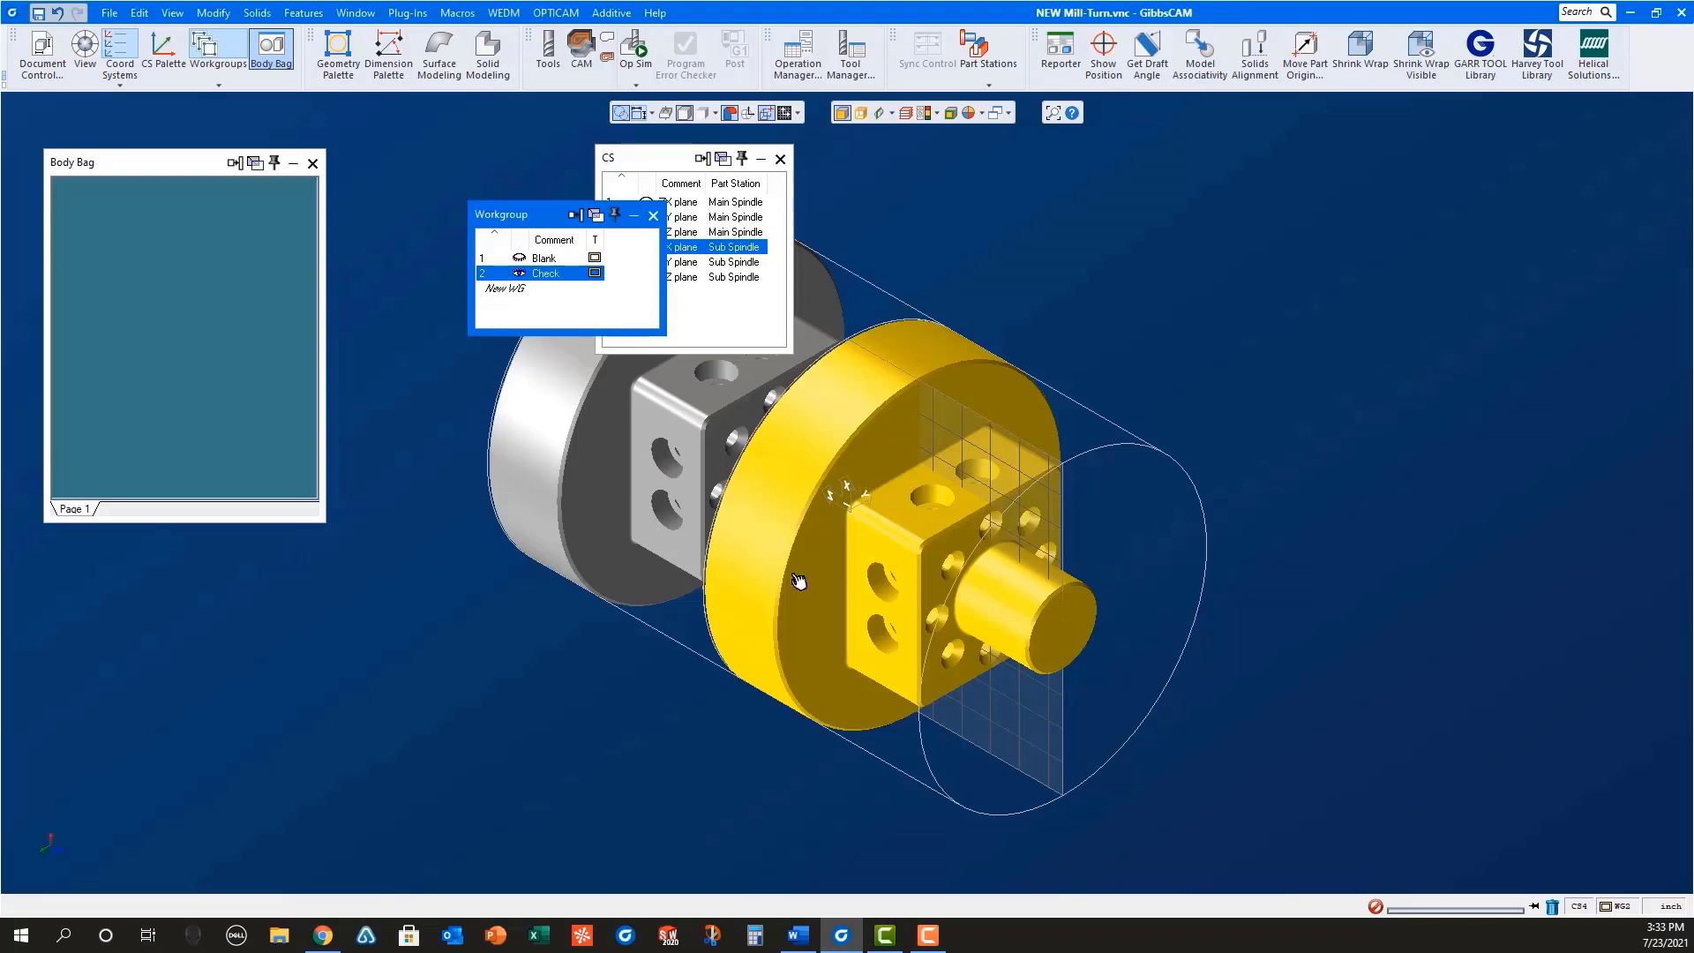
{"action": "mouse_move", "coordinate": [880, 112]}
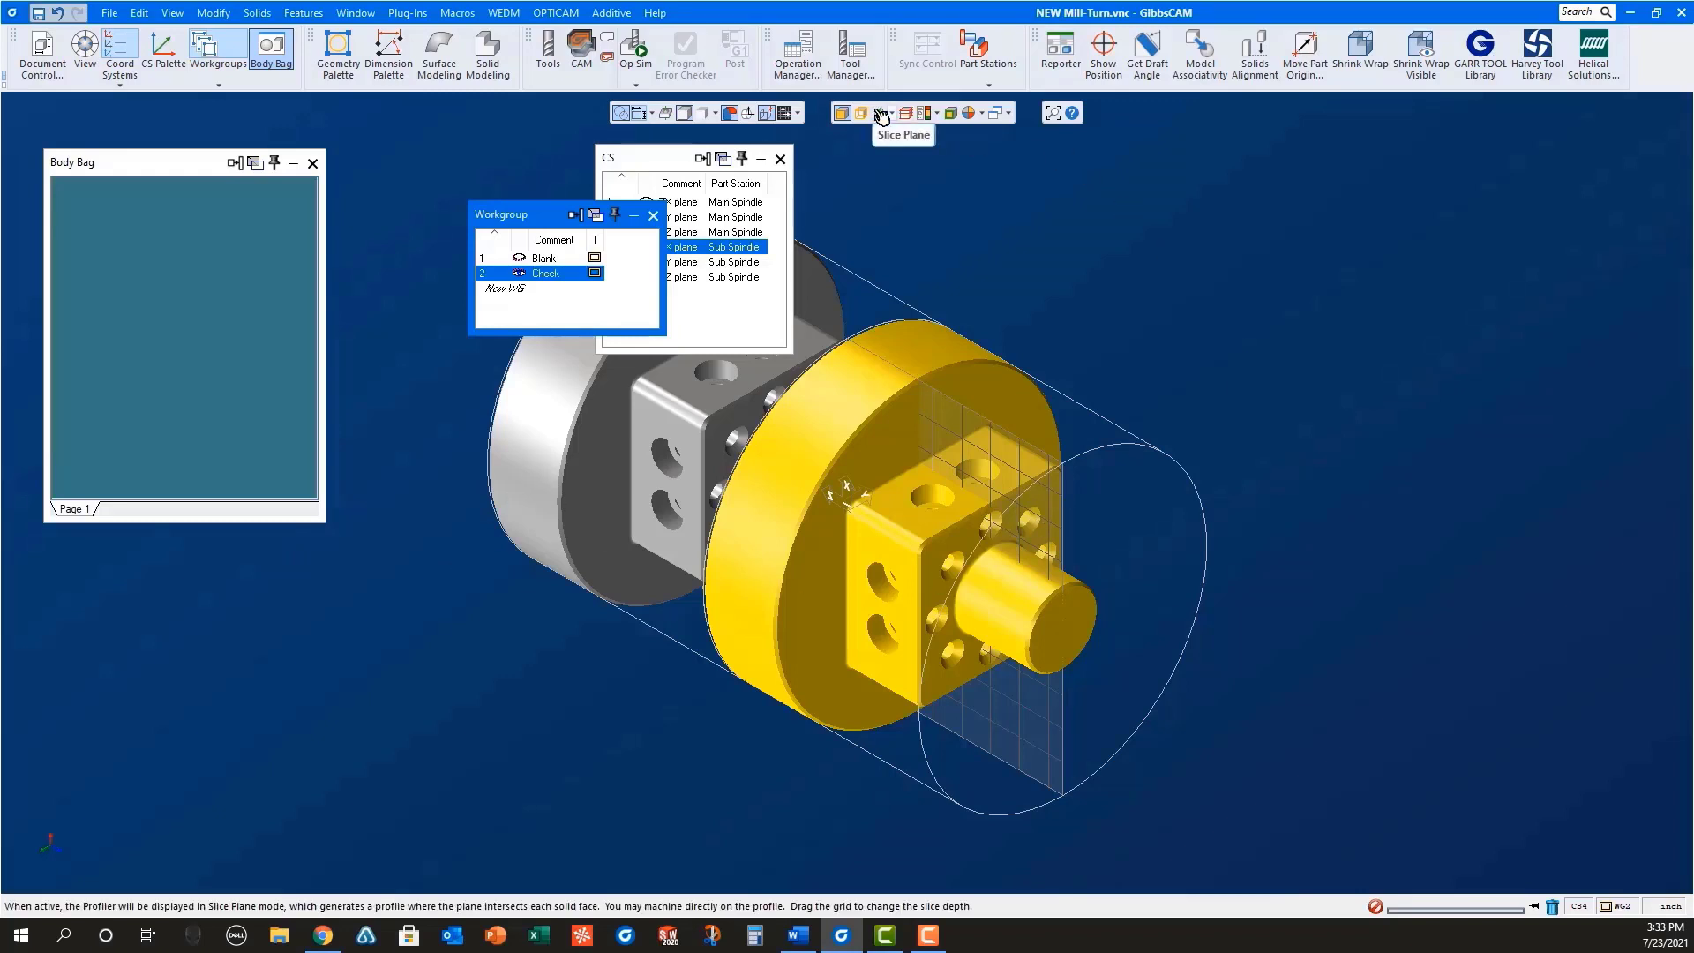
Step: Enable Slice Plane and extract the section profiles of both part copies using CS 1
{"action": "left_click", "coordinate": [879, 112]}
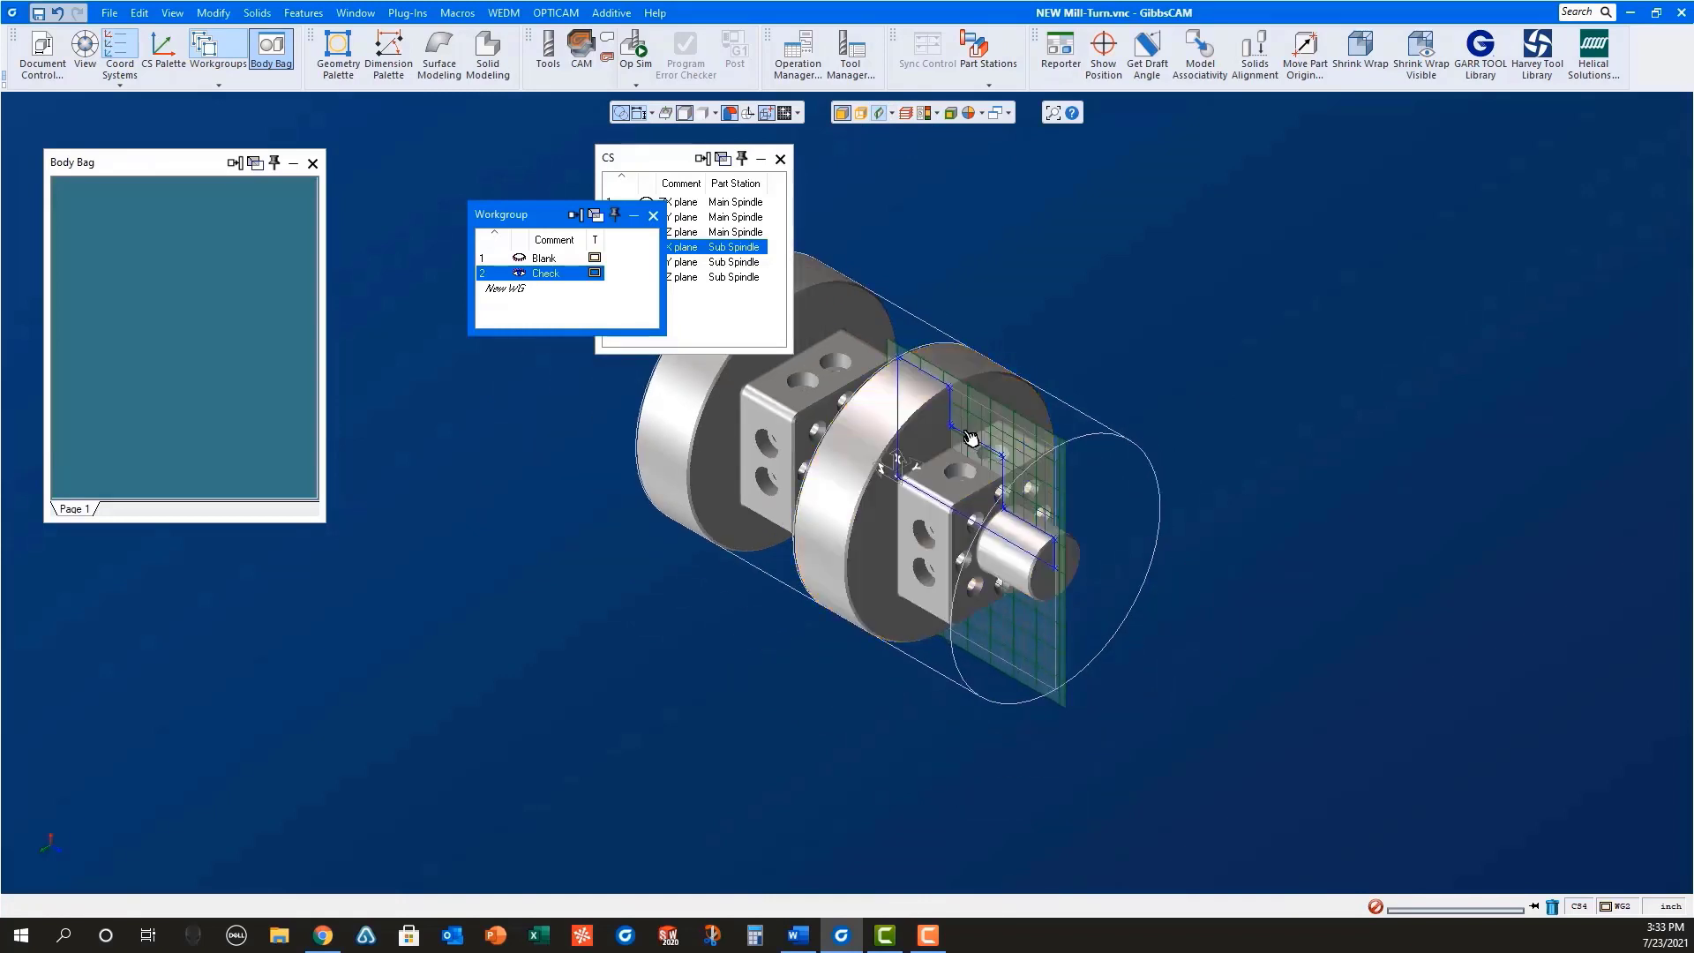
{"action": "right_click", "coordinate": [969, 437]}
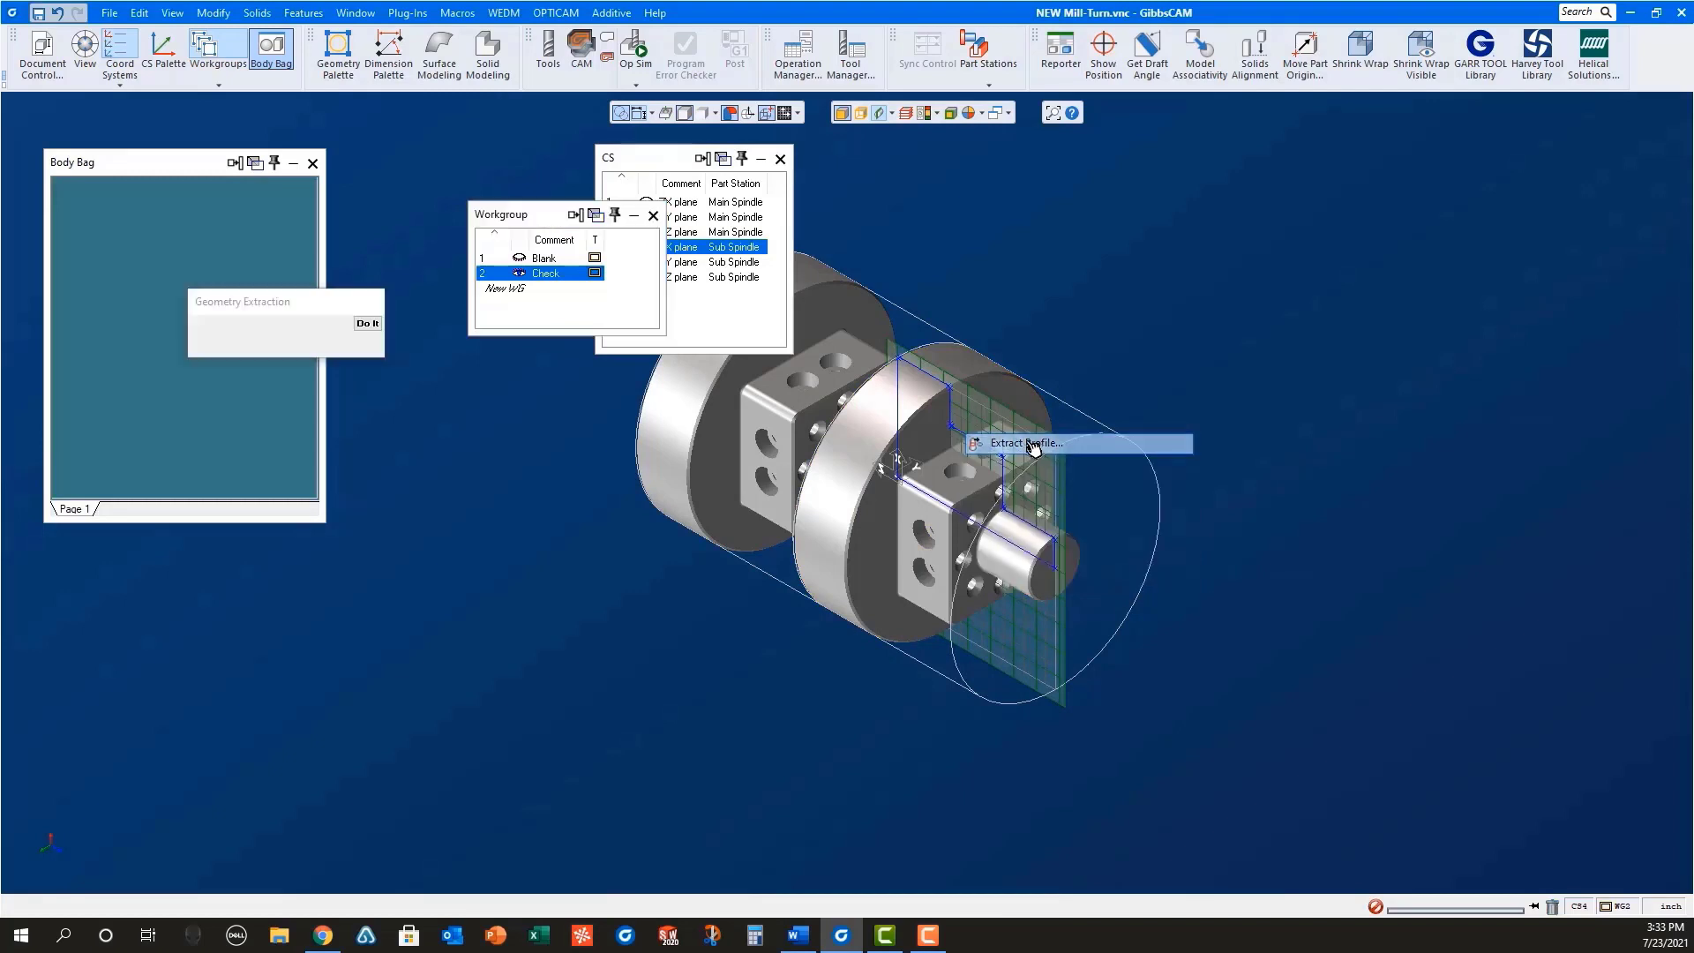
{"action": "left_click", "coordinate": [1023, 443]}
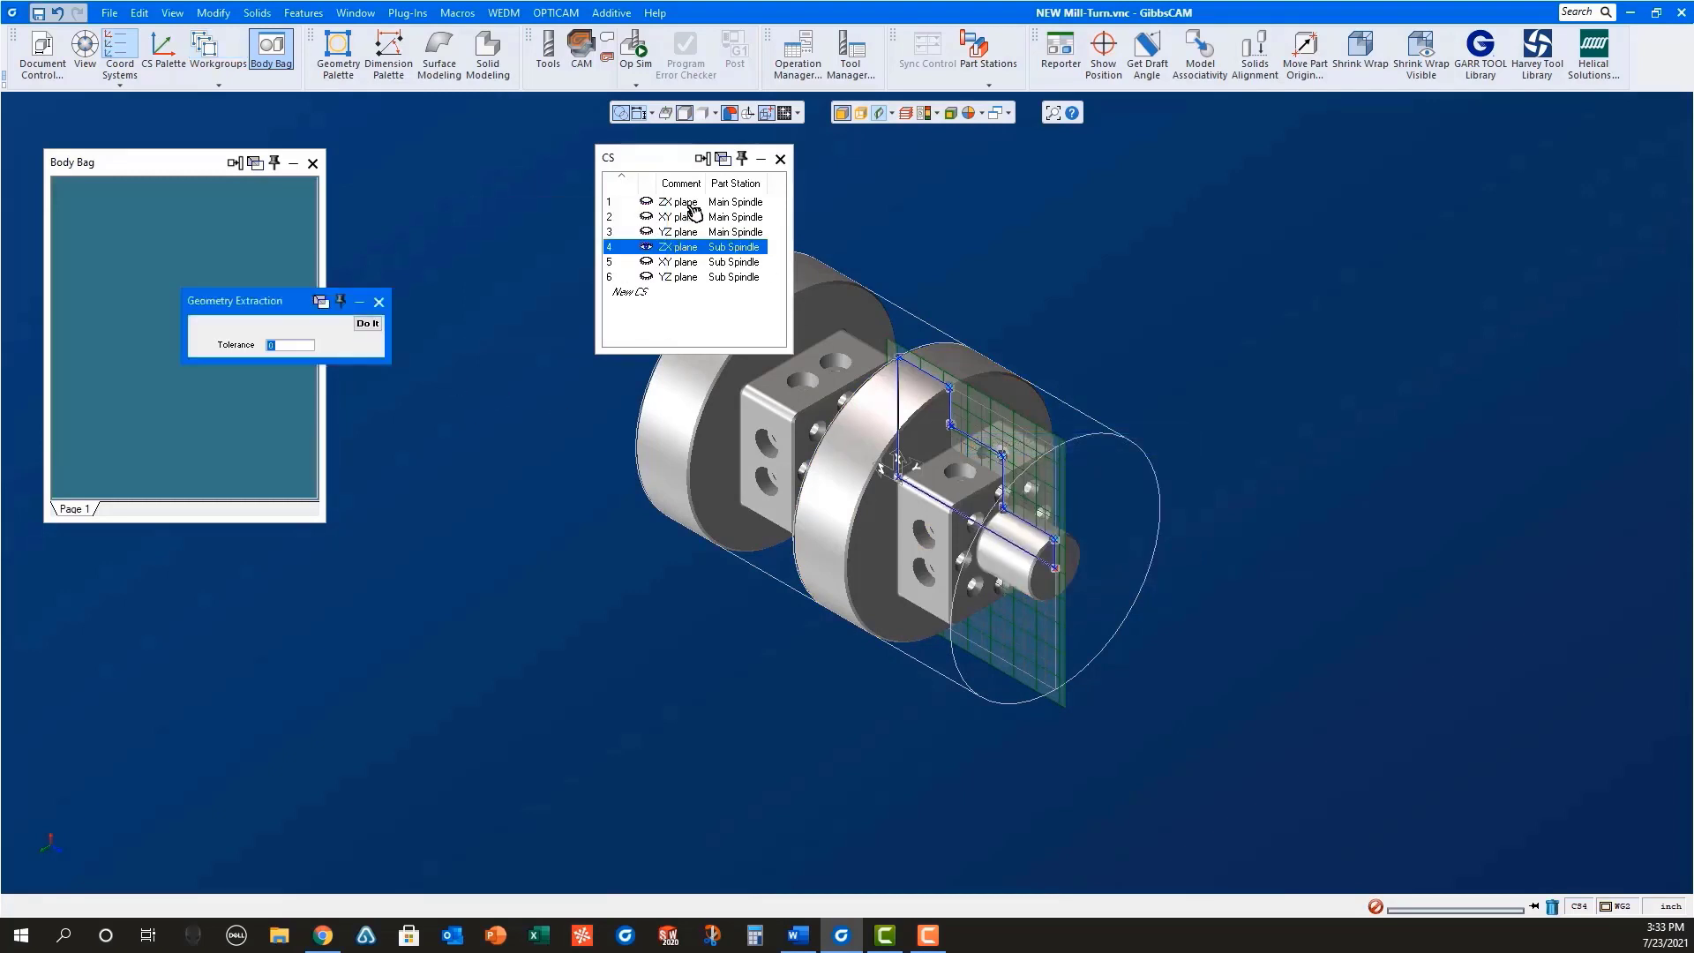
{"action": "left_click", "coordinate": [680, 202]}
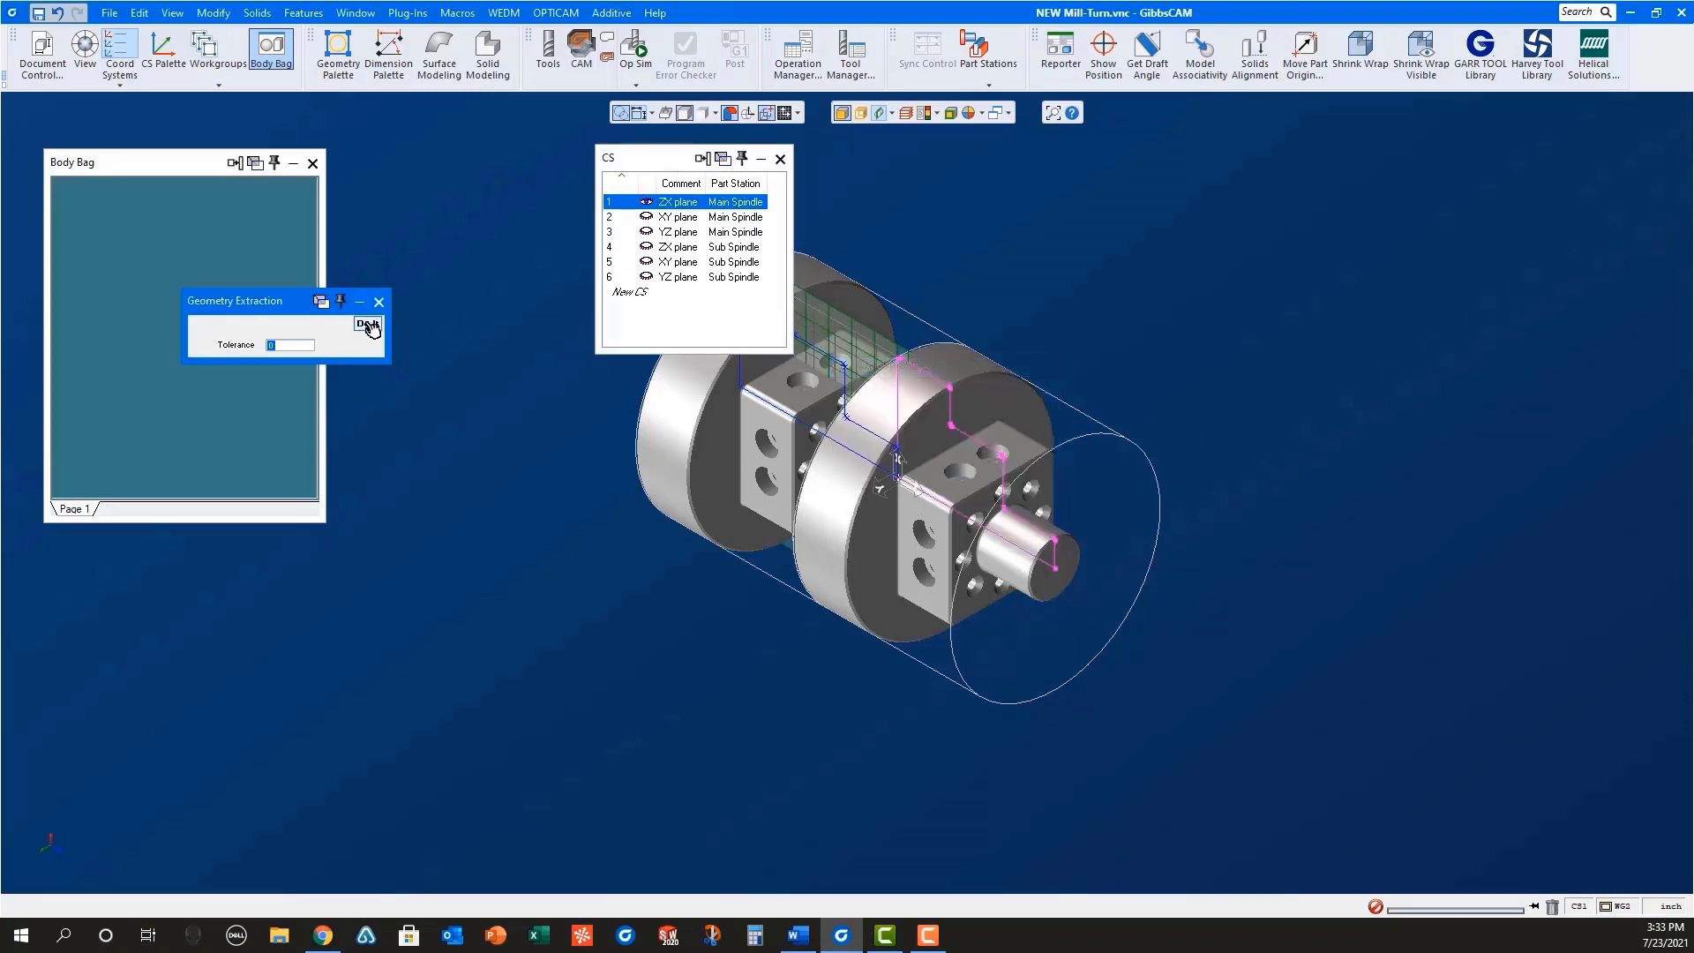
{"action": "left_click", "coordinate": [368, 326]}
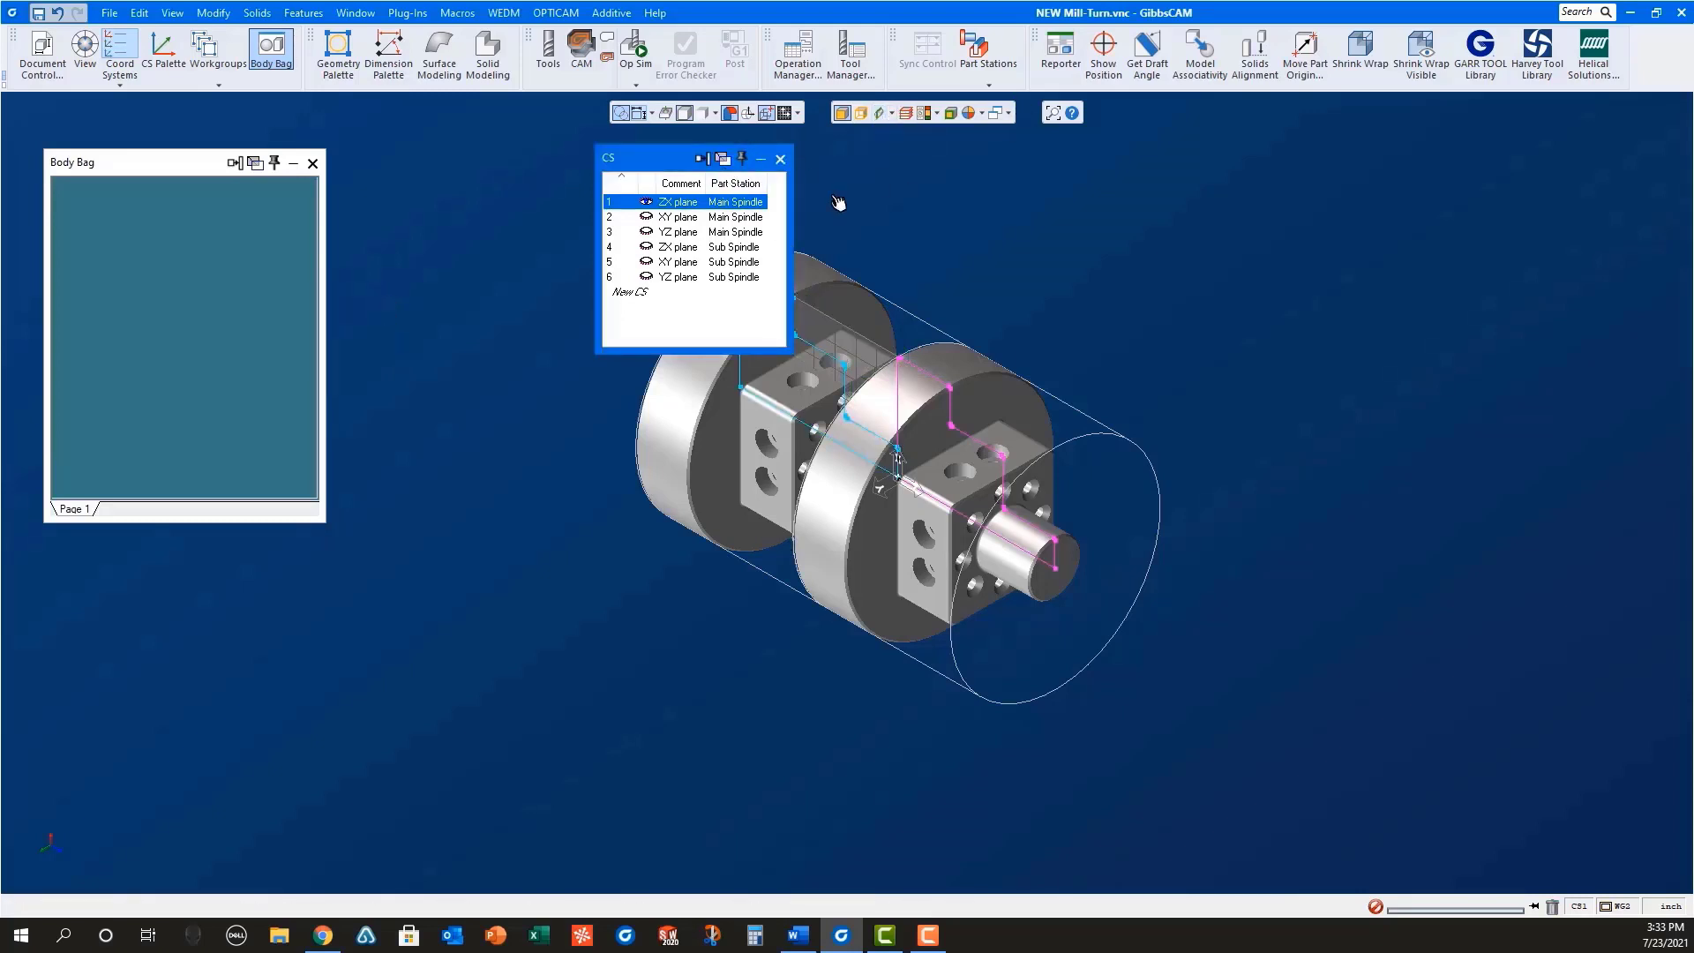
{"action": "left_click", "coordinate": [780, 158]}
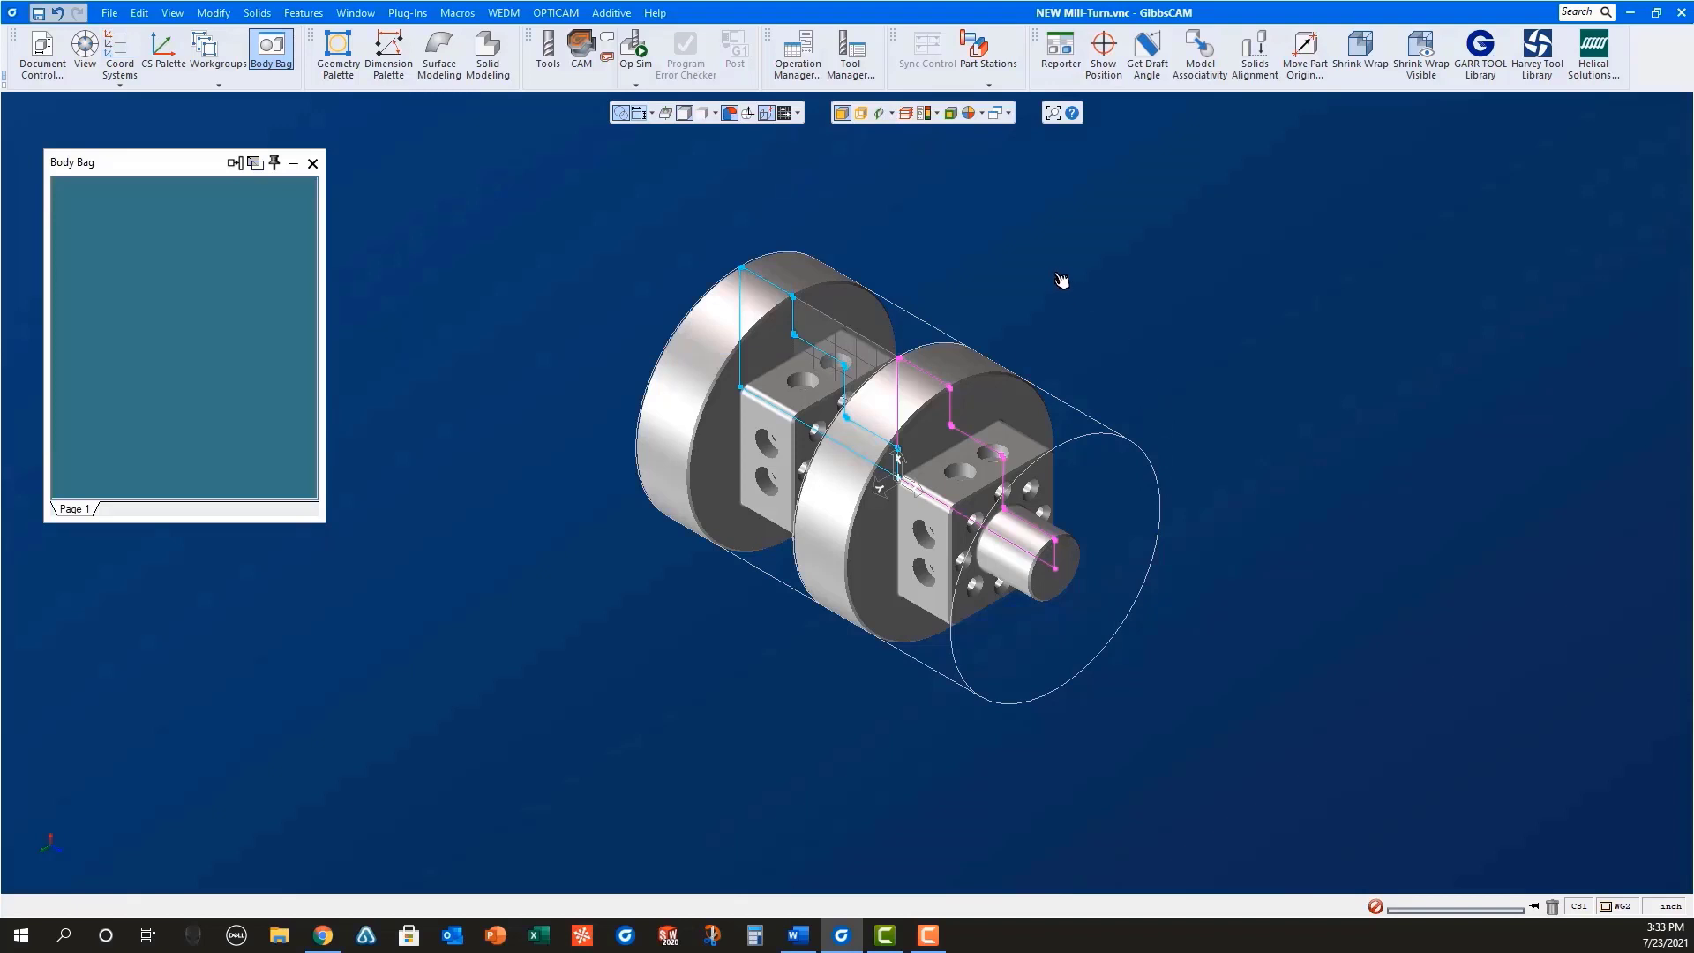
Step: Enter 2 for the part face distance in the main spindle workspace settings
{"action": "left_click", "coordinate": [85, 52]}
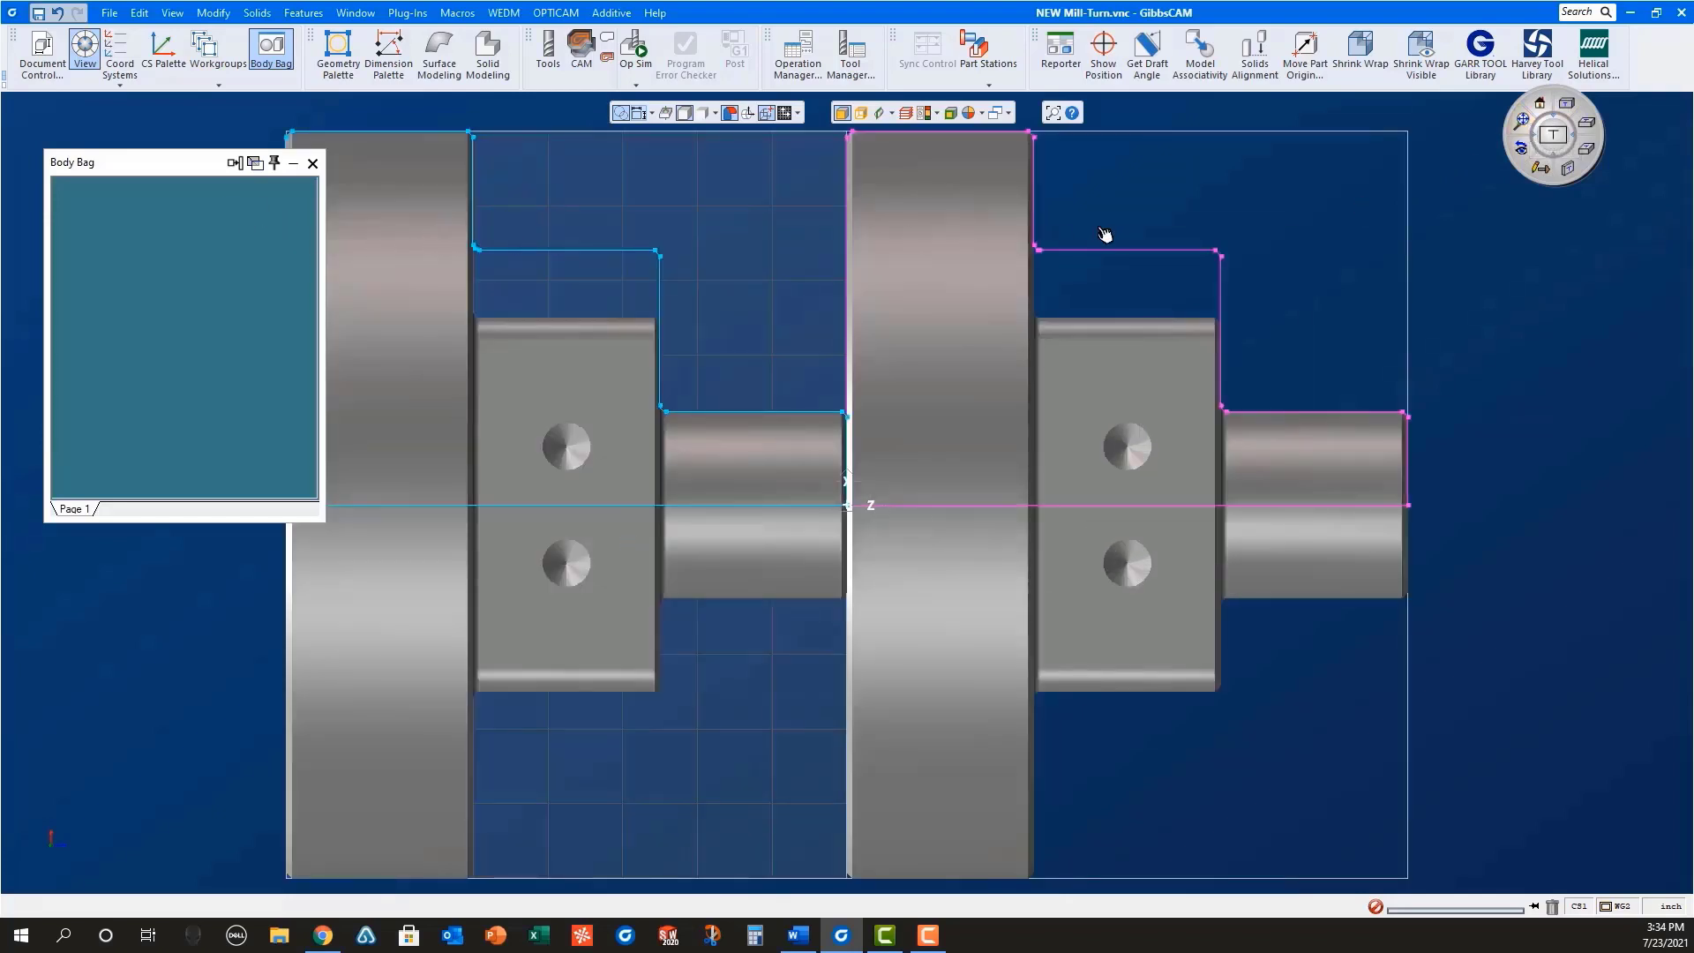
{"action": "mouse_move", "coordinate": [312, 164]}
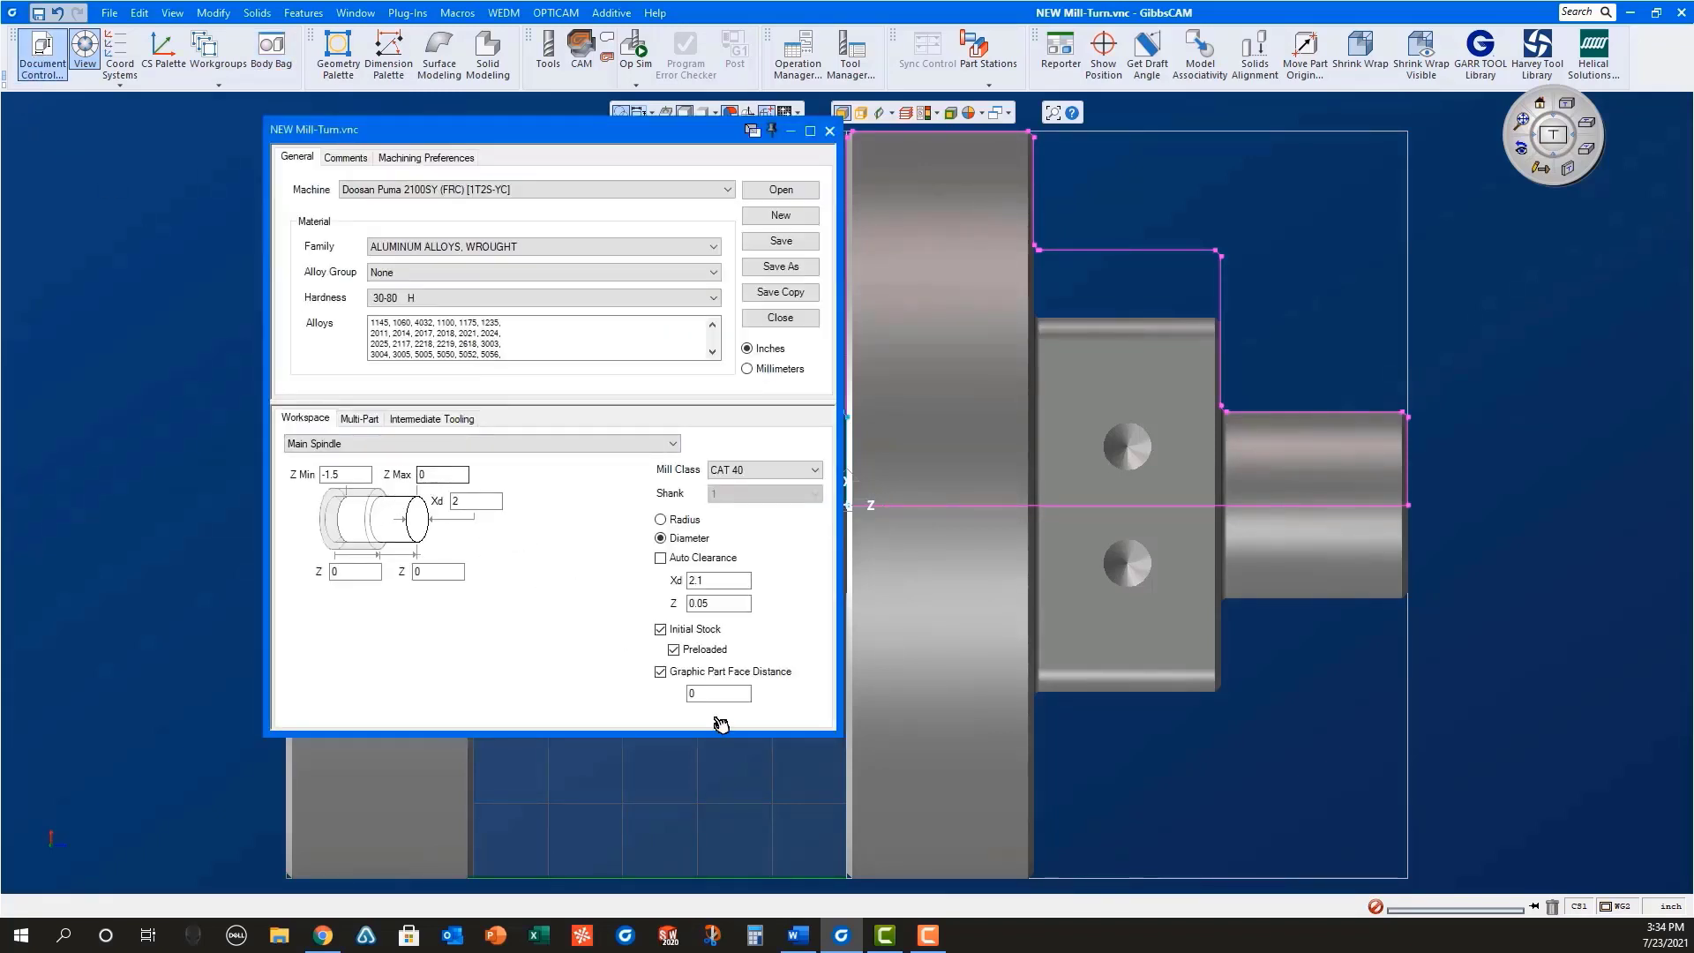
{"action": "type", "text": "2"}
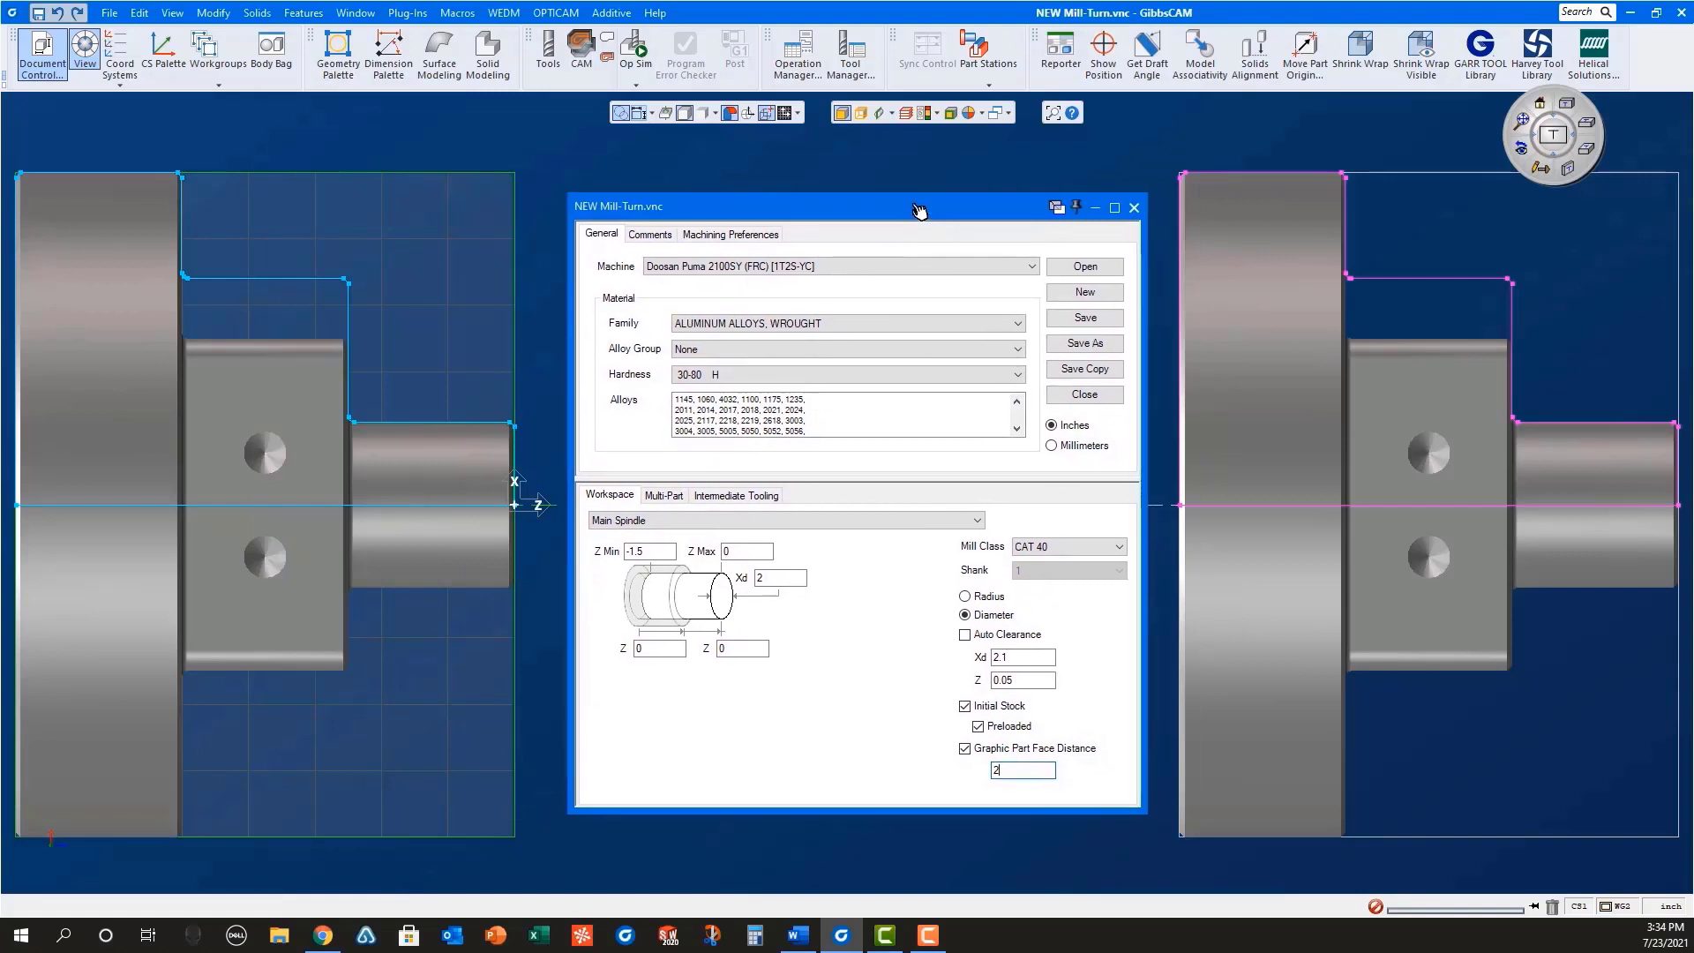
{"action": "mouse_move", "coordinate": [910, 587]}
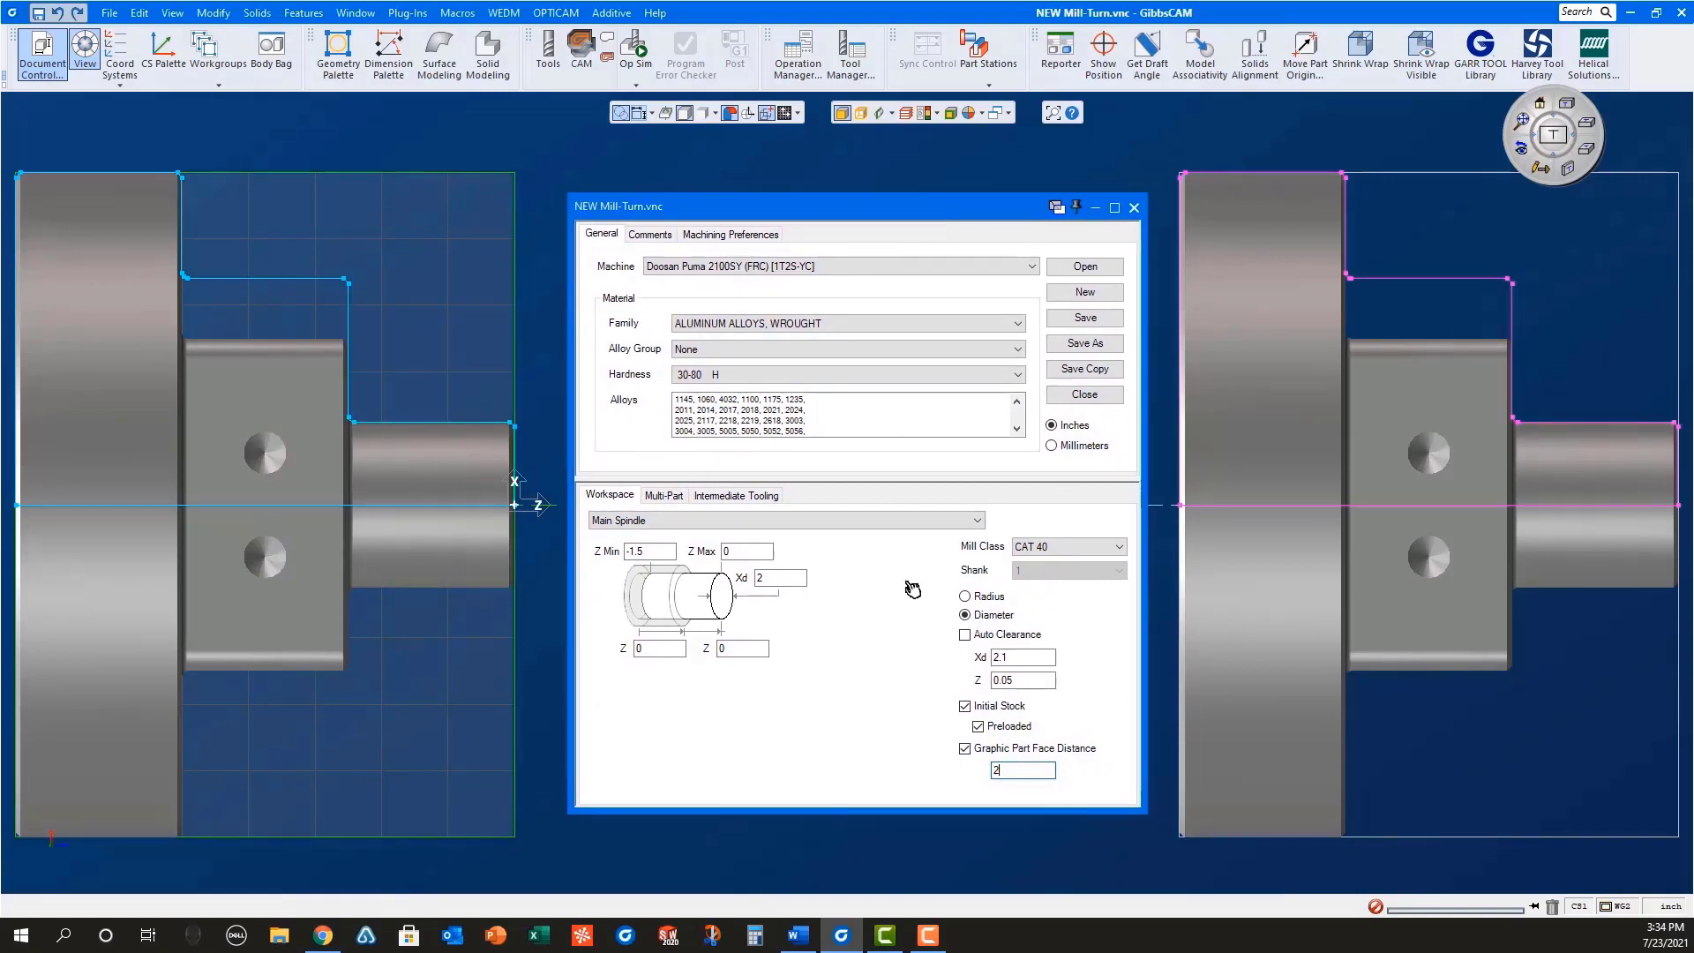
{"action": "left_click", "coordinate": [745, 551]}
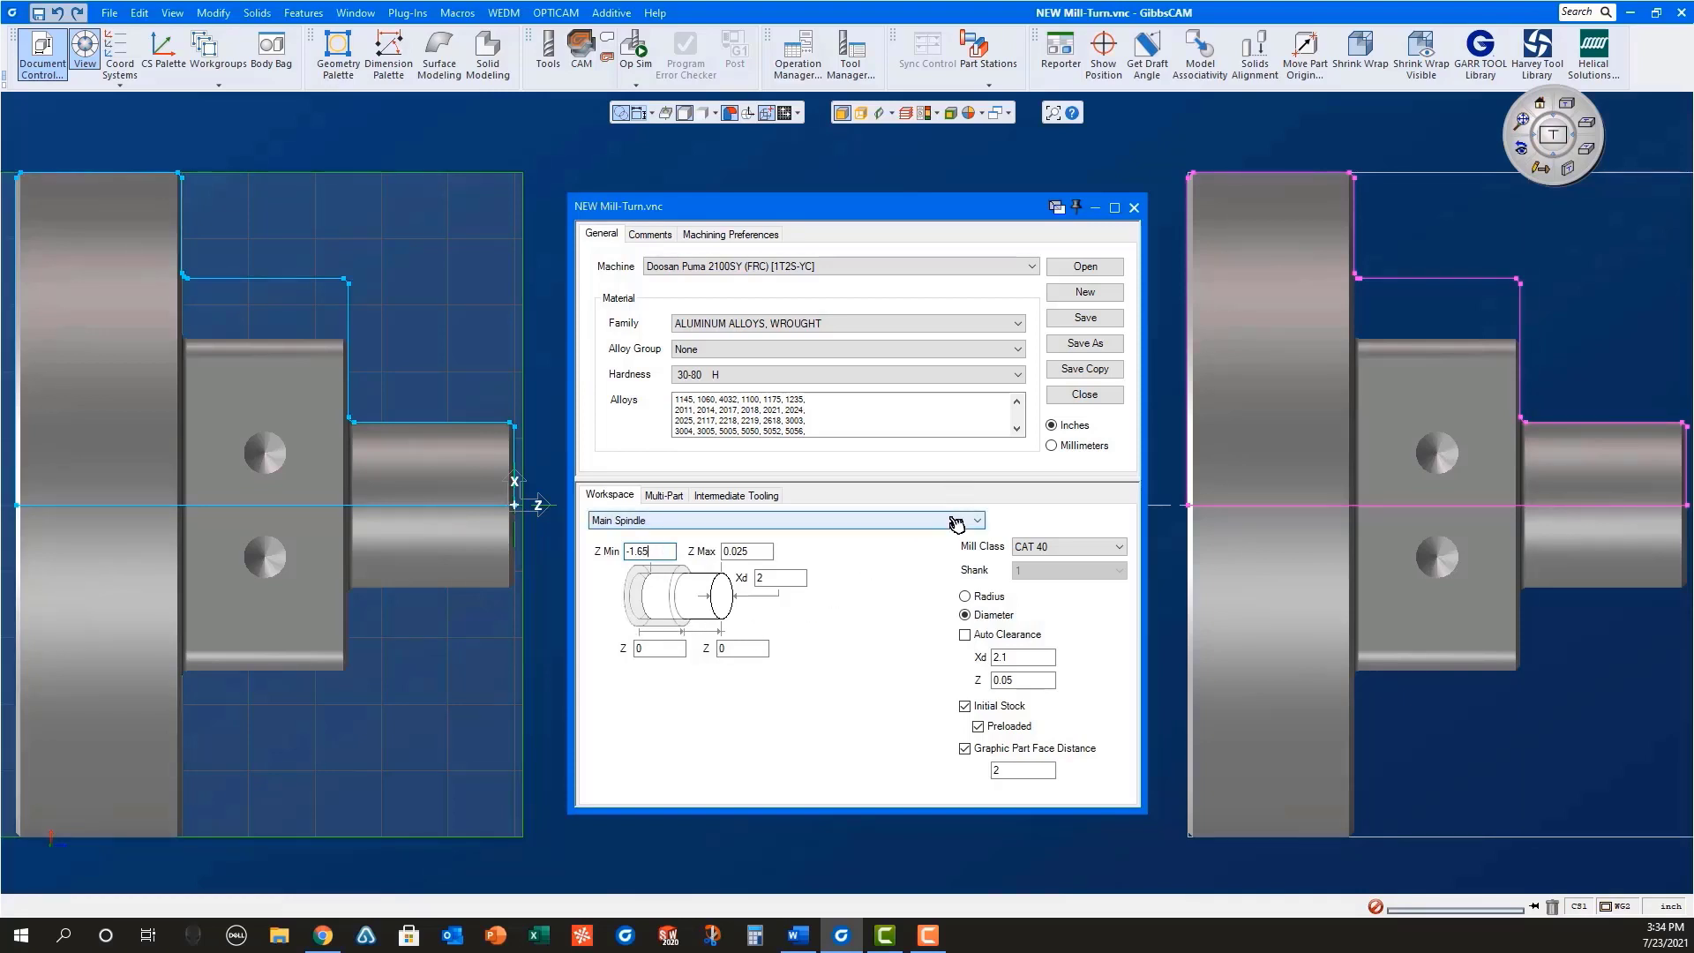
Step: Switch to the Sub Spindle workspace and set Z Max 0.025 and Z 1.025
{"action": "left_click", "coordinate": [972, 521]}
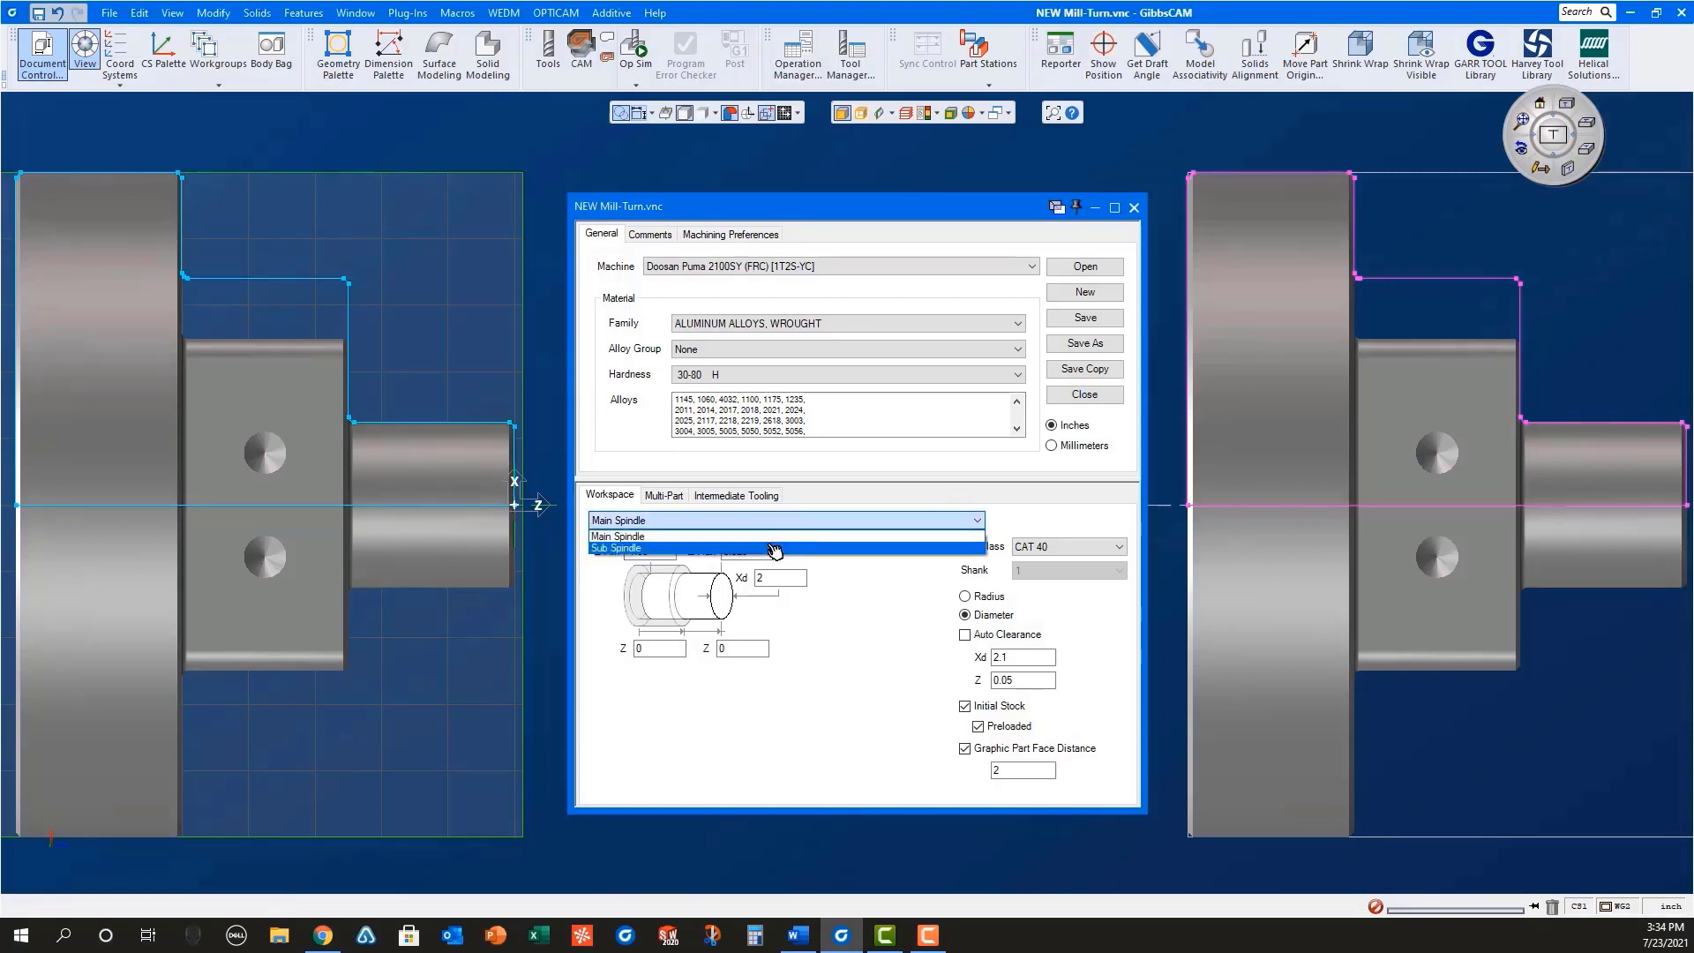
{"action": "left_click", "coordinate": [614, 548]}
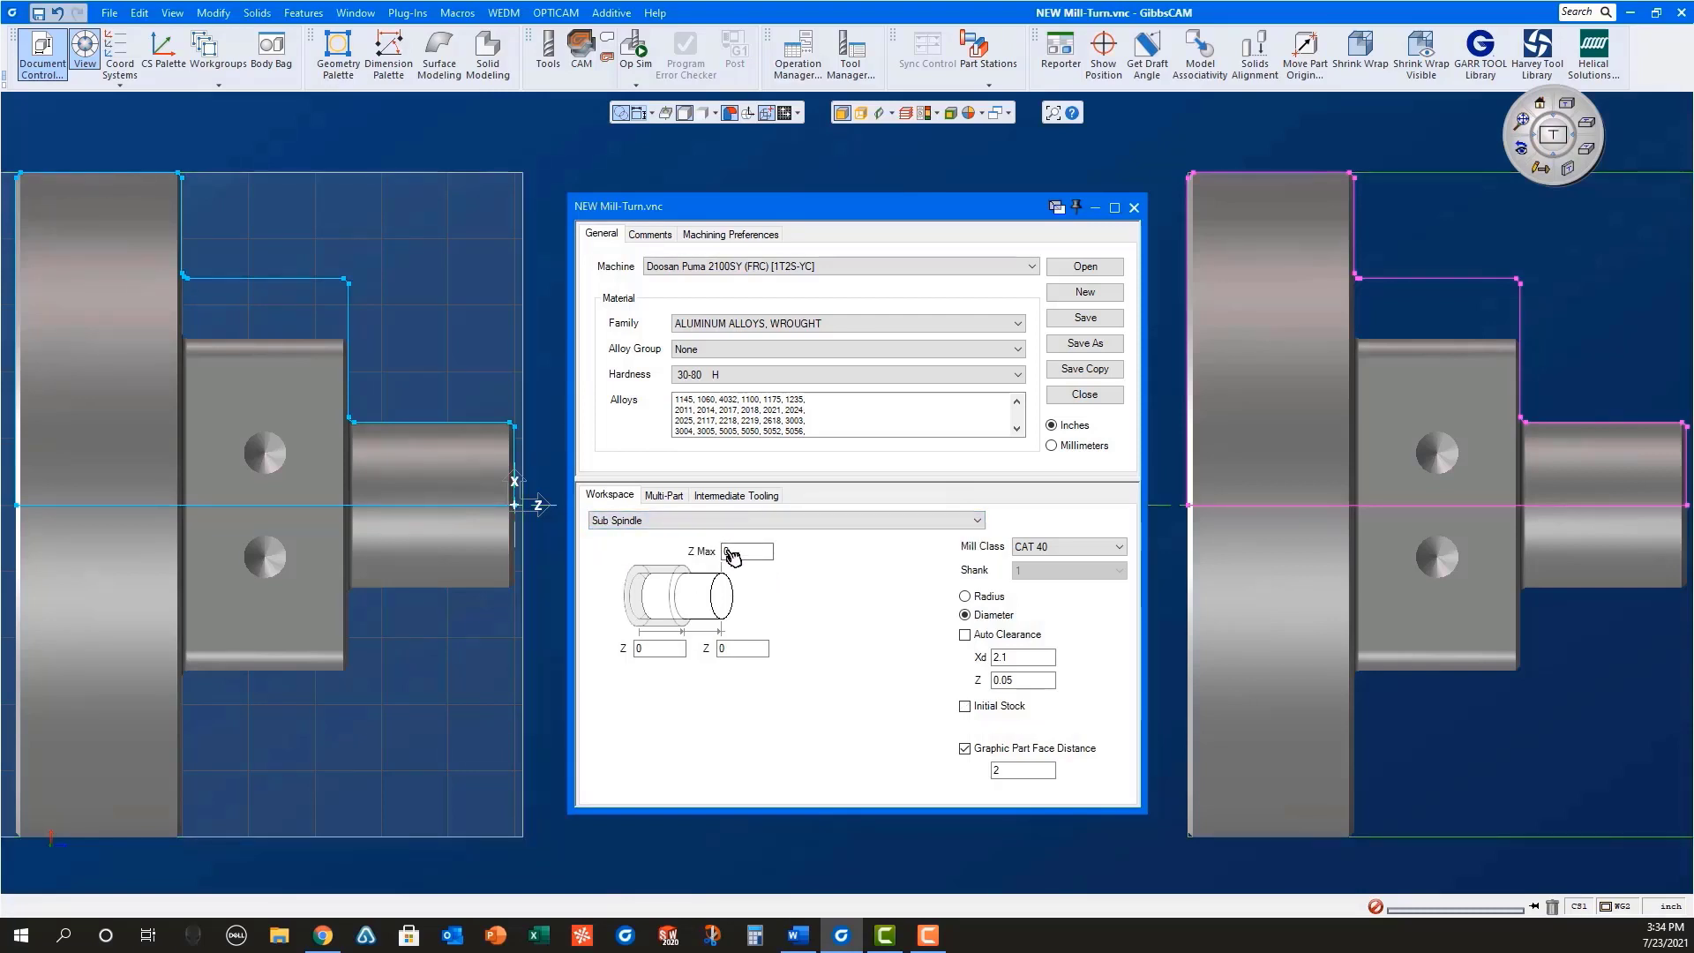
{"action": "left_click", "coordinate": [747, 551]}
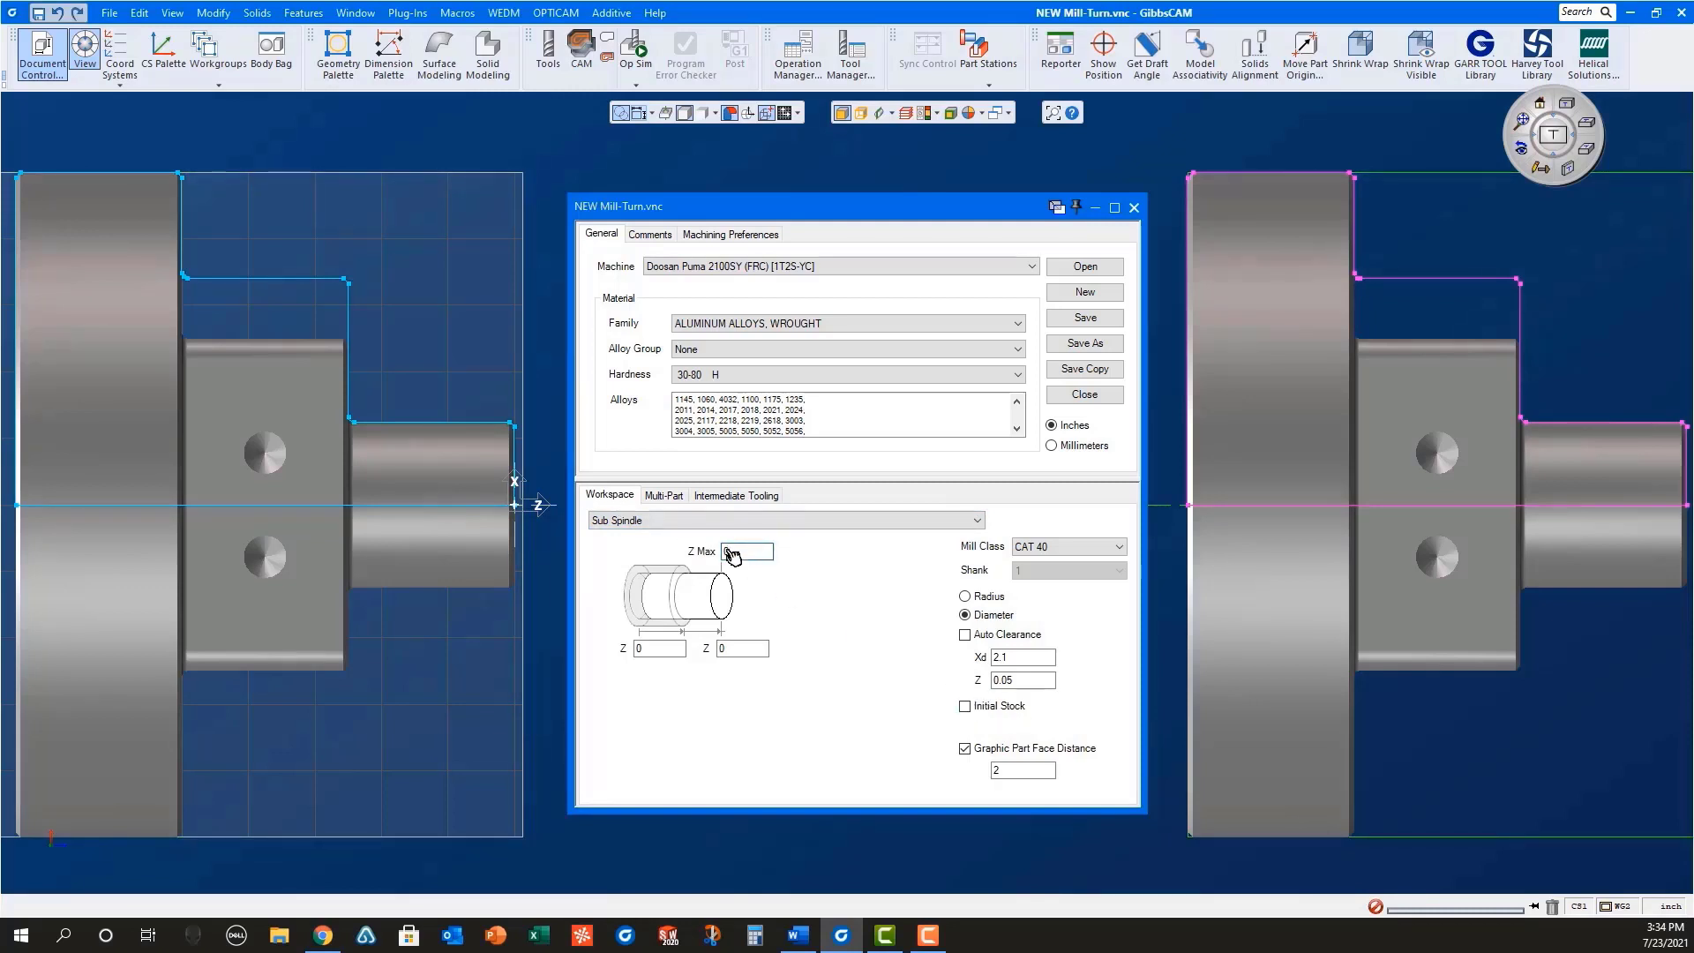
{"action": "left_click", "coordinate": [749, 550]}
{"action": "type", "text": ".025"}
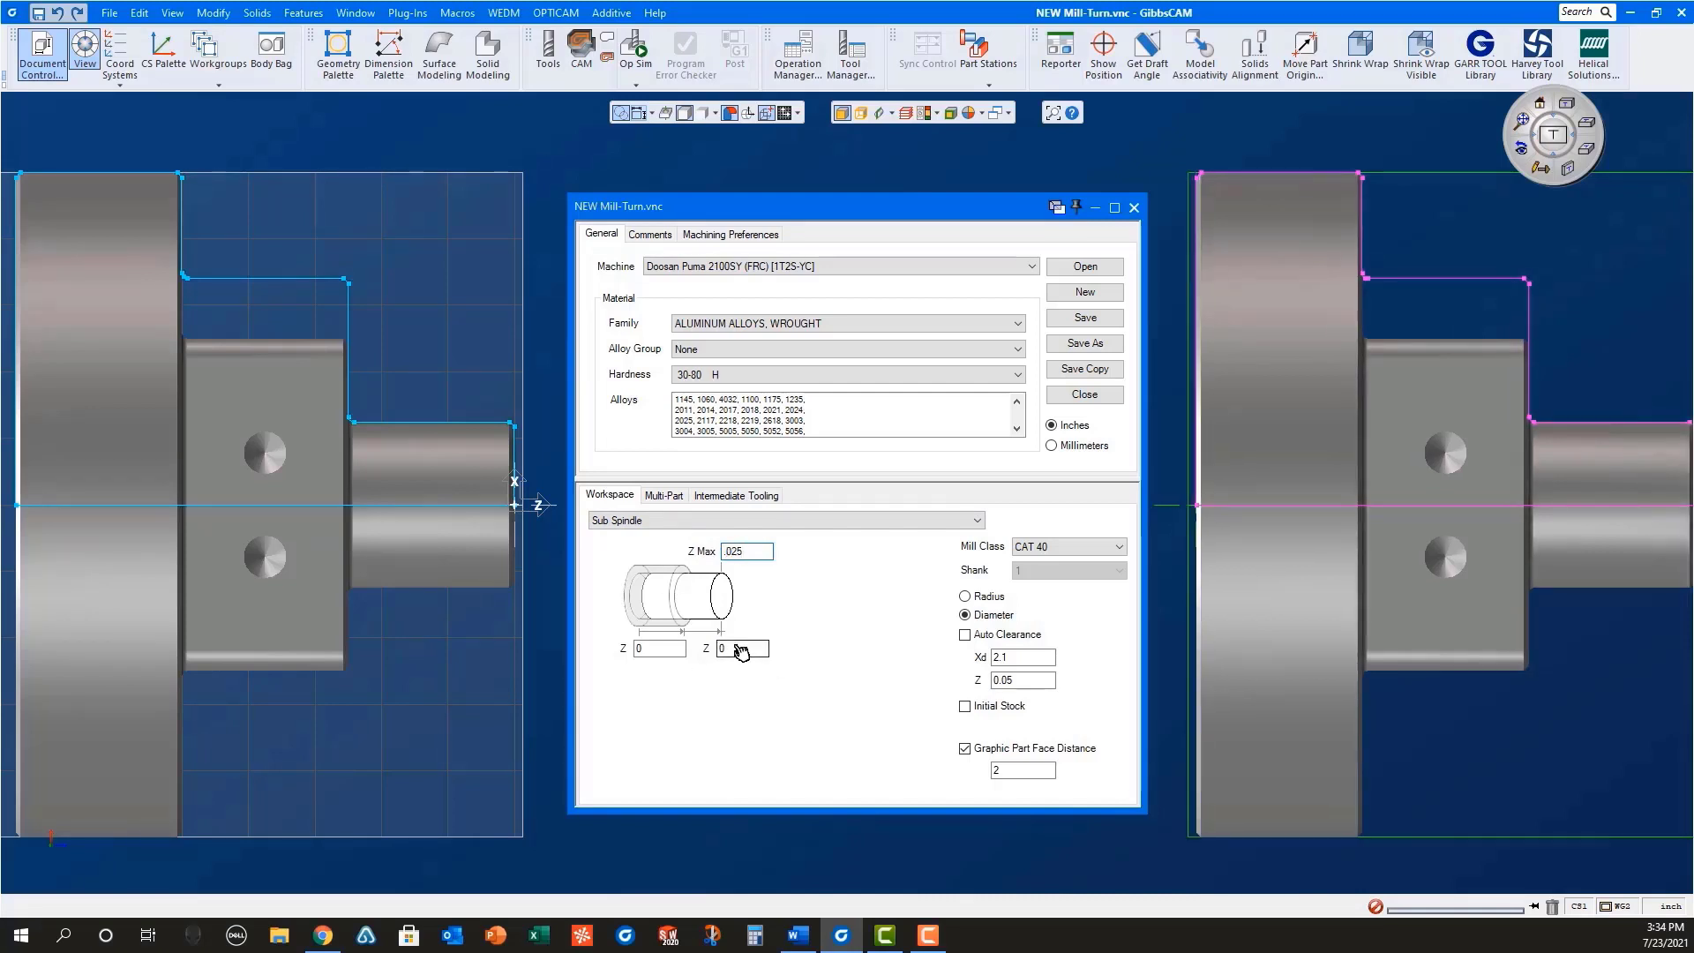
{"action": "left_click", "coordinate": [741, 649]}
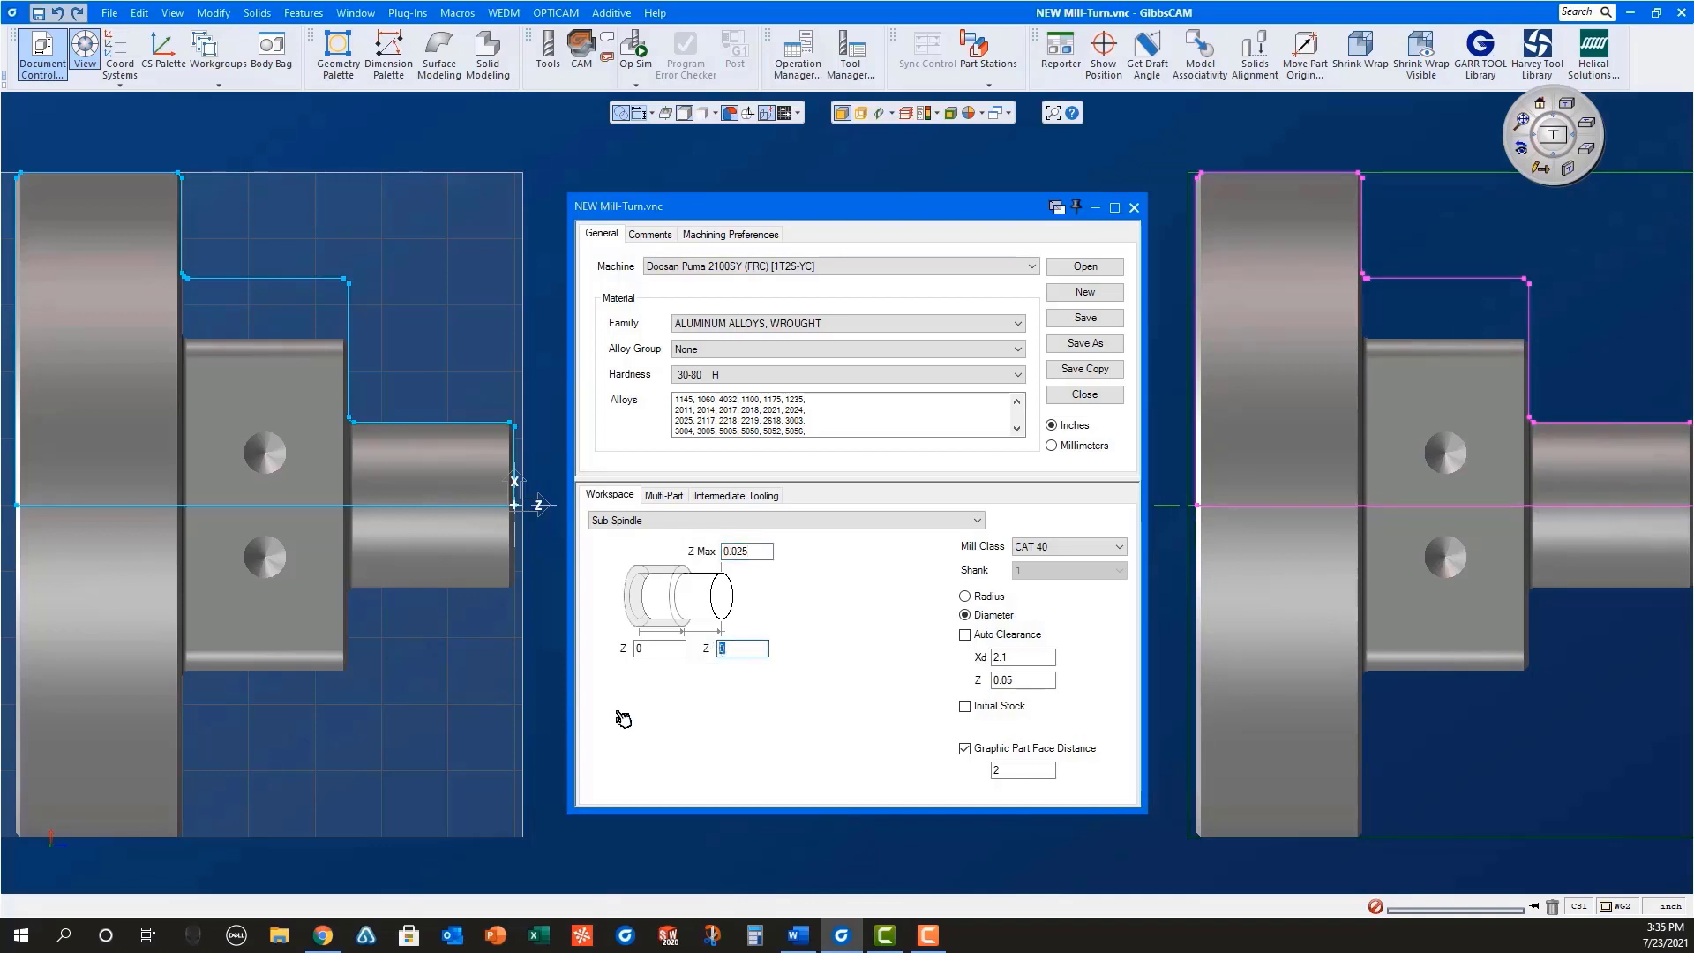
{"action": "type", "text": "1.025"}
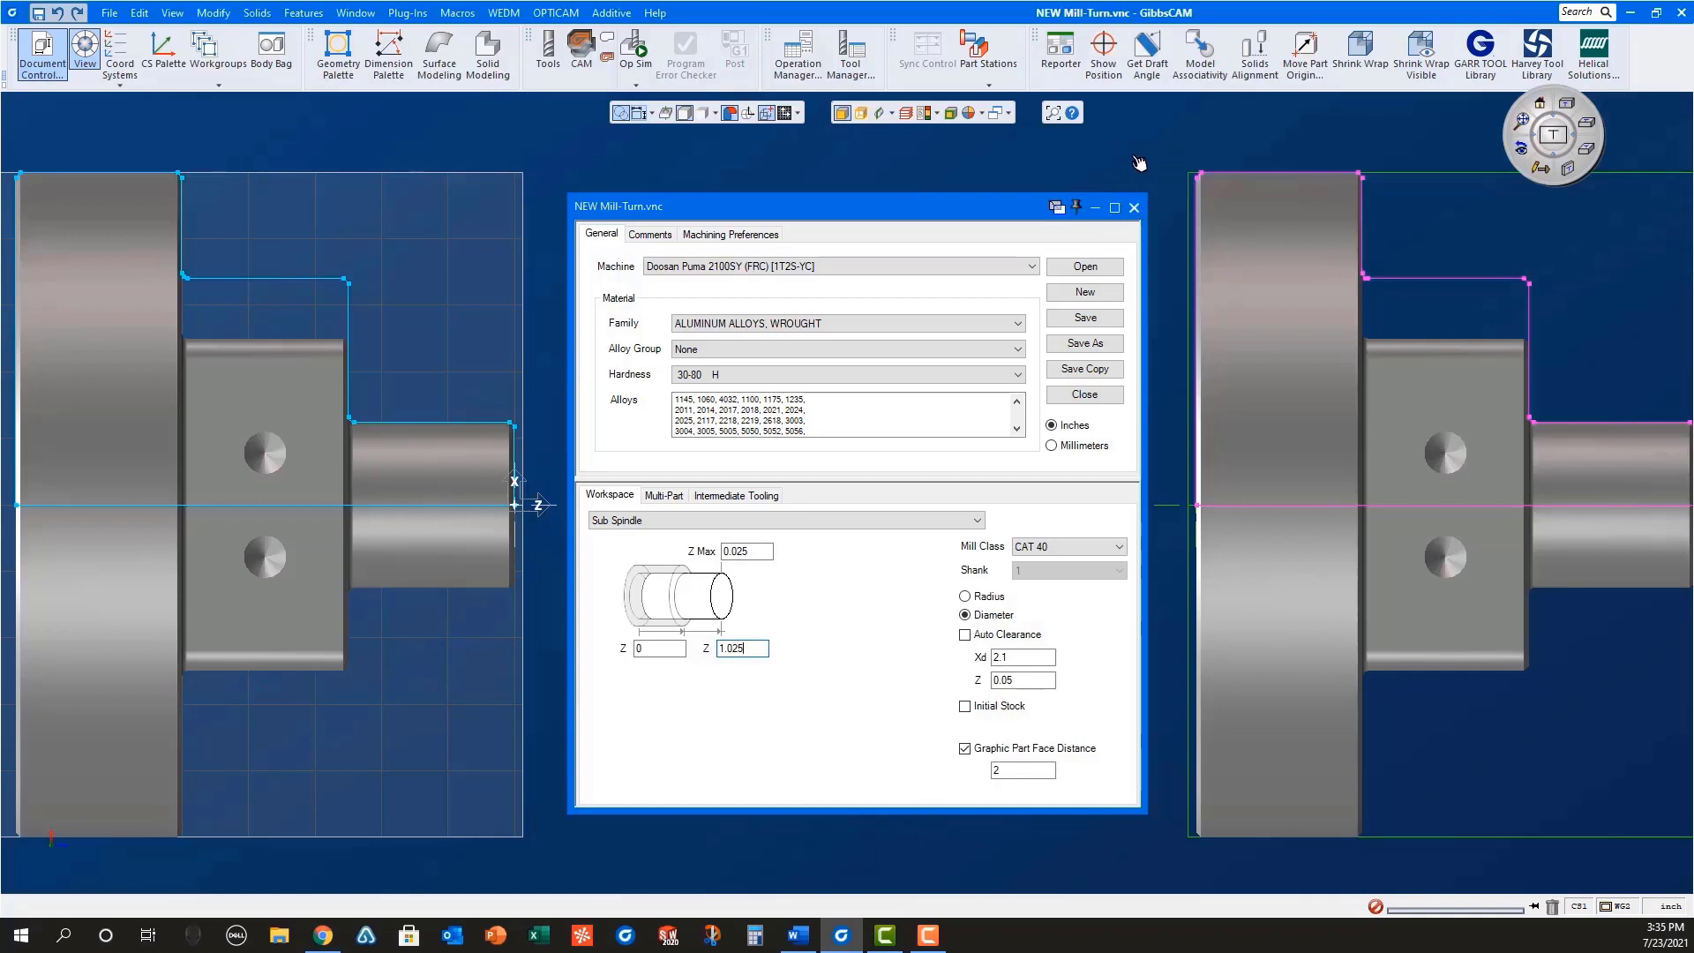
{"action": "mouse_move", "coordinate": [1169, 251]}
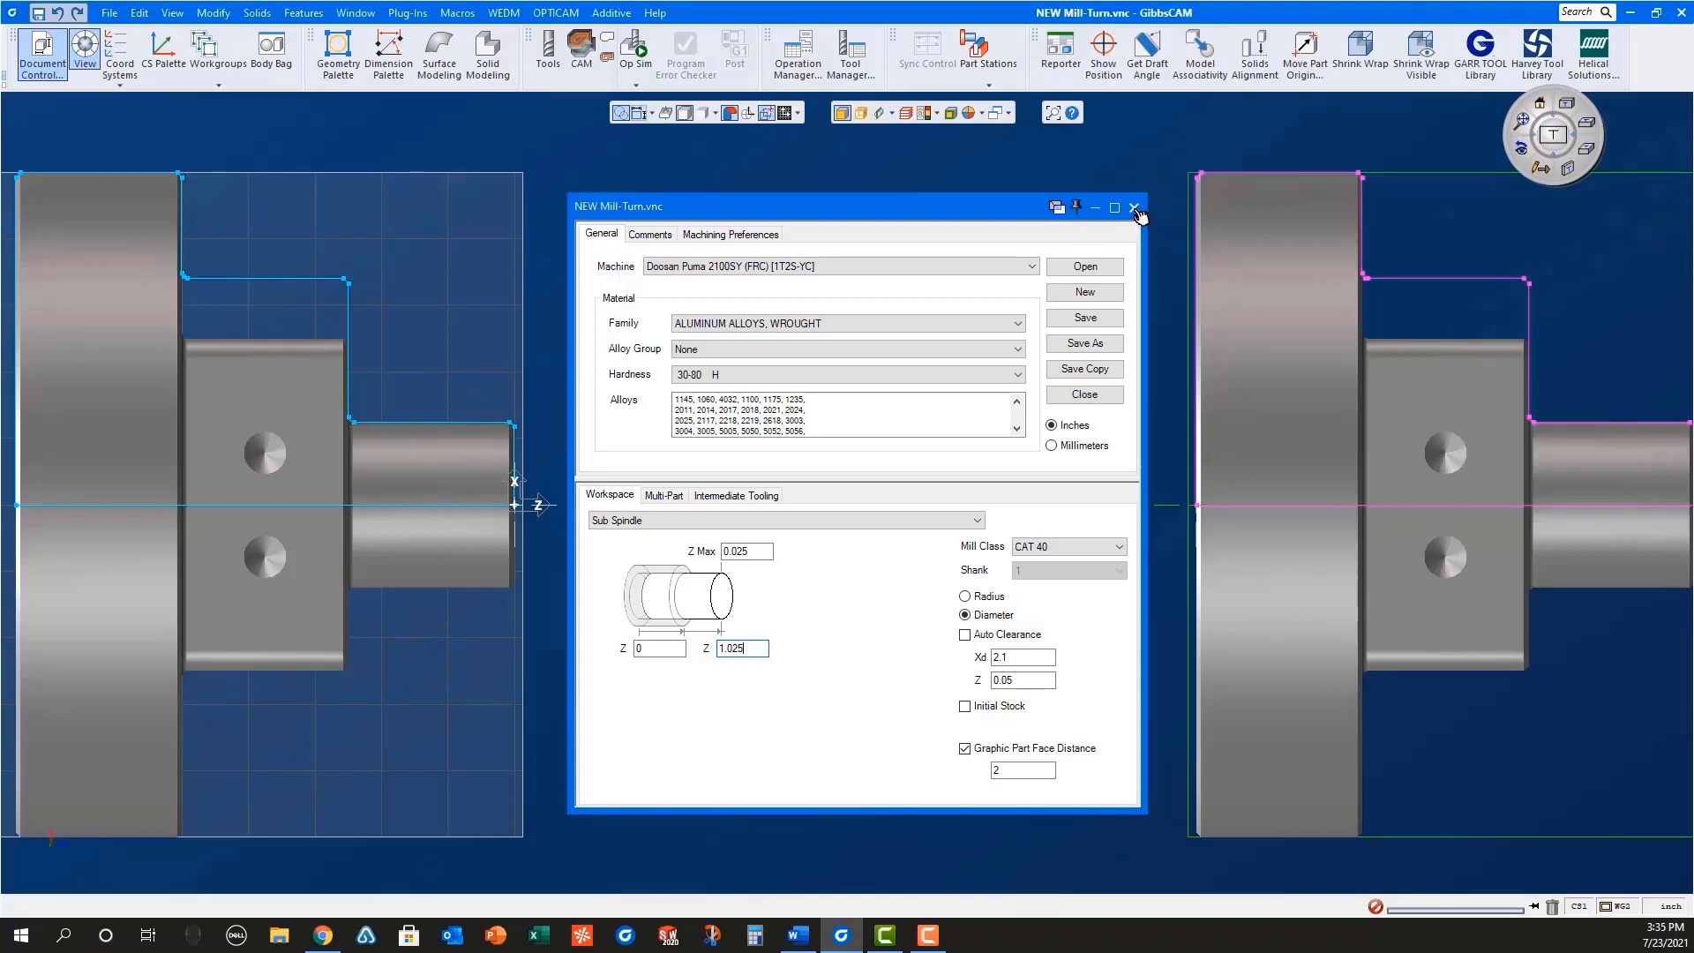
Step: Generate the main spindle facing operation and load the pick-off Contour process with Cut Off
{"action": "left_click", "coordinate": [1136, 208]}
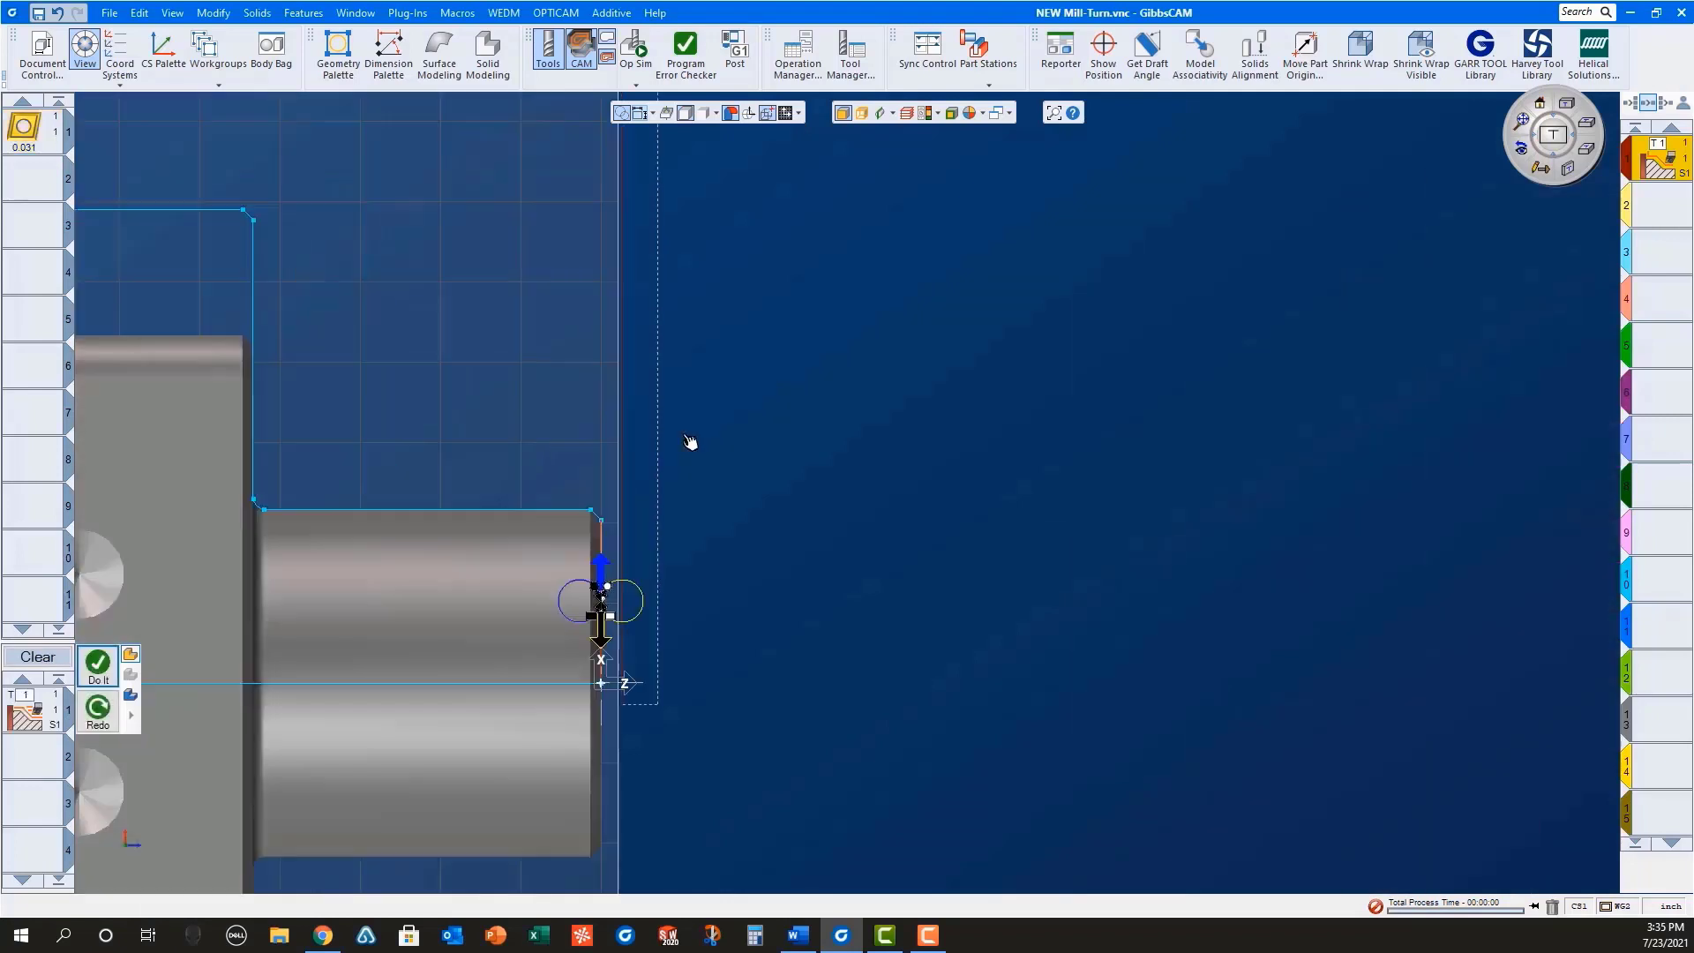
{"action": "left_click", "coordinate": [97, 662]}
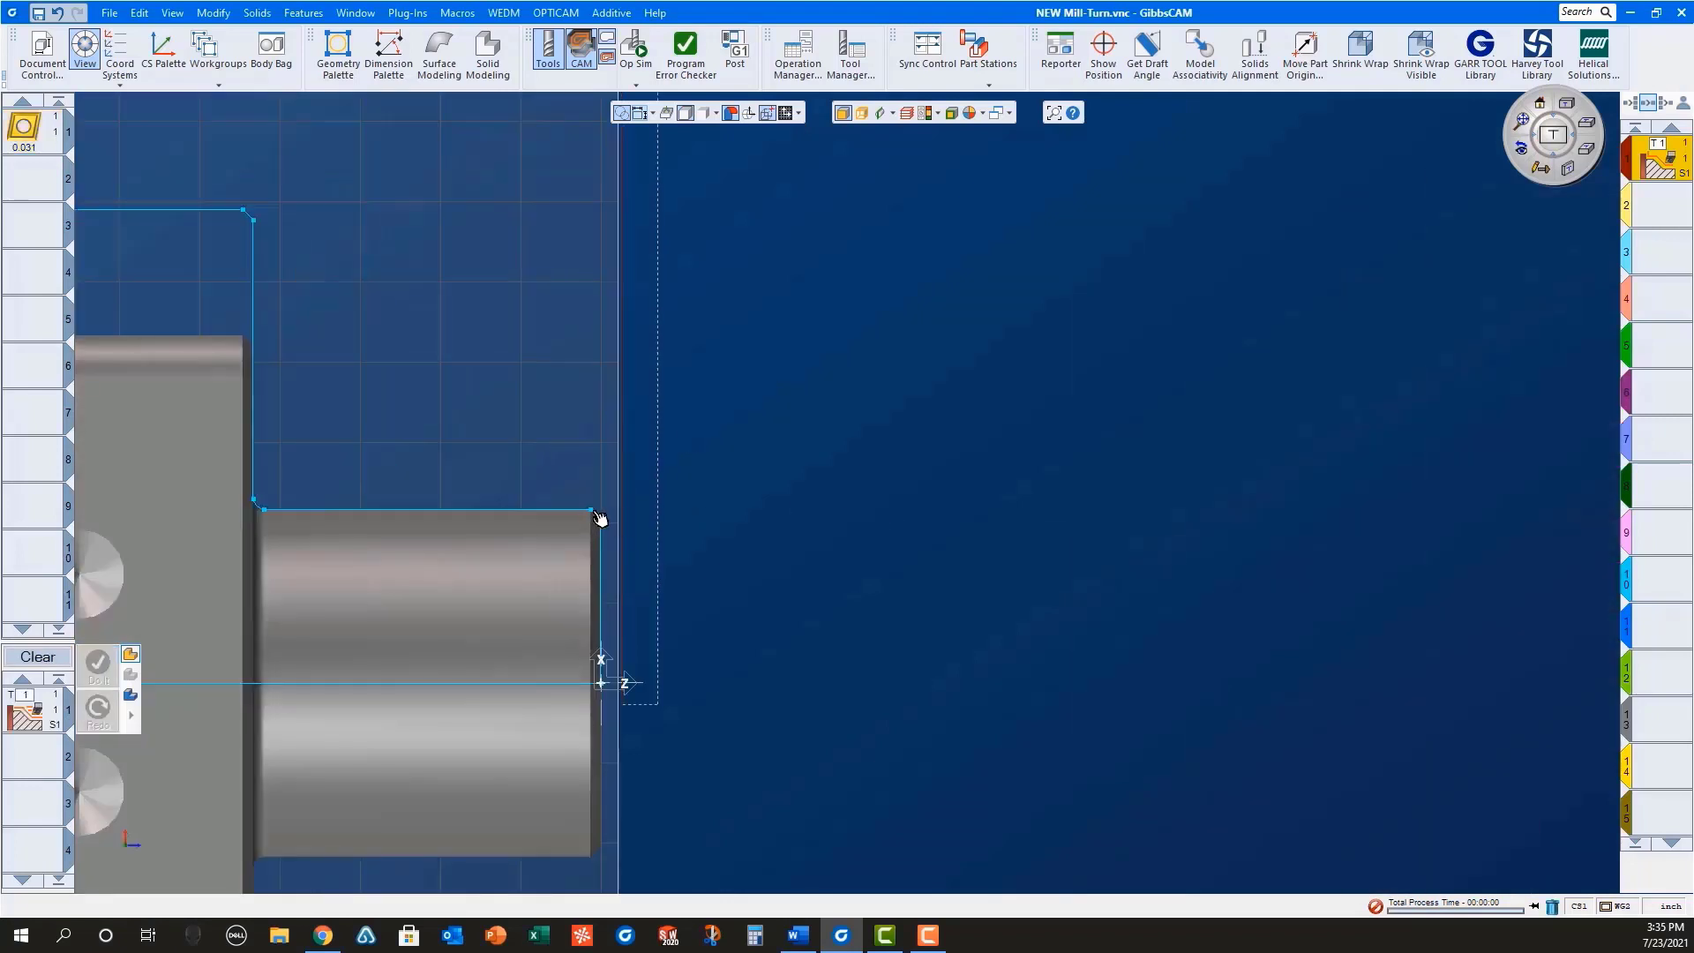
{"action": "left_click", "coordinate": [595, 509]}
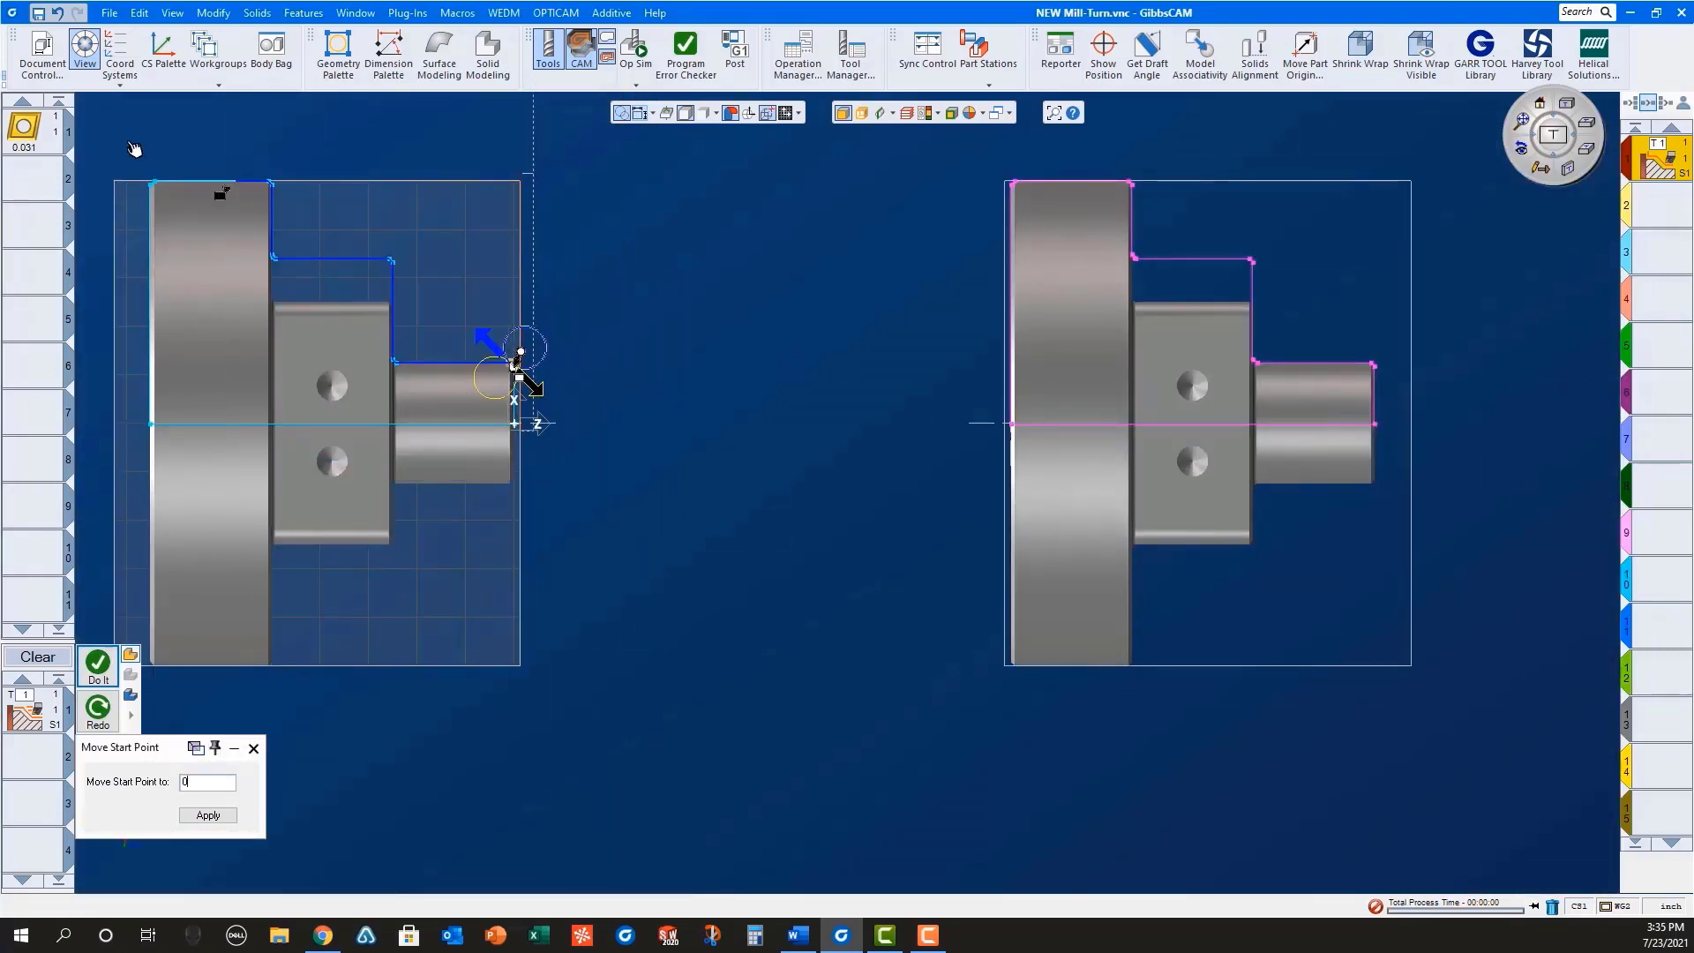
{"action": "left_click", "coordinate": [97, 661]}
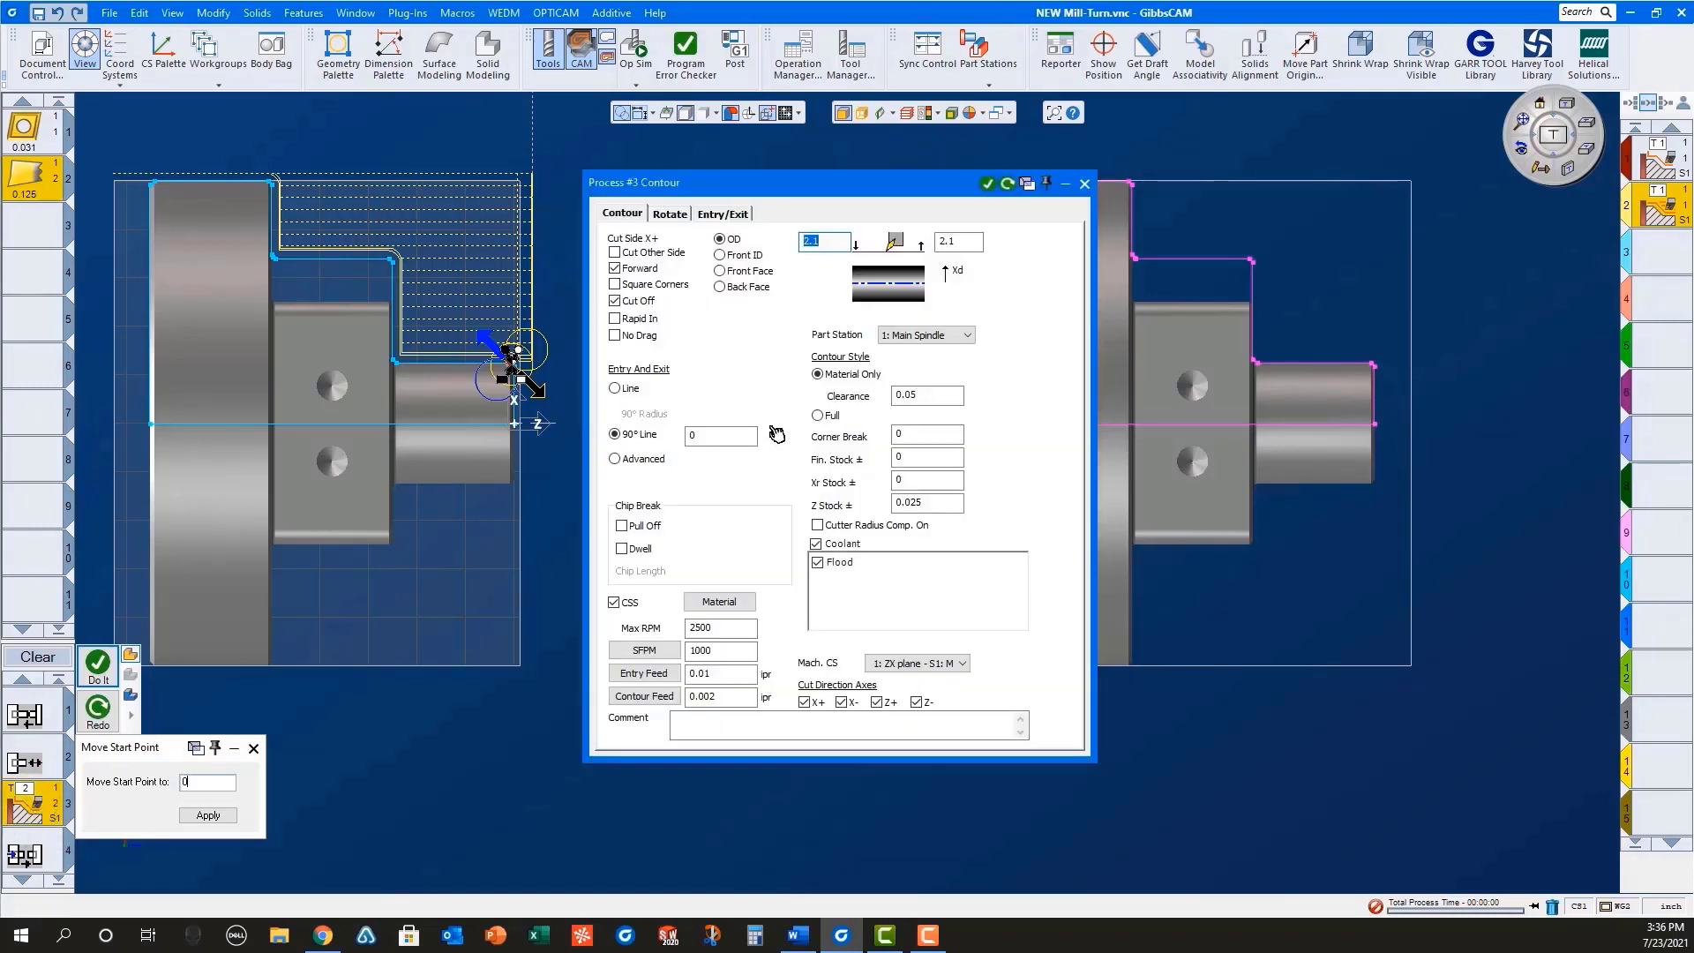
Step: Review Process #4 Sub Spindle Return and generate the six pick-off operations
{"action": "left_click", "coordinate": [1084, 181]}
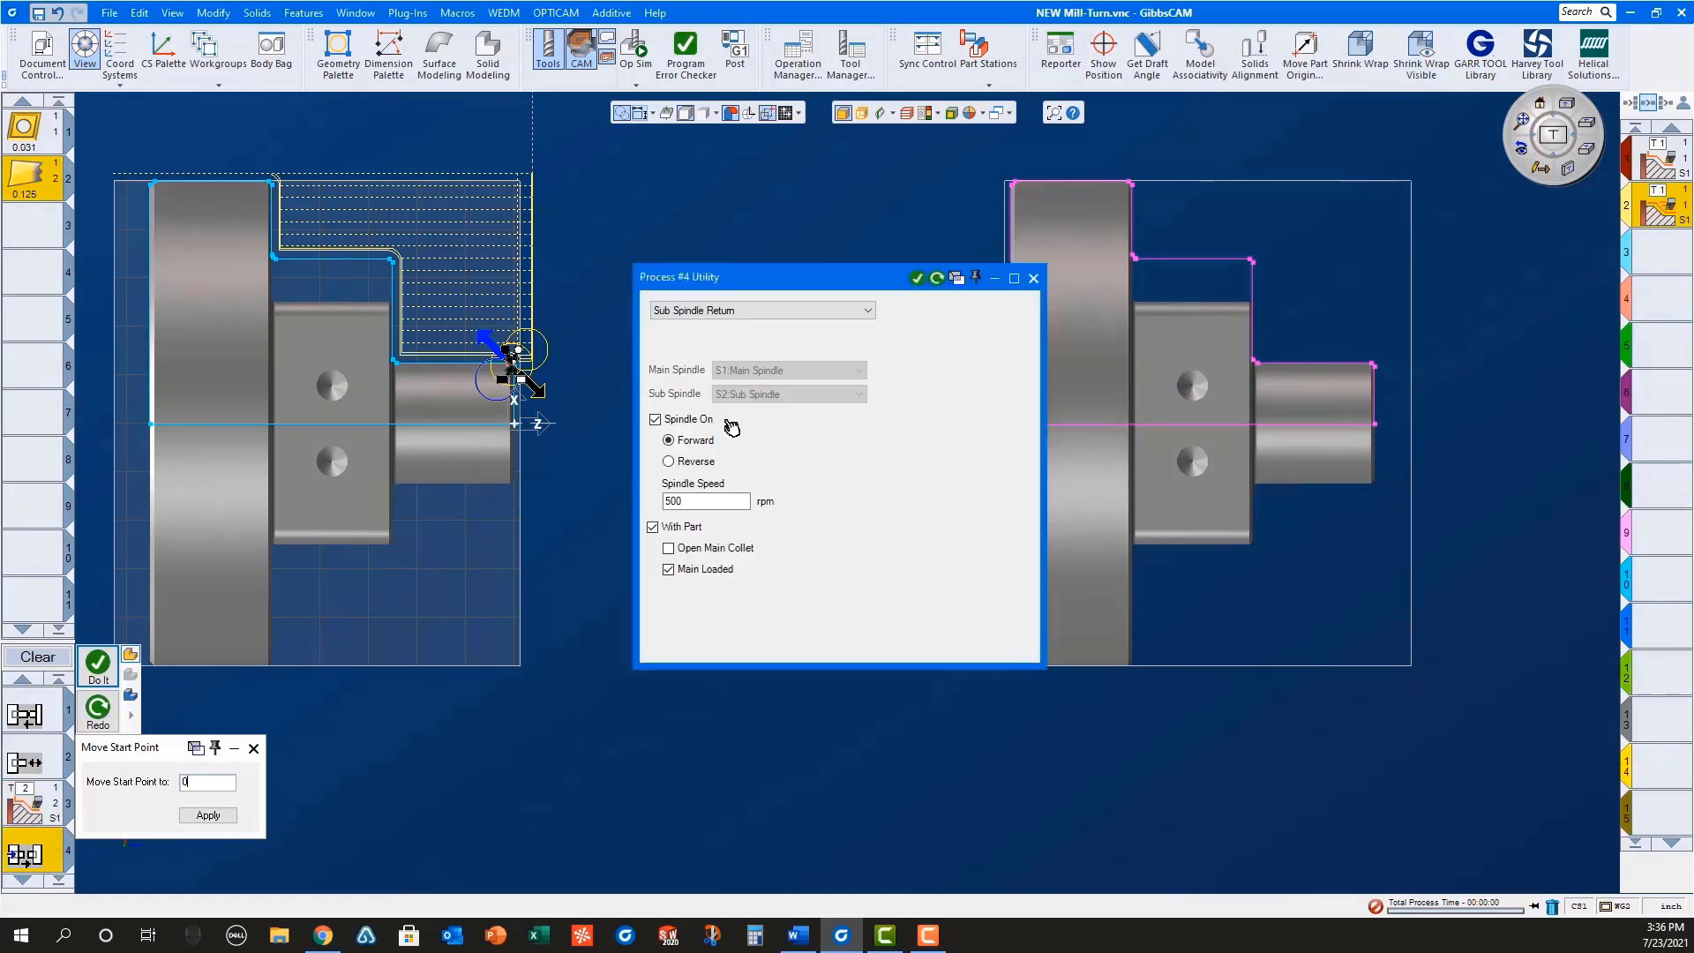
{"action": "mouse_move", "coordinate": [1032, 278]}
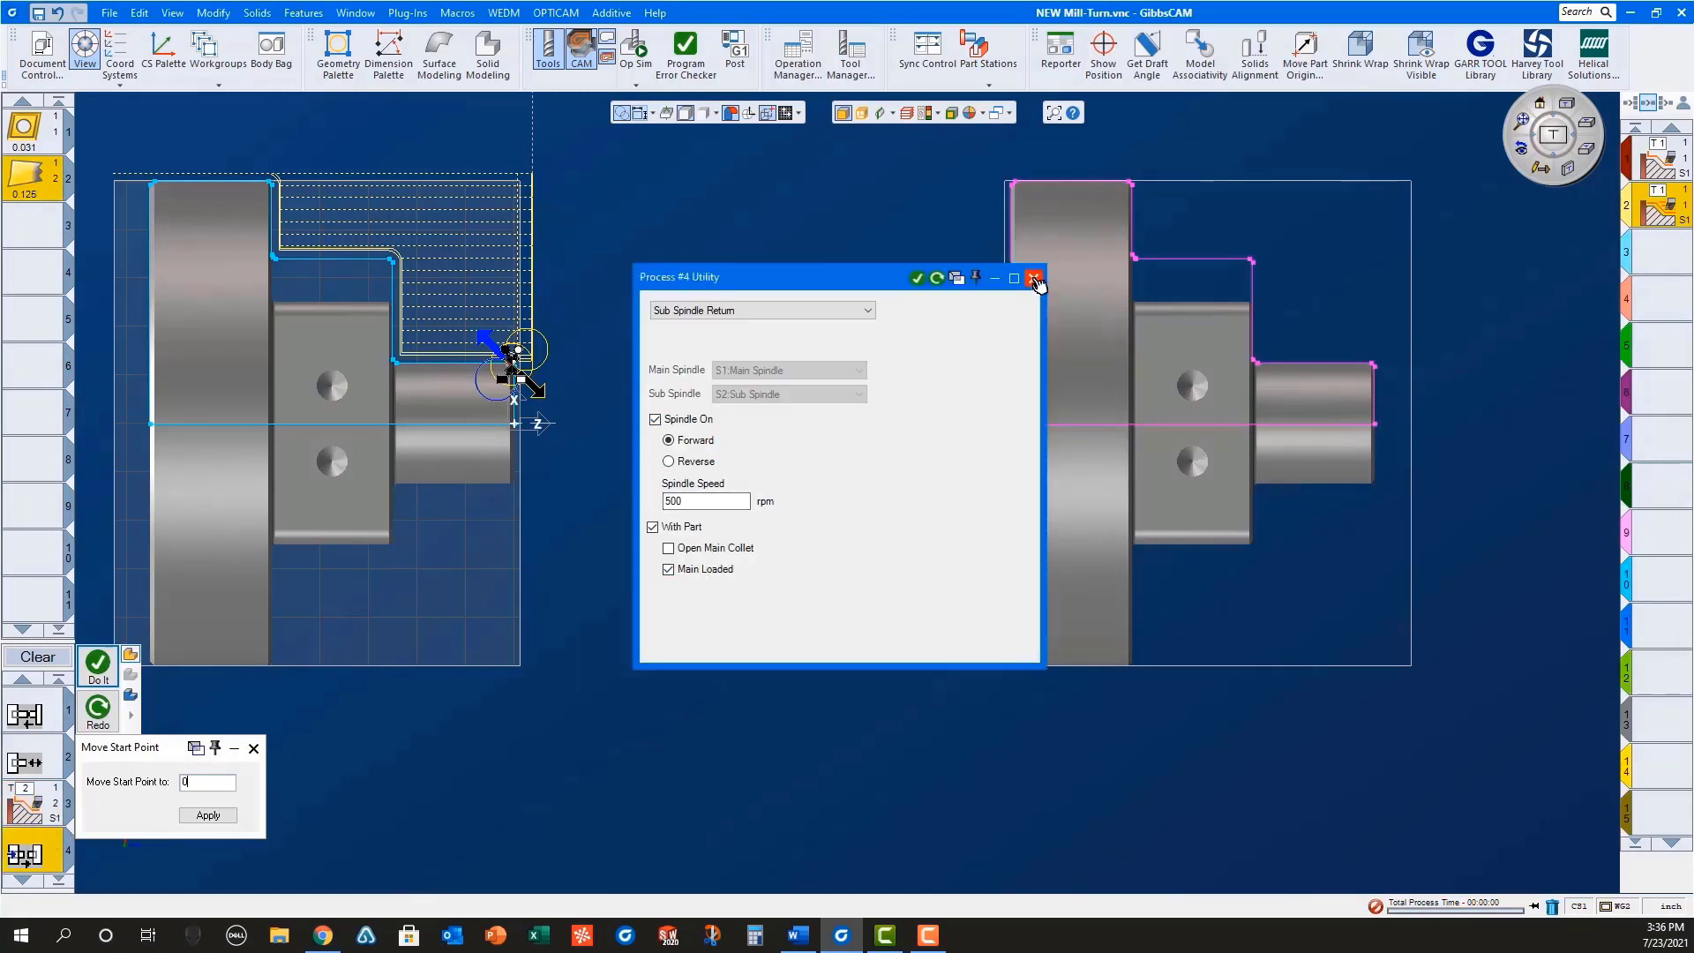
{"action": "left_click", "coordinate": [1033, 278]}
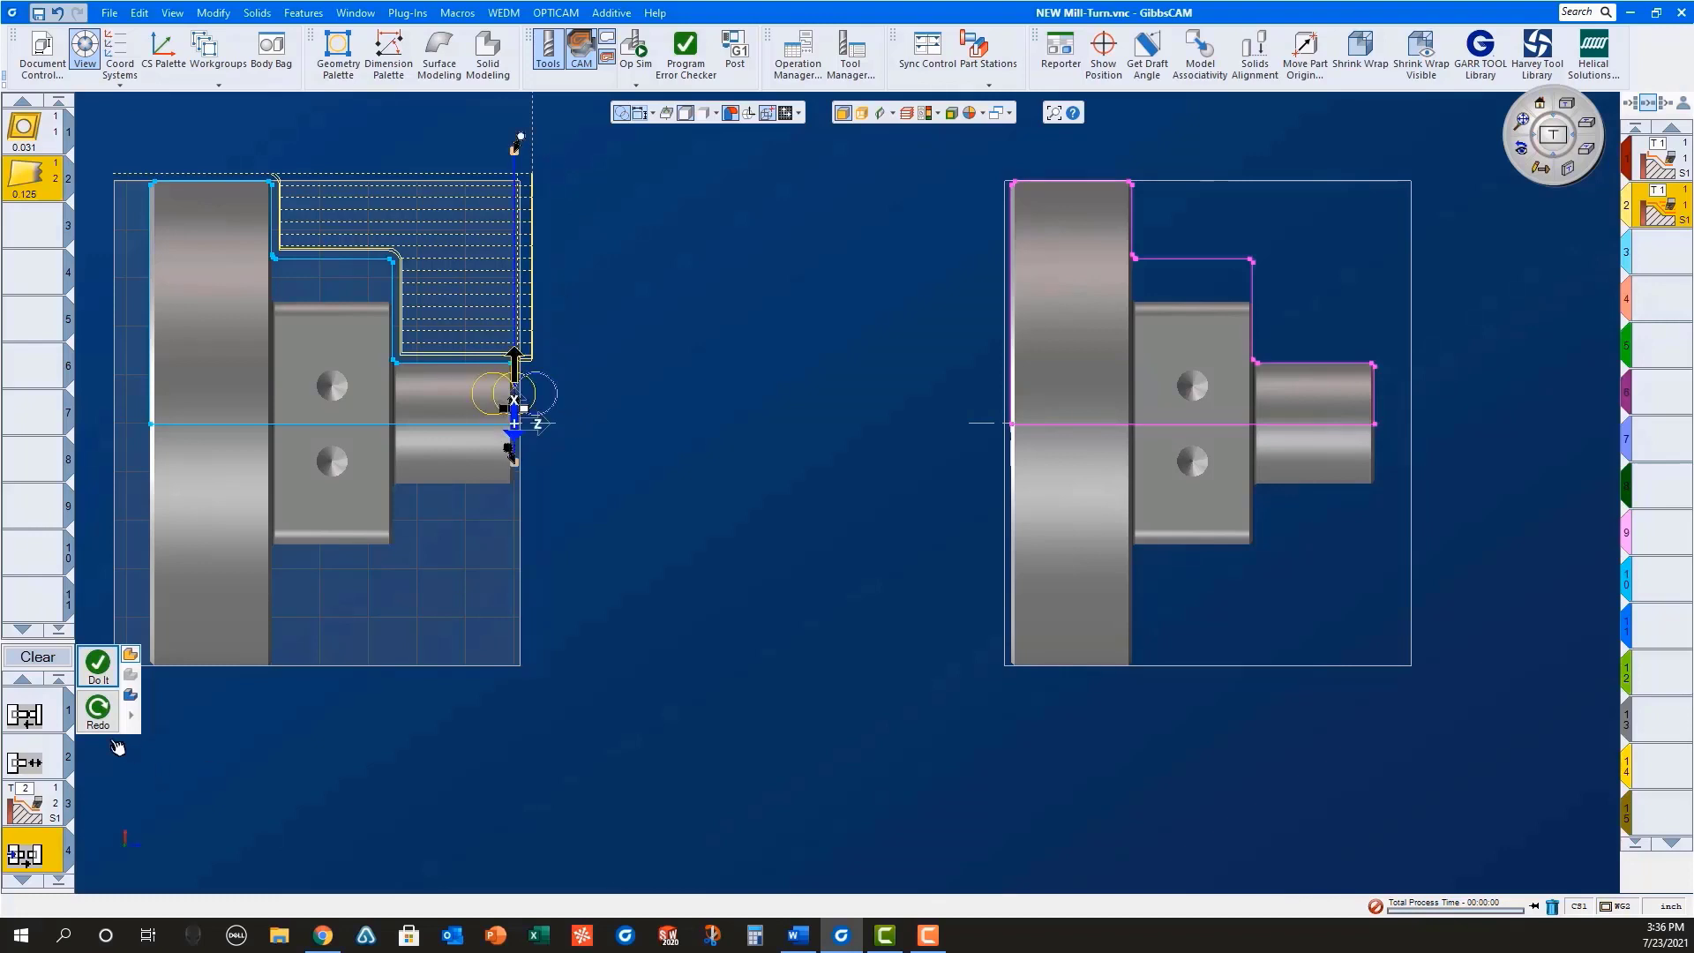
{"action": "left_click", "coordinate": [97, 668]}
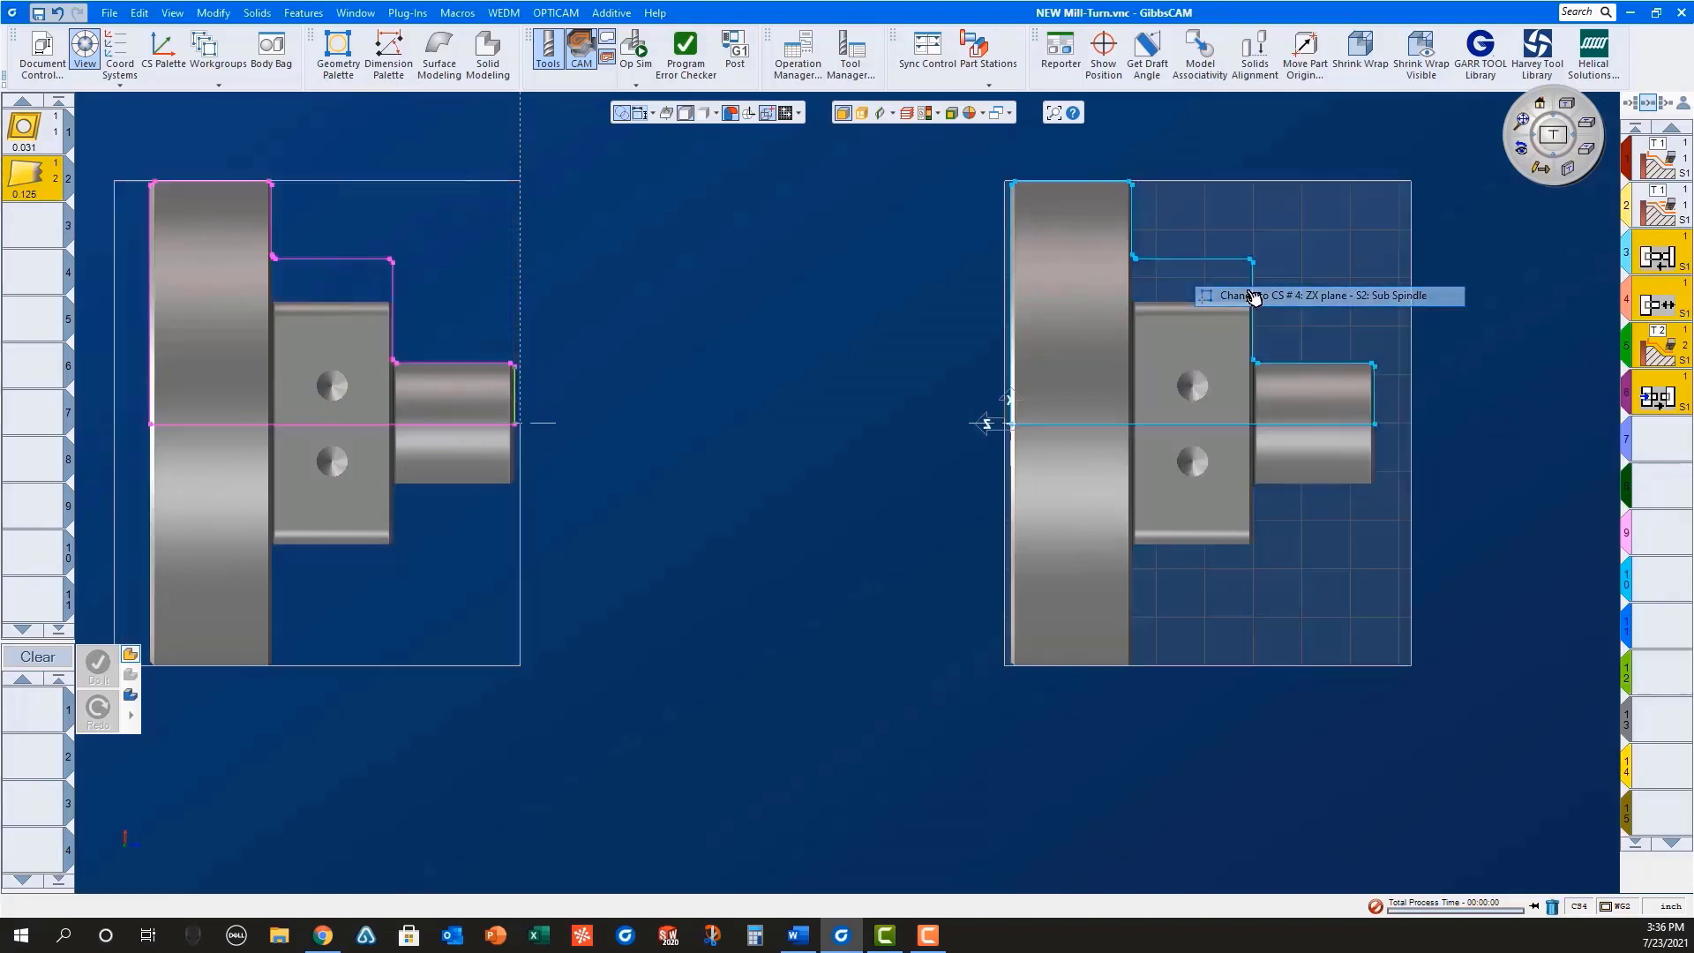
{"action": "mouse_move", "coordinate": [30, 721]}
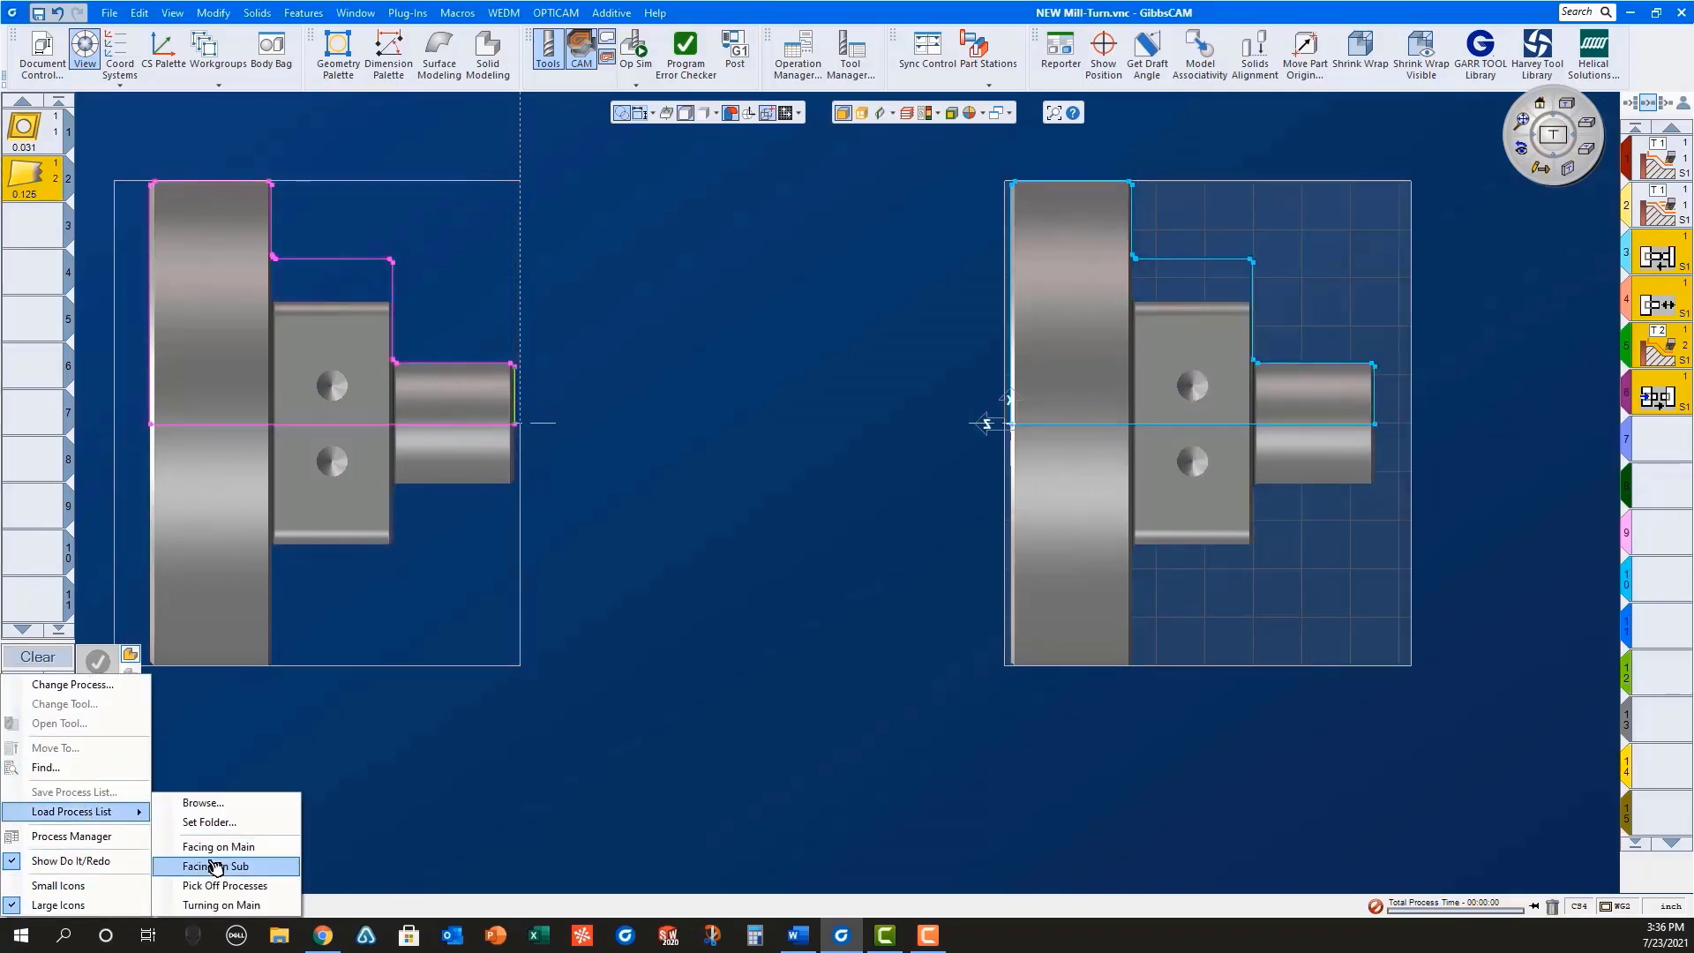
Step: Load the Facing on Sub process list and generate the sub spindle facing operation
{"action": "left_click", "coordinate": [212, 866]}
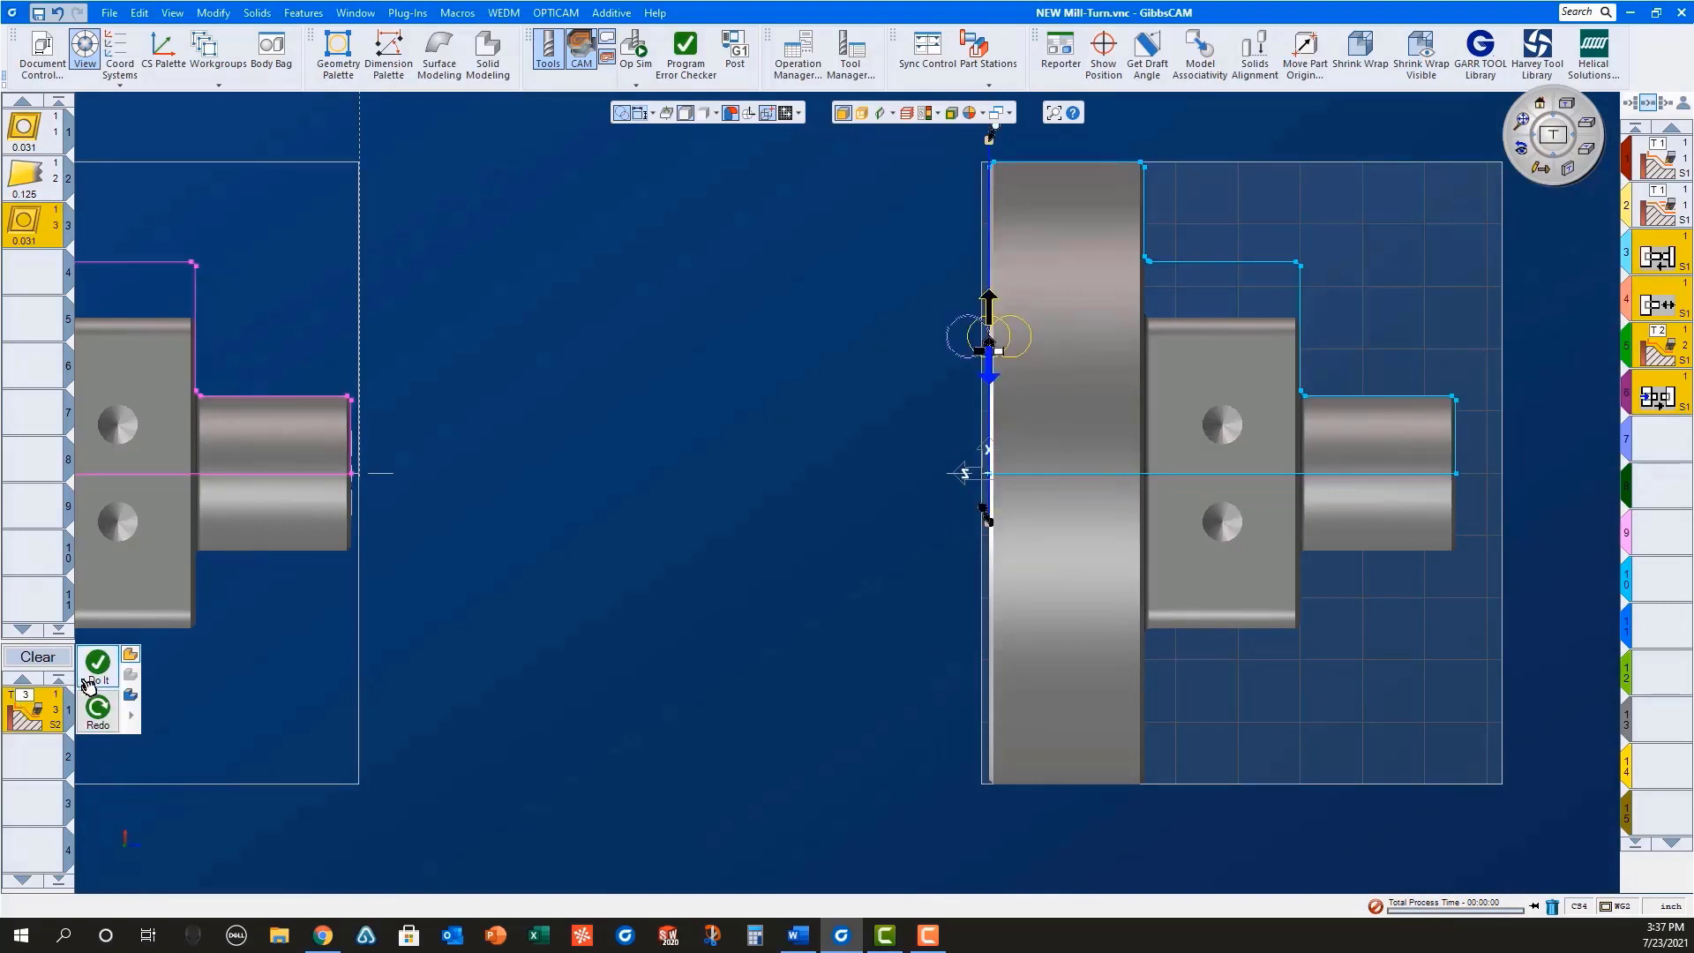
{"action": "left_click", "coordinate": [97, 664]}
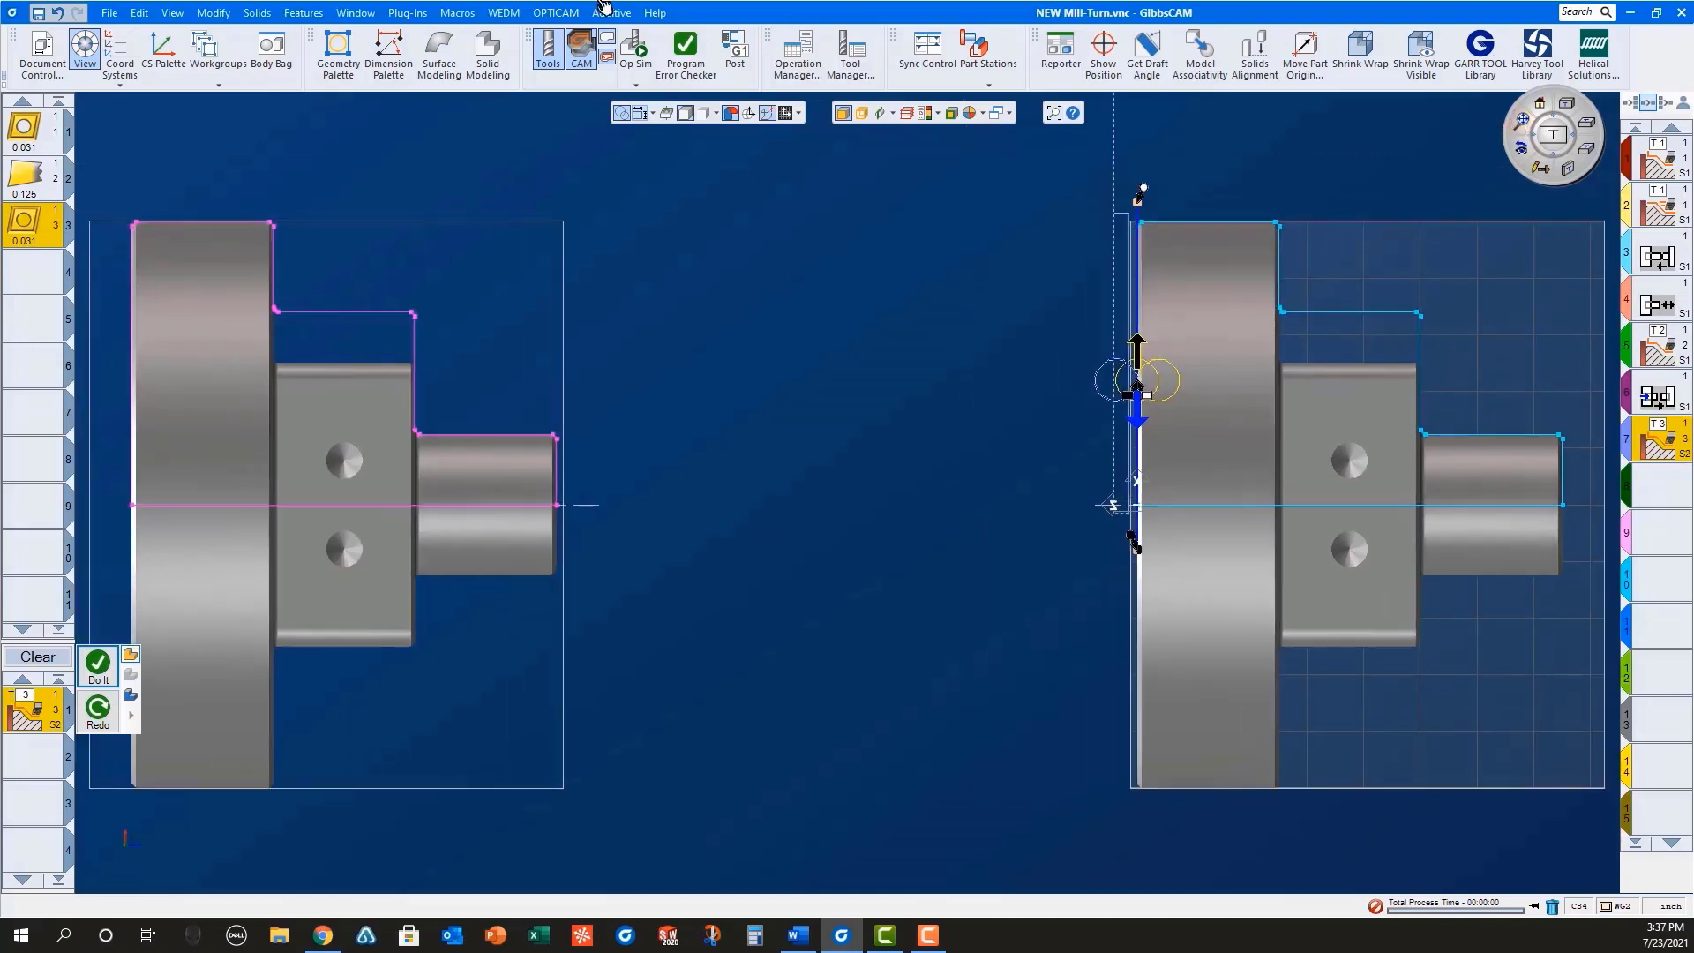
Step: Enable Stop At Part Load/Unload in Op Sim, then play and advance the simulation
{"action": "left_click", "coordinate": [636, 52]}
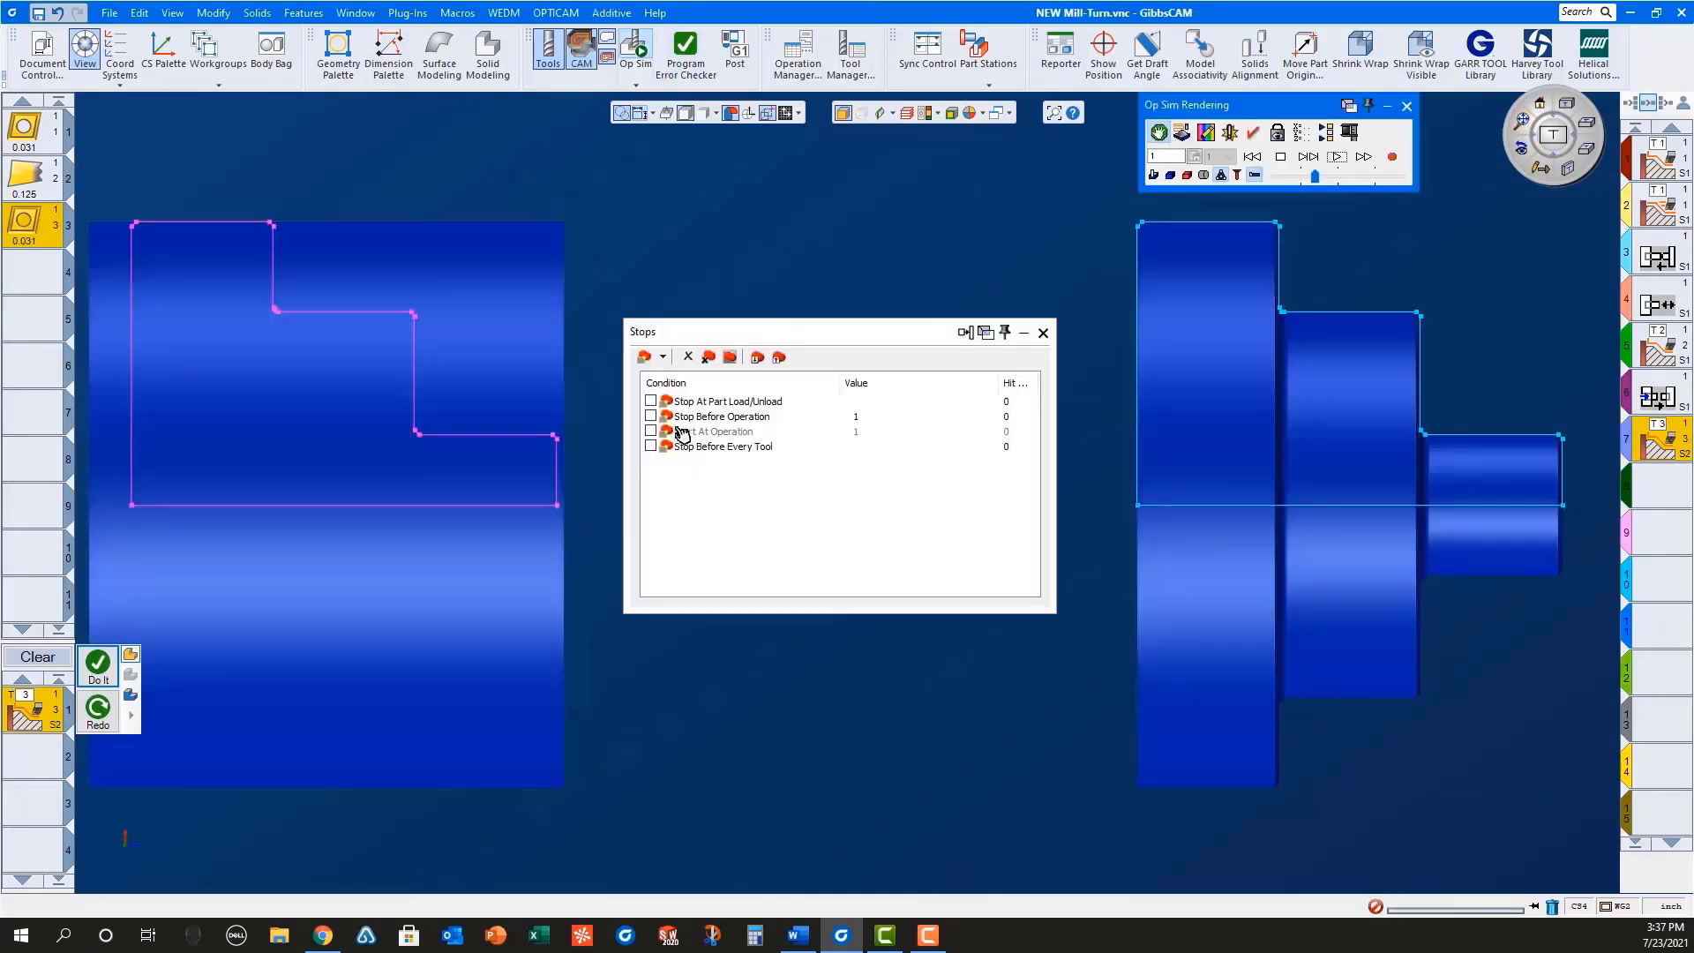
{"action": "left_click", "coordinate": [650, 400]}
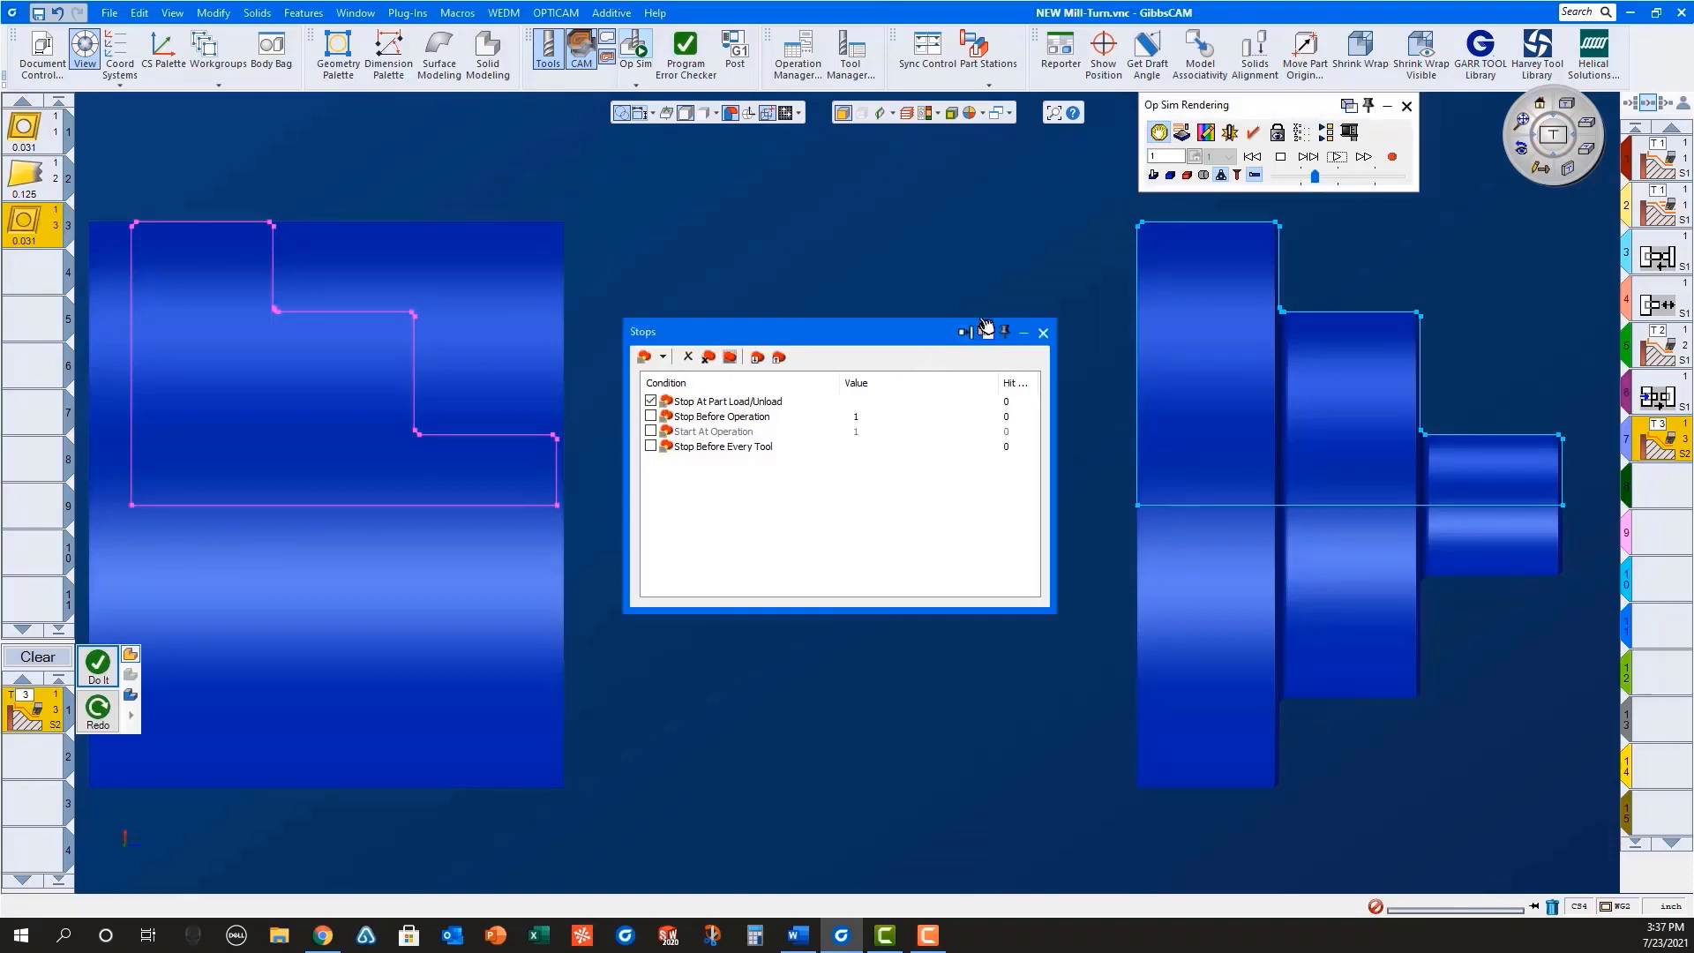
{"action": "left_click", "coordinate": [1042, 332]}
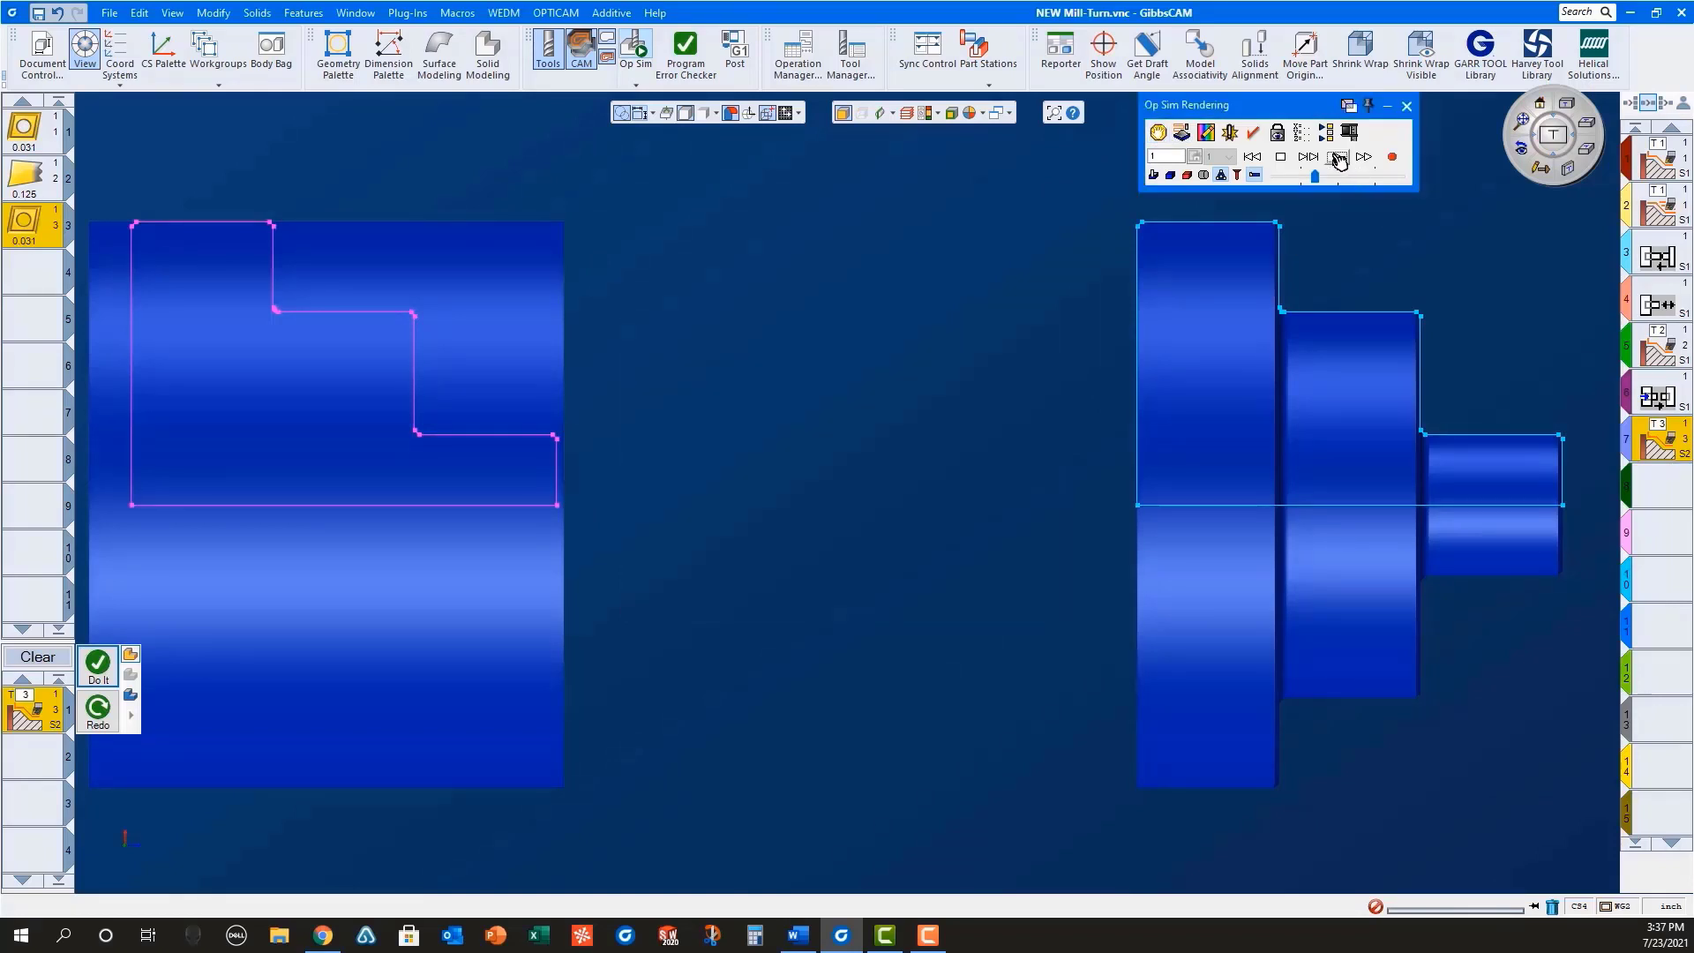
{"action": "left_click", "coordinate": [1337, 157]}
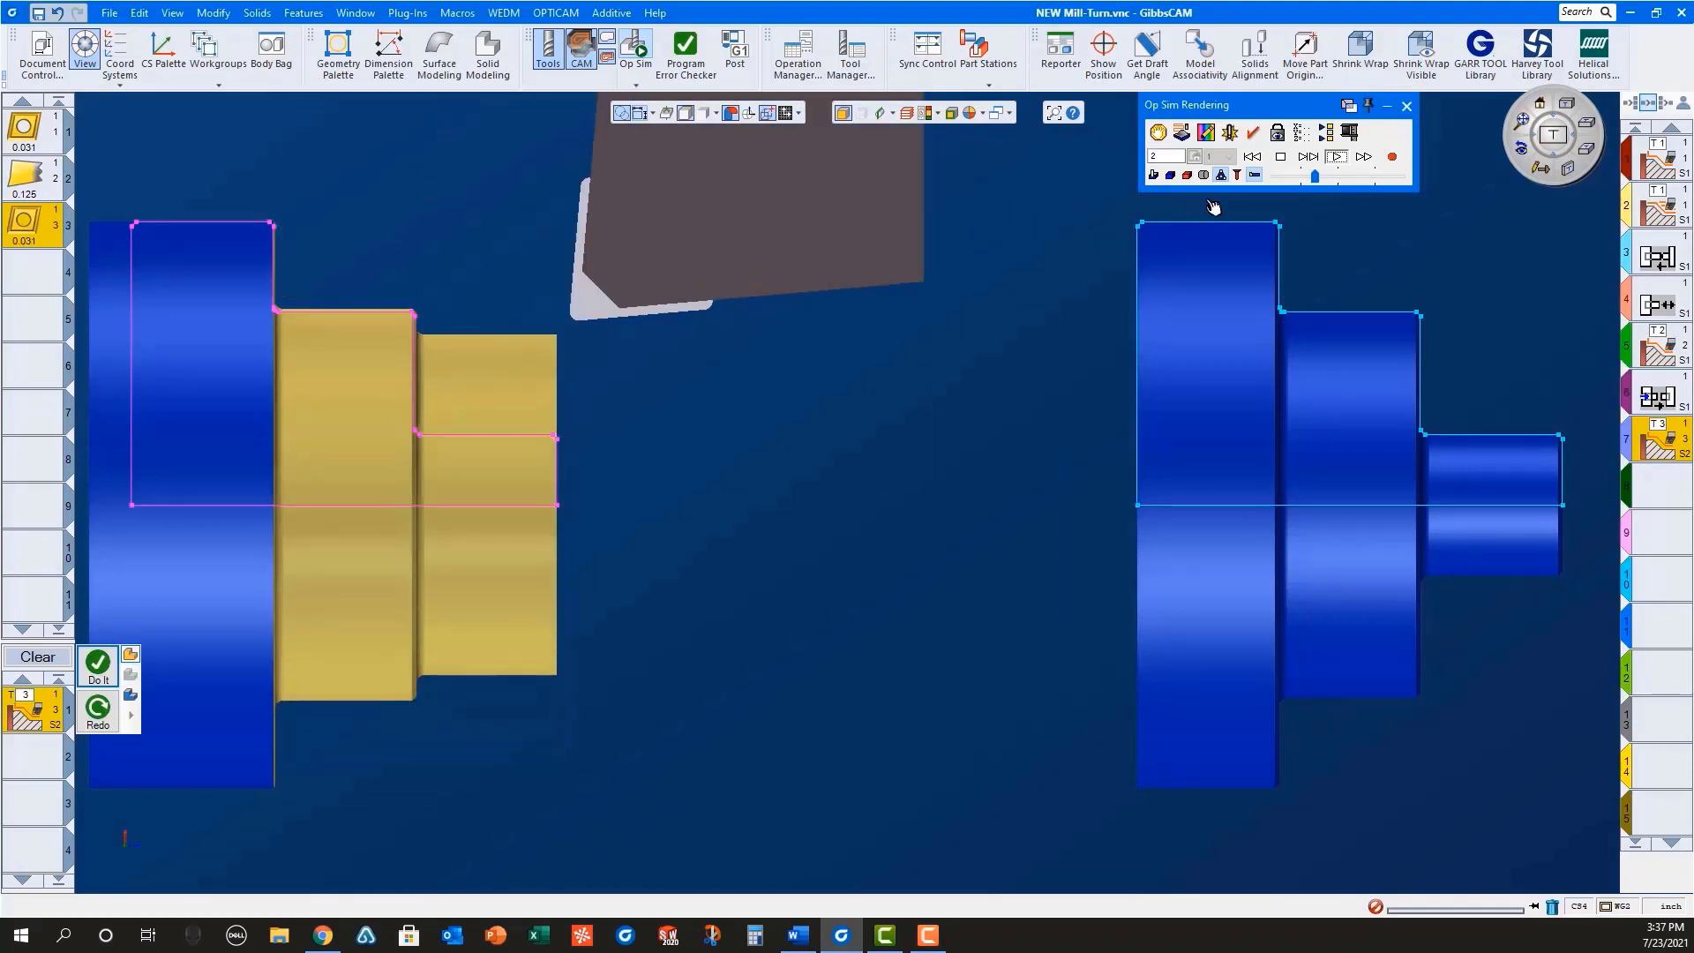
{"action": "left_click", "coordinate": [1308, 157]}
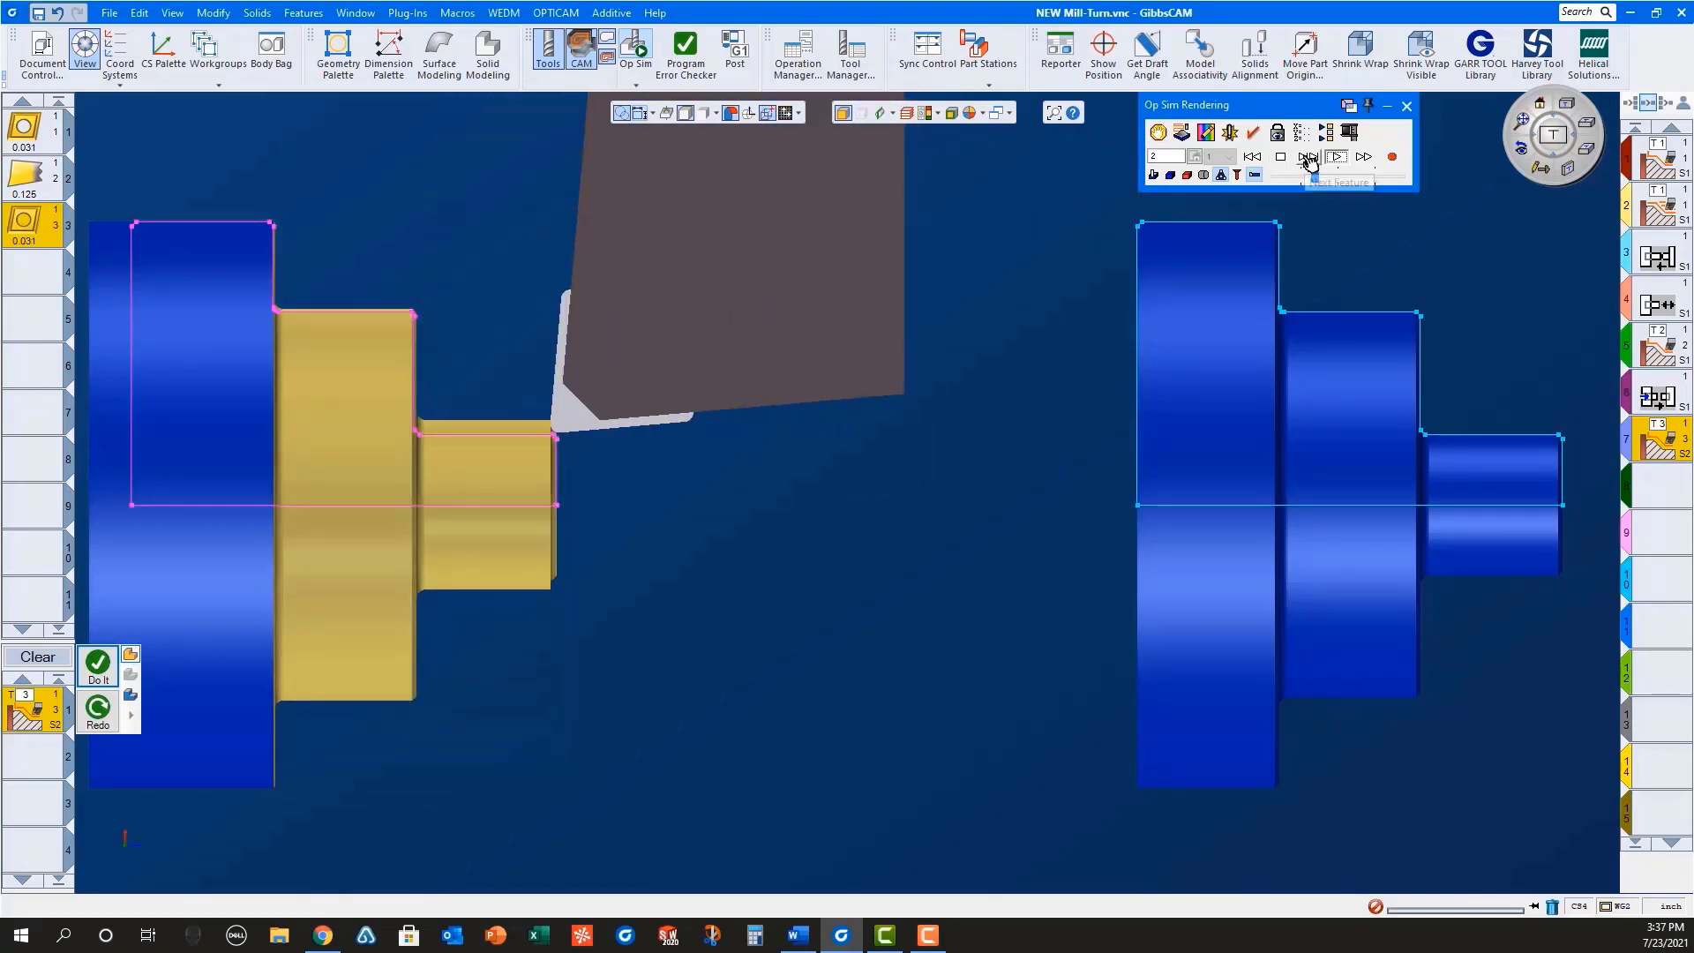